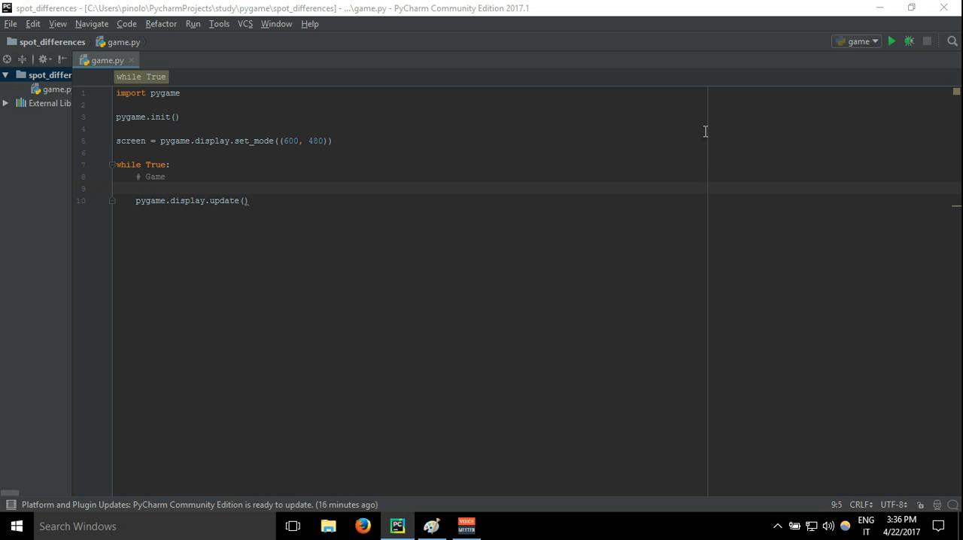
# Step: Begin a pygame.draw.rect call with screen as its surface on the empty loop line
pyautogui.click(217, 190)
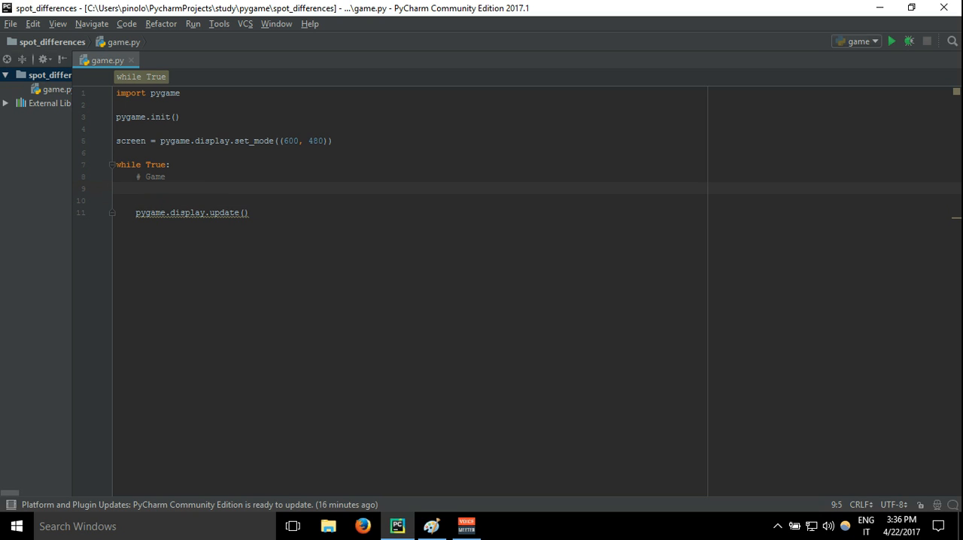
pyautogui.write('pygame')
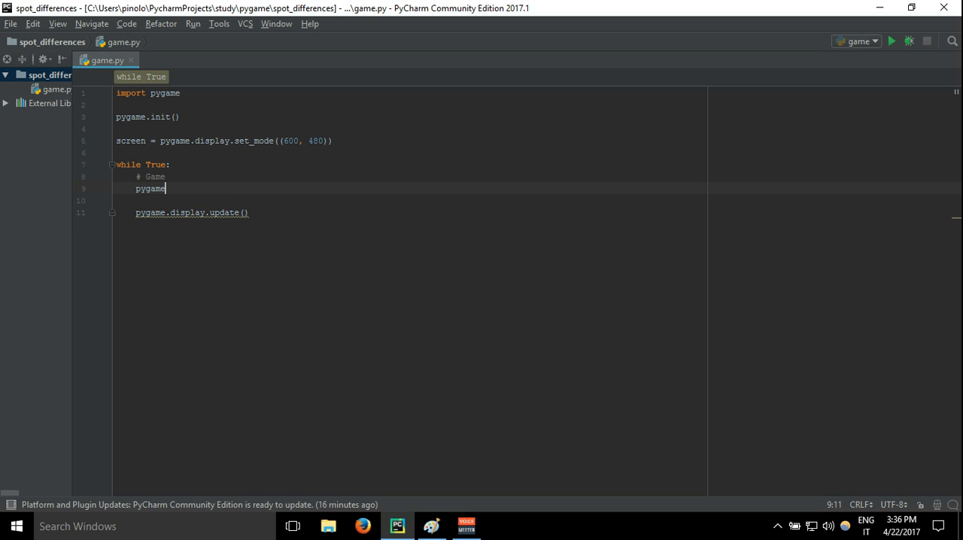
pyautogui.write('.d')
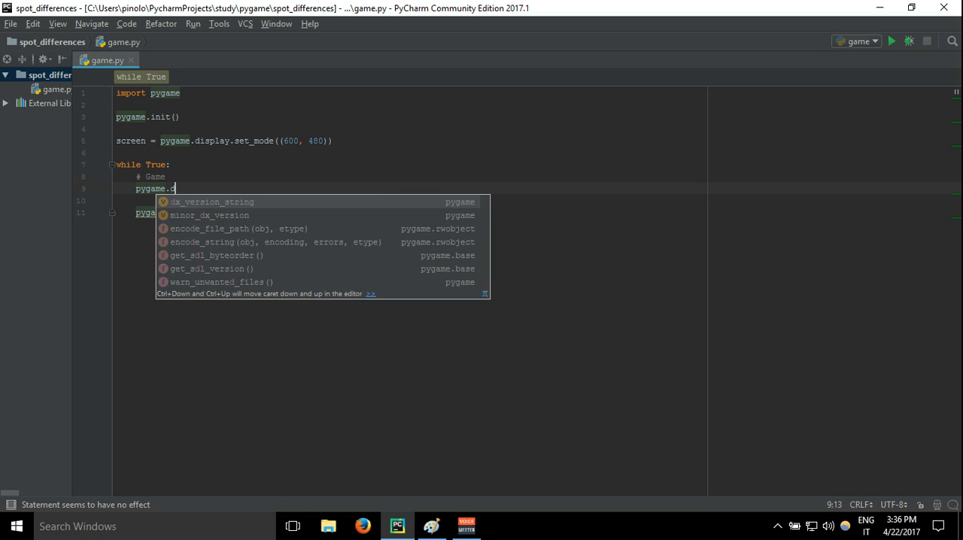
pyautogui.write('raw.rect(')
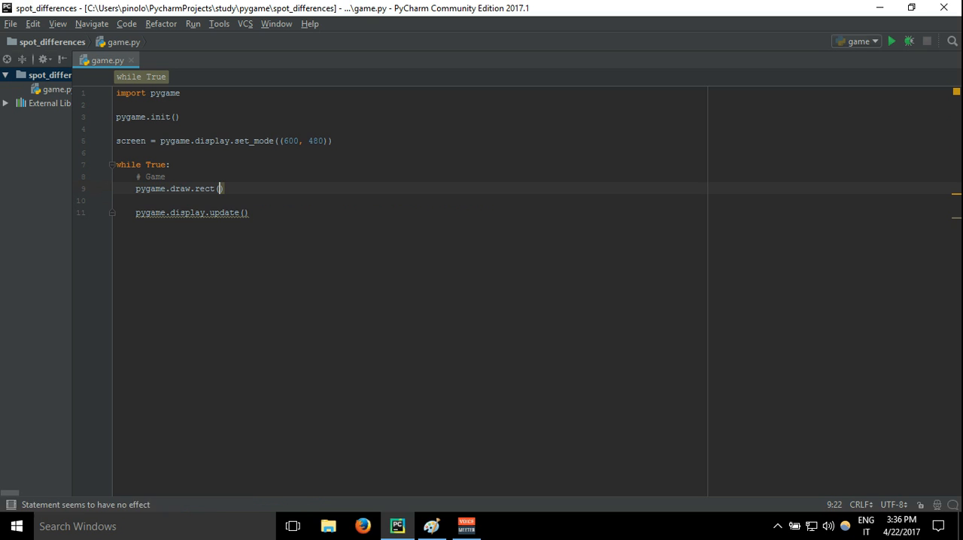
pyautogui.write('screen')
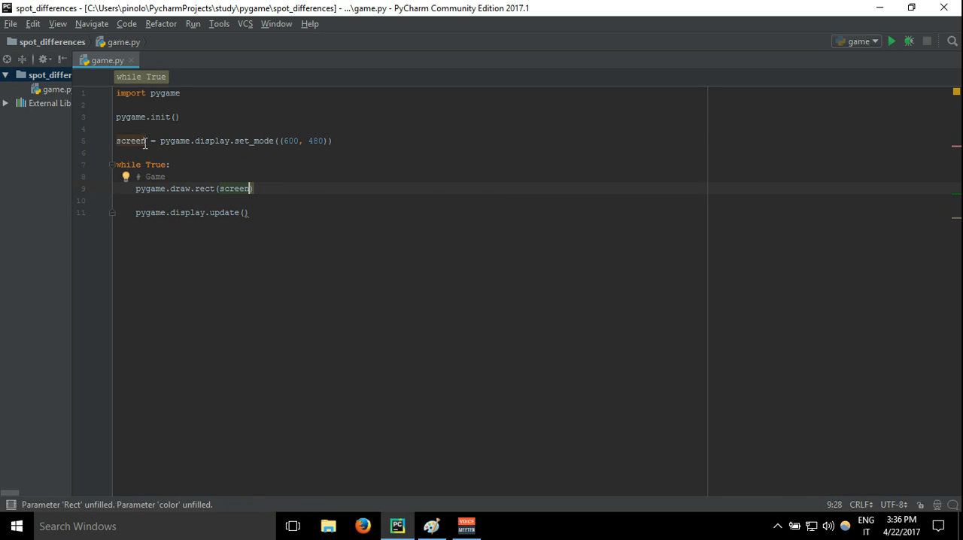
# Step: Add red as the colour and an empty rectangle tuple to the draw.rect call
pyautogui.doubleClick(129, 142)
pyautogui.write(', ')
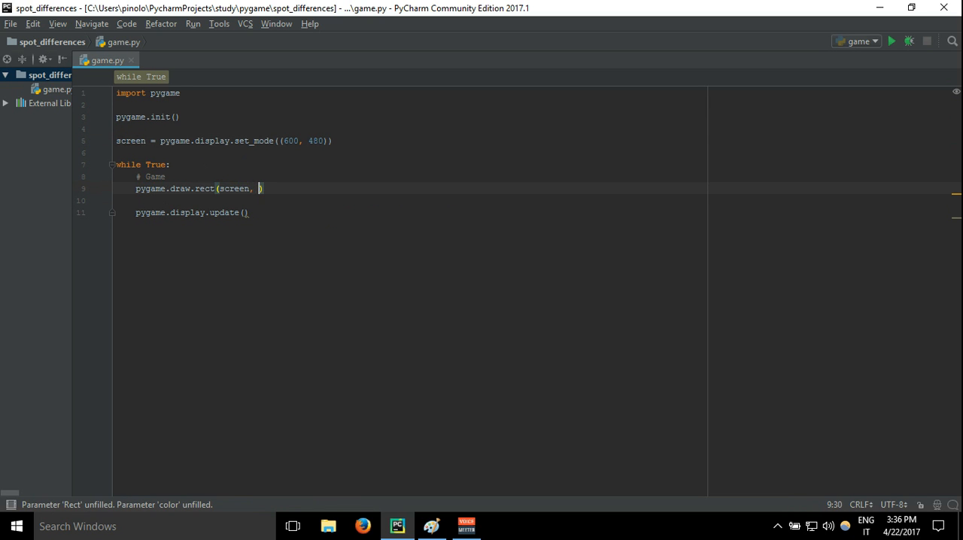
pyautogui.write('red,')
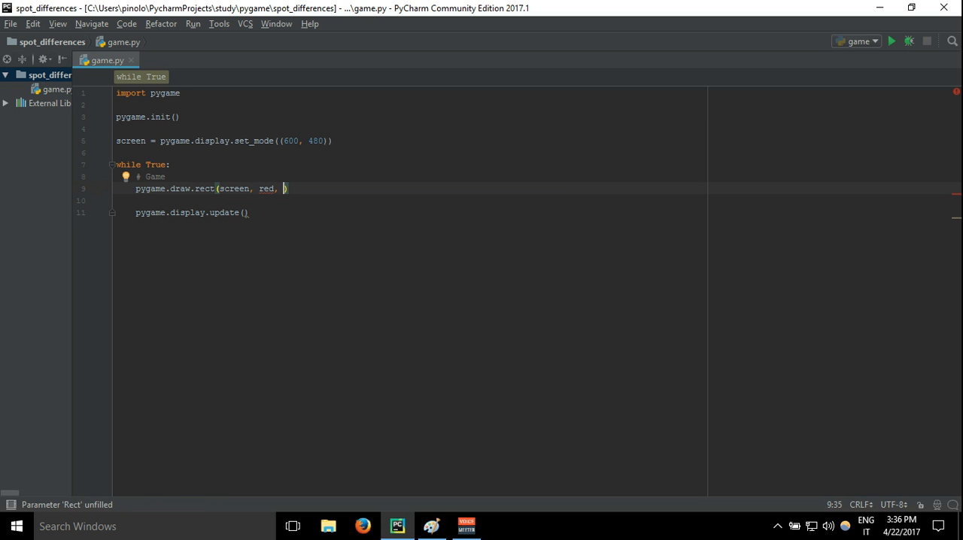
pyautogui.write('(')
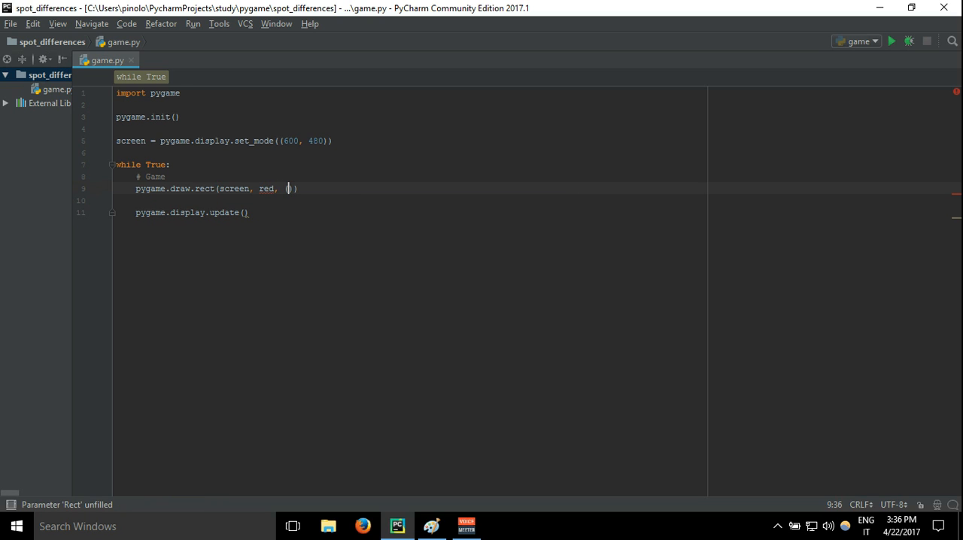
pyautogui.write('(')
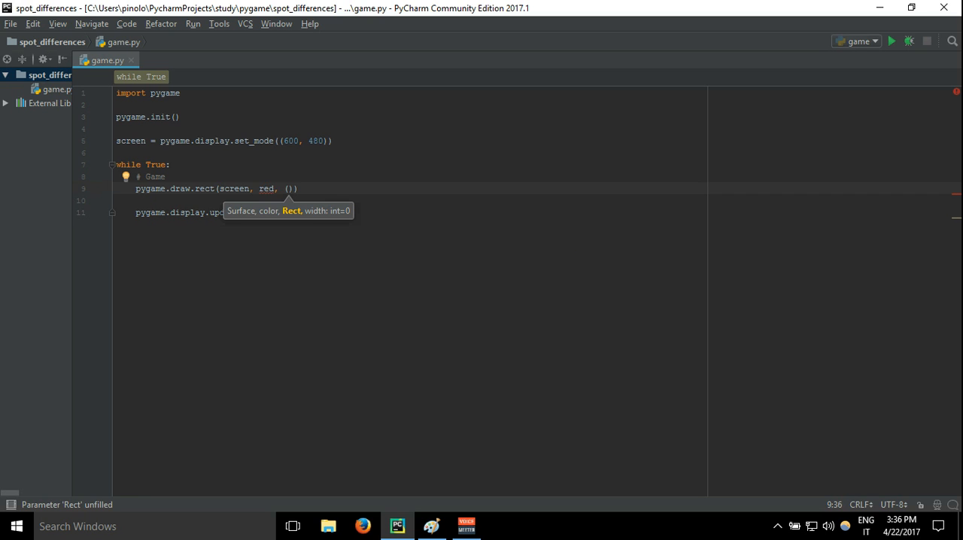
pyautogui.moveTo(433, 527)
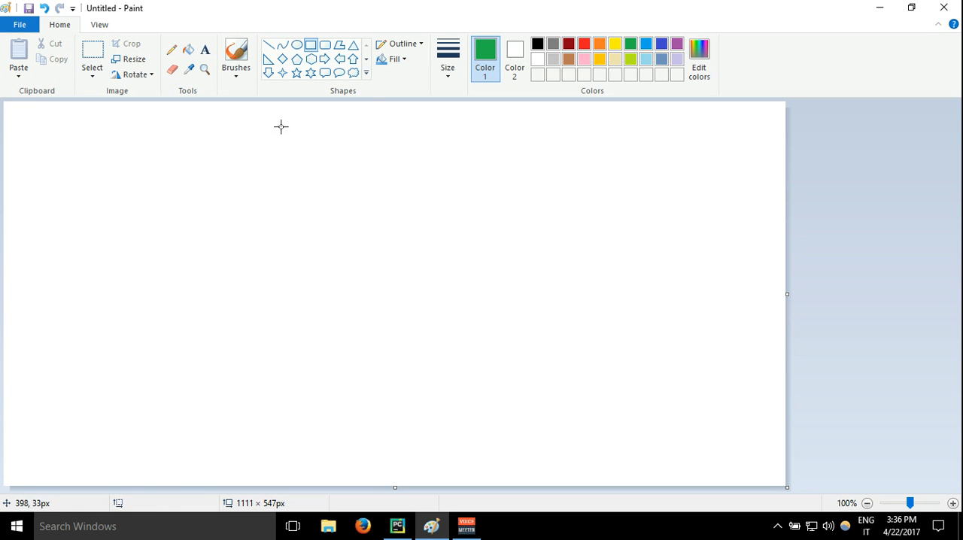
# Step: Drag out a large black rectangle outline on the canvas' left side
pyautogui.click(536, 42)
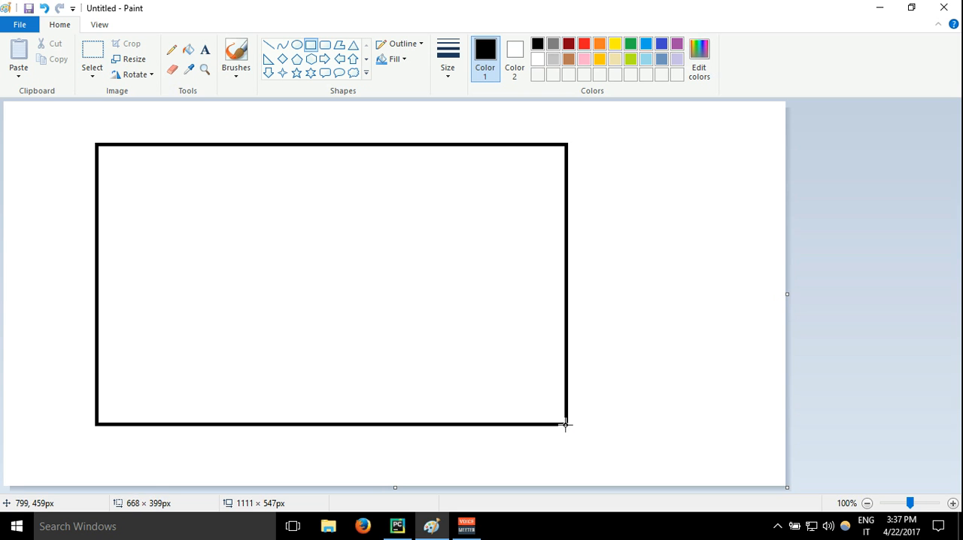
pyautogui.moveTo(566, 425); pyautogui.dragTo(577, 437)
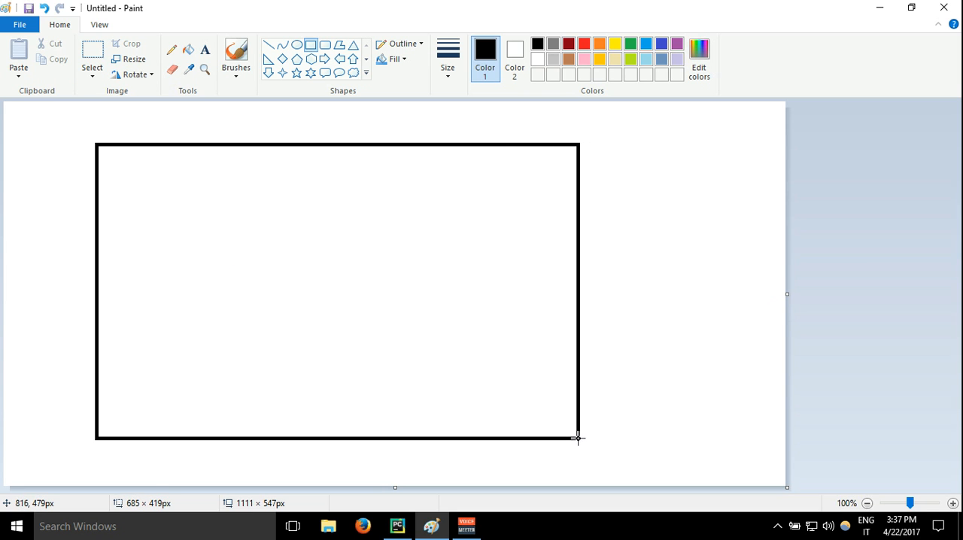
pyautogui.moveTo(325, 129)
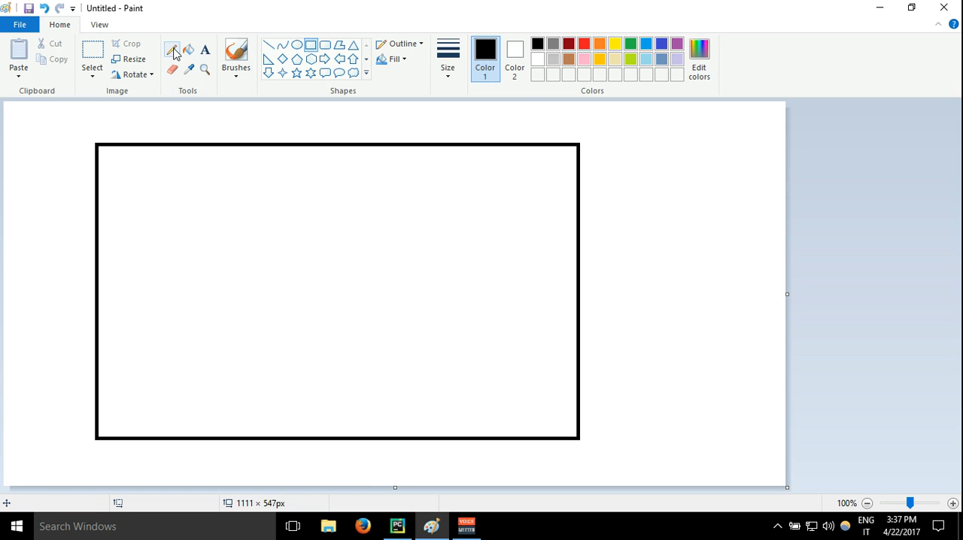
# Step: With the pencil, mark the window rectangle's corners and label them 500 and 480
pyautogui.click(172, 50)
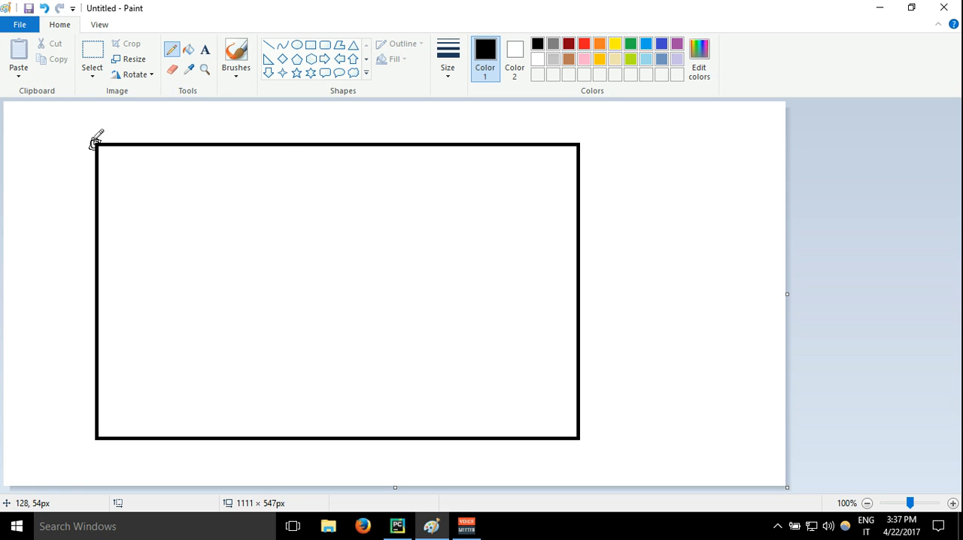
pyautogui.moveTo(346, 205)
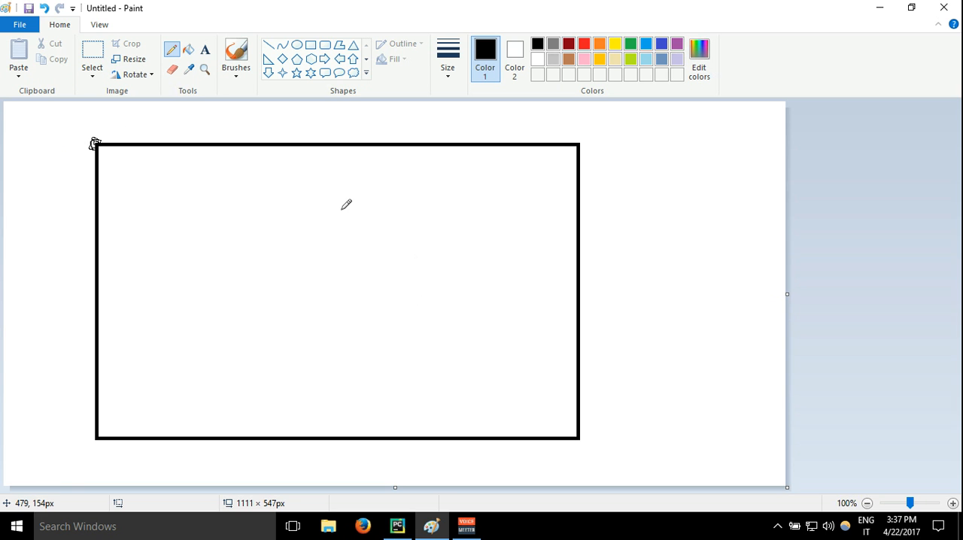
pyautogui.moveTo(90, 123)
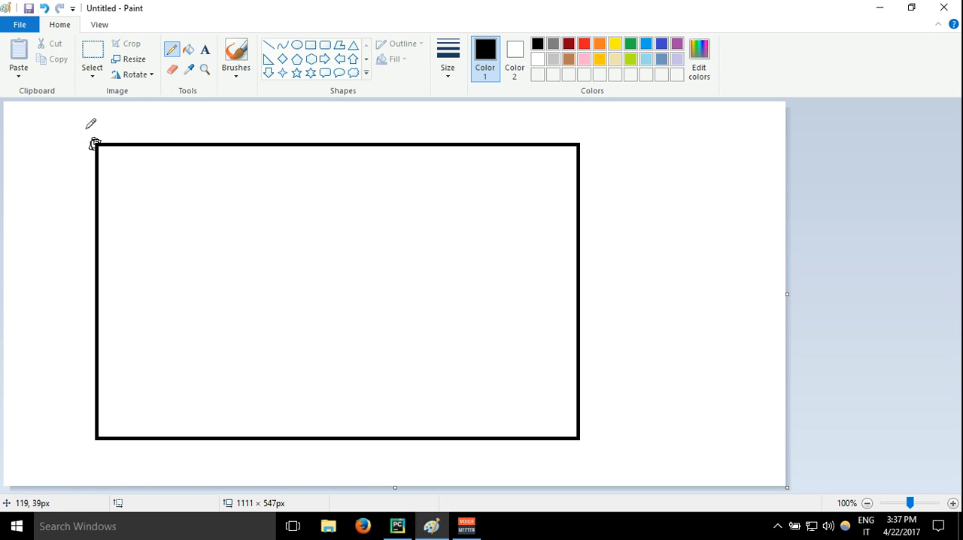
pyautogui.moveTo(96, 140)
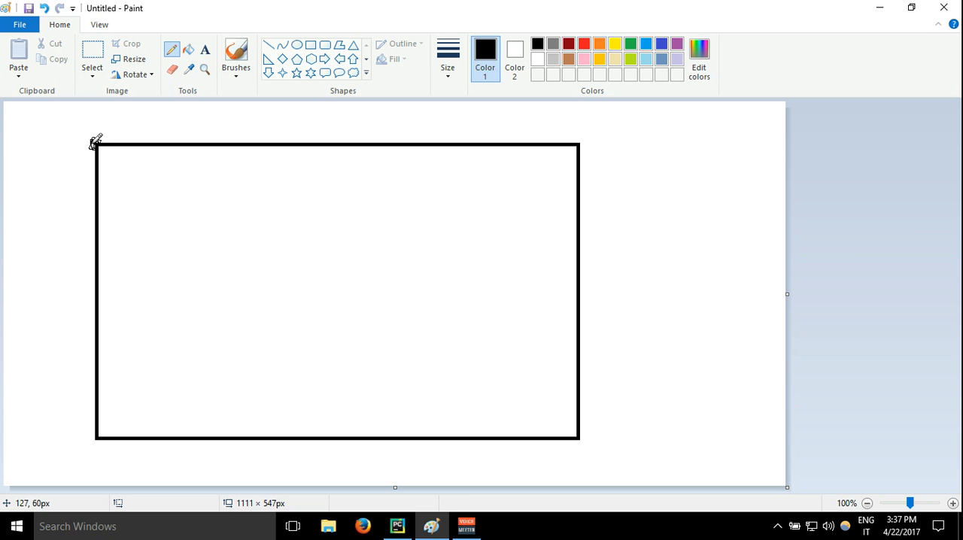
pyautogui.moveTo(596, 126)
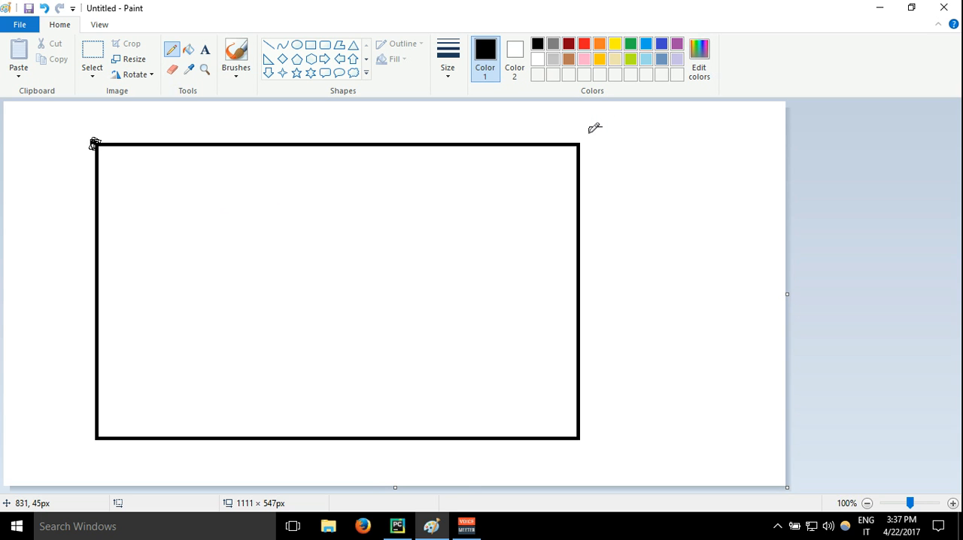
pyautogui.moveTo(592, 133)
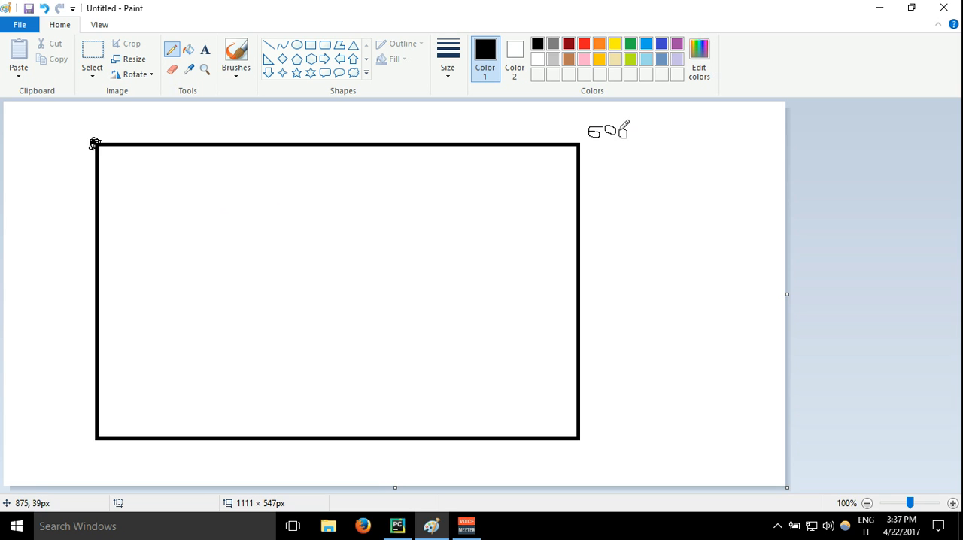
pyautogui.moveTo(579, 142)
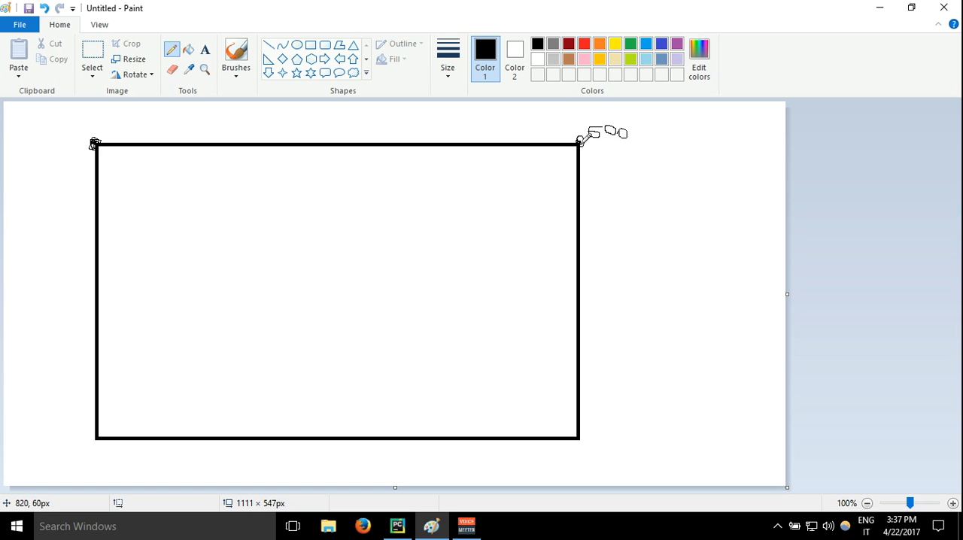
pyautogui.moveTo(99, 147)
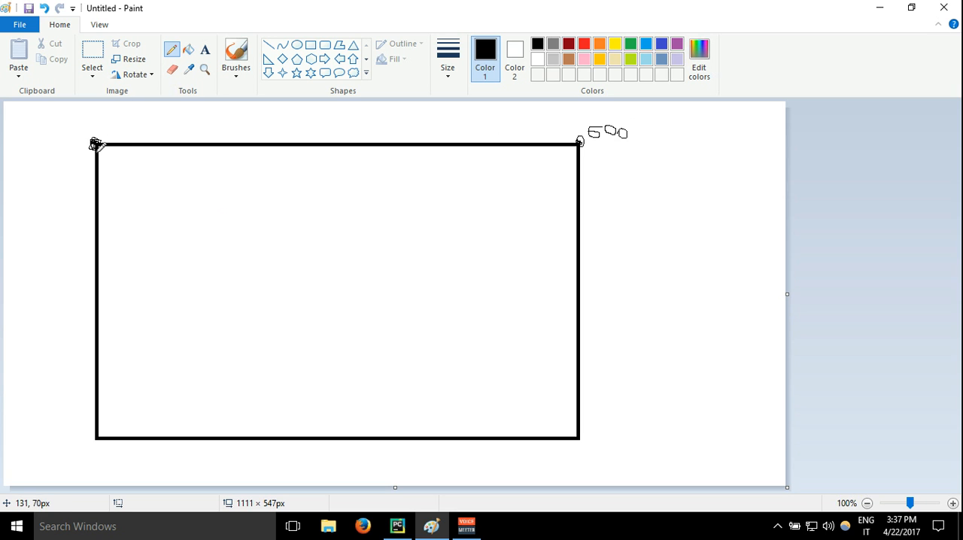
pyautogui.moveTo(69, 223)
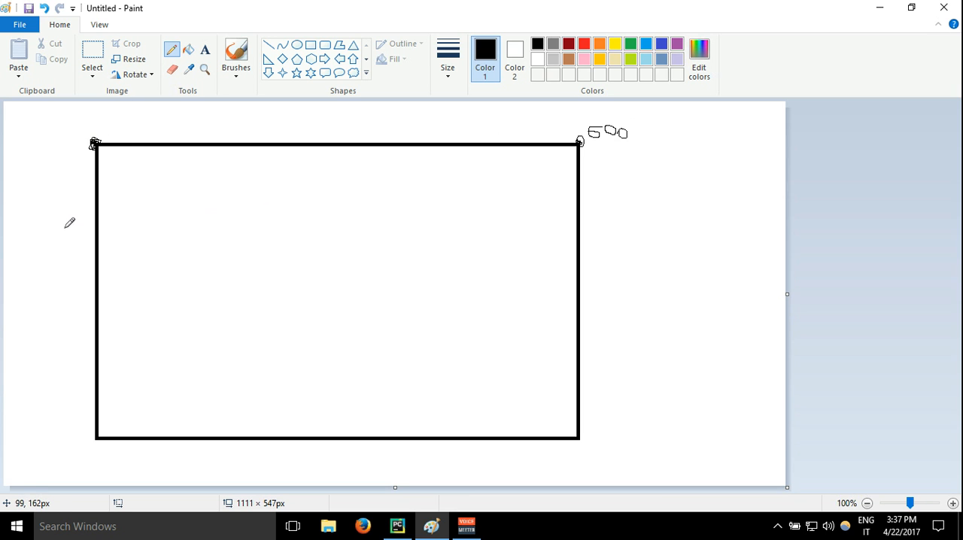
pyautogui.moveTo(96, 430)
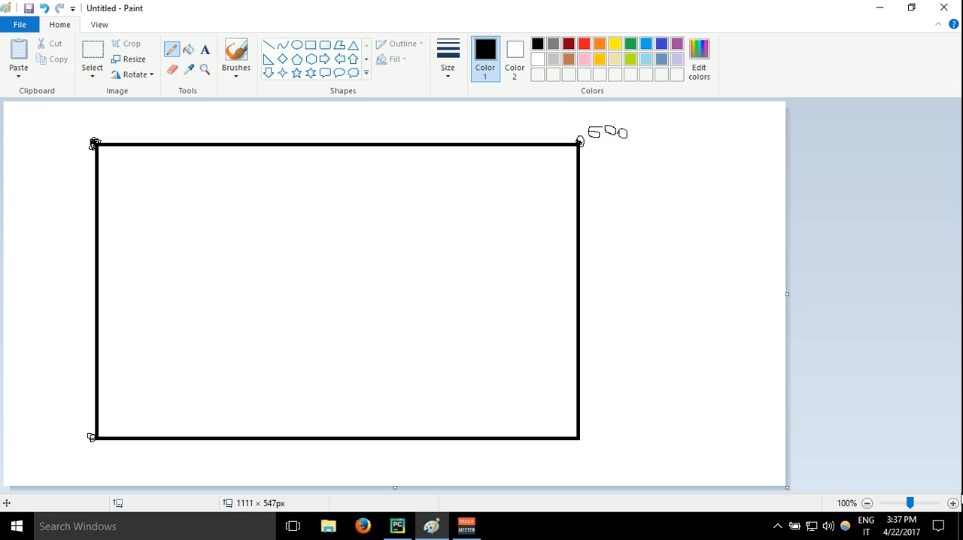
pyautogui.click(779, 527)
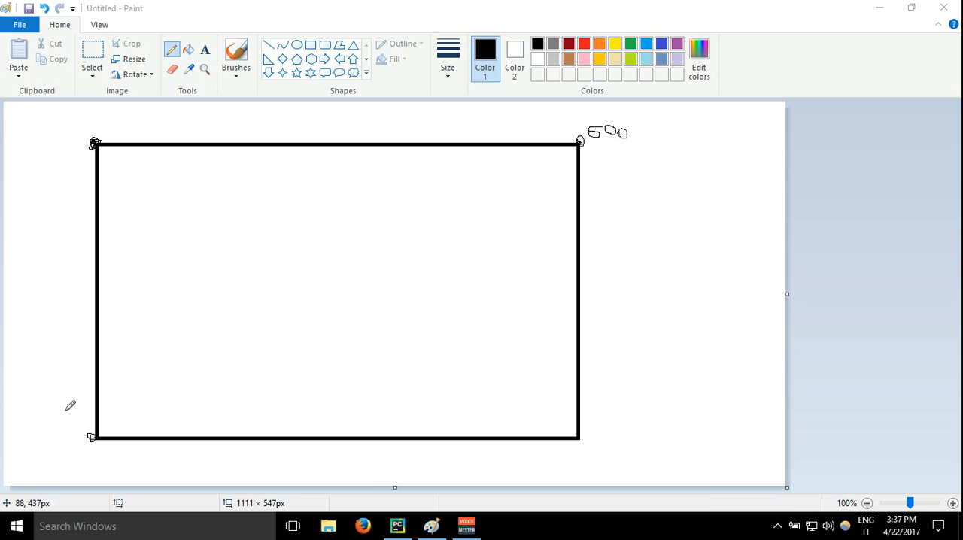
pyautogui.moveTo(123, 397)
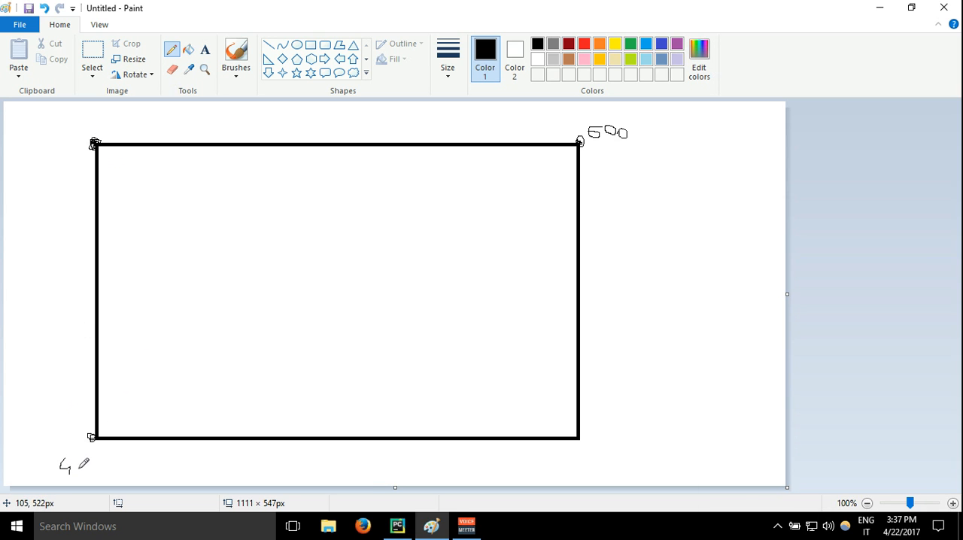
pyautogui.moveTo(81, 454)
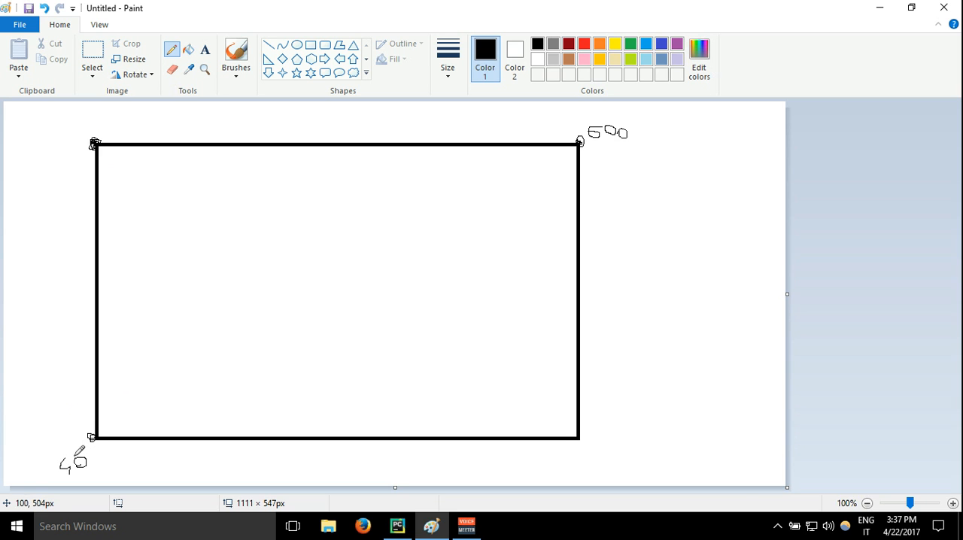
pyautogui.moveTo(94, 454)
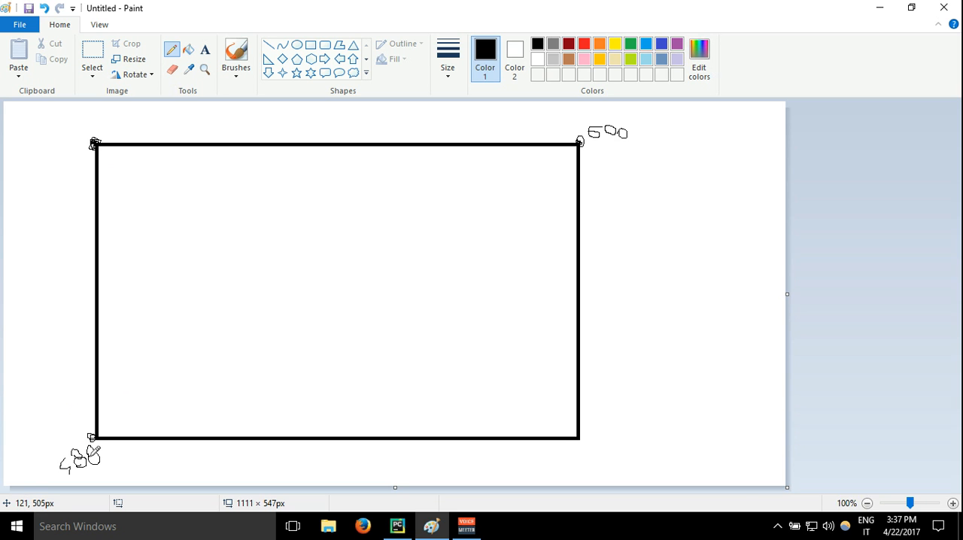
pyautogui.moveTo(128, 120)
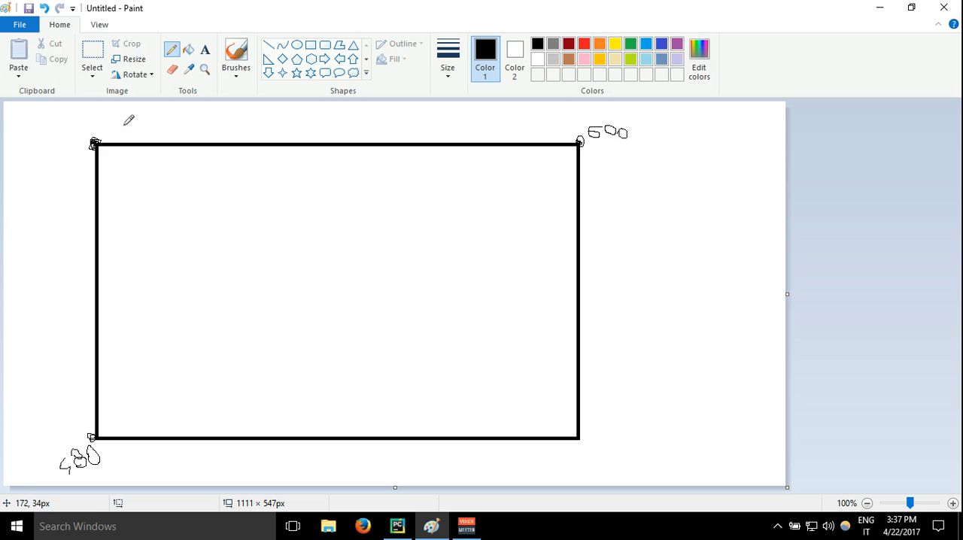
pyautogui.moveTo(323, 178)
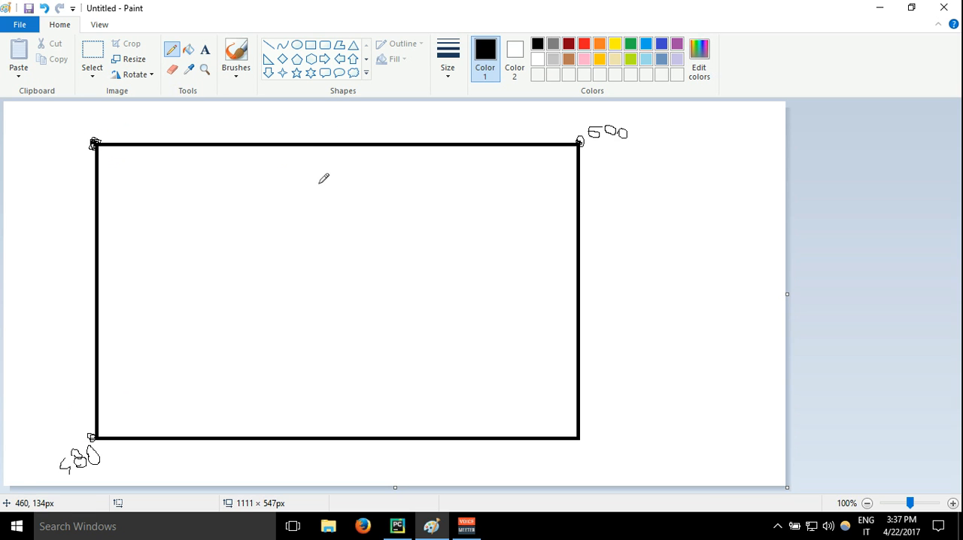
pyautogui.moveTo(183, 229)
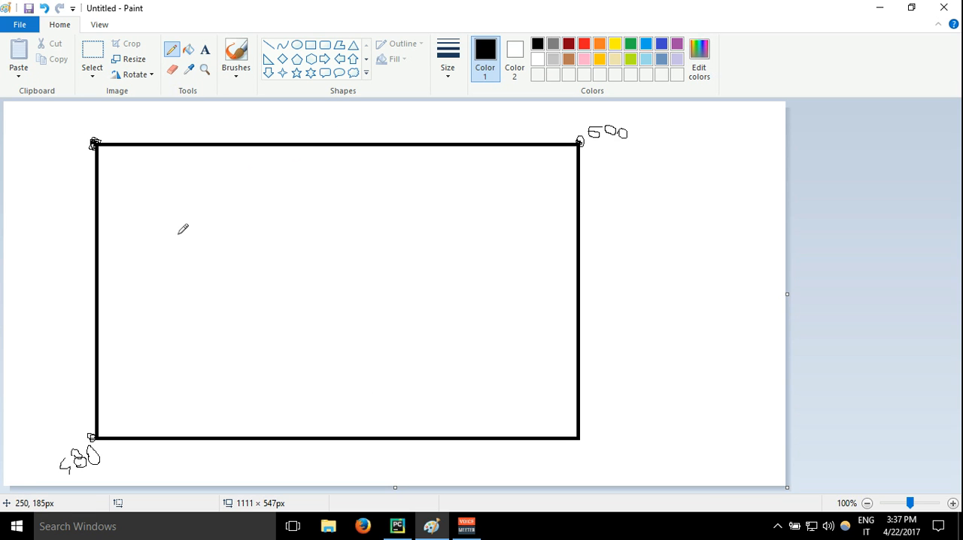
pyautogui.moveTo(258, 239)
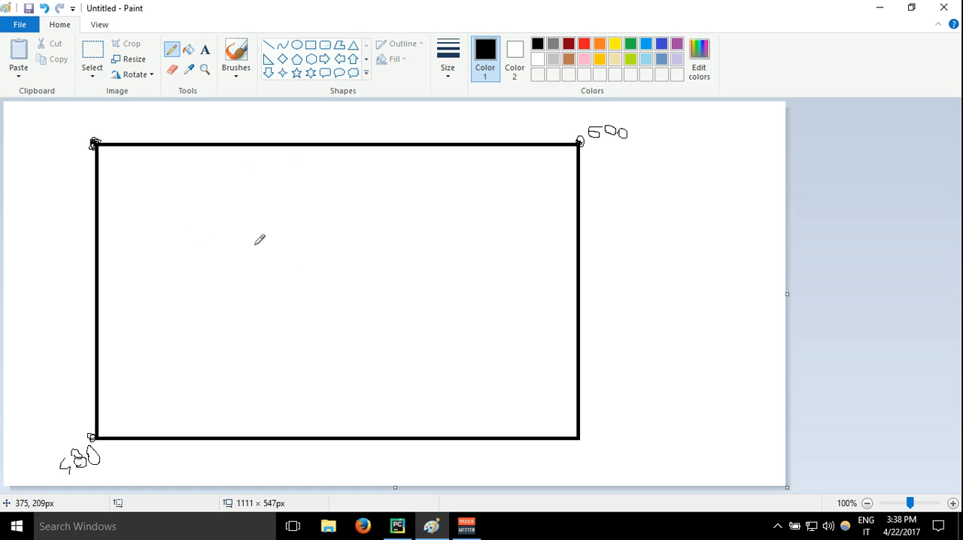
pyautogui.moveTo(208, 177)
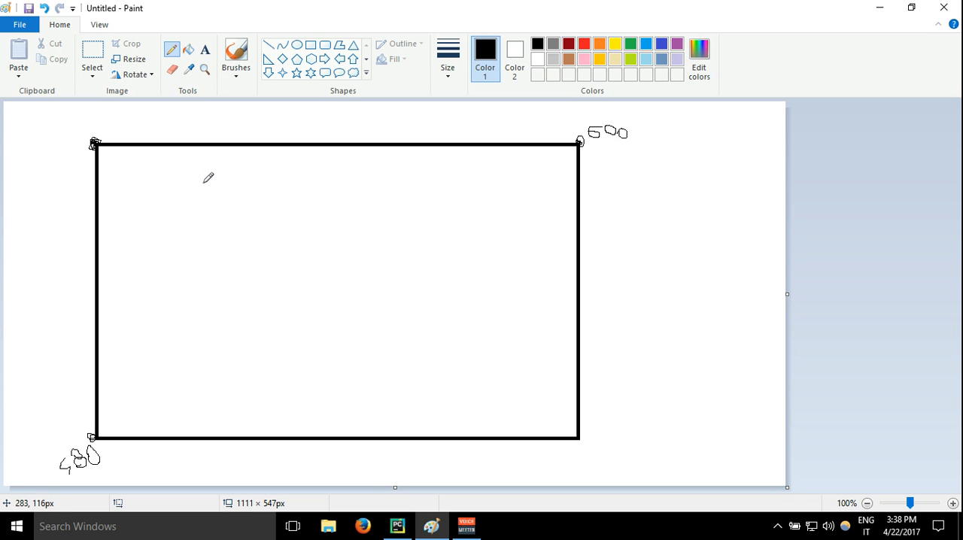
pyautogui.moveTo(168, 154)
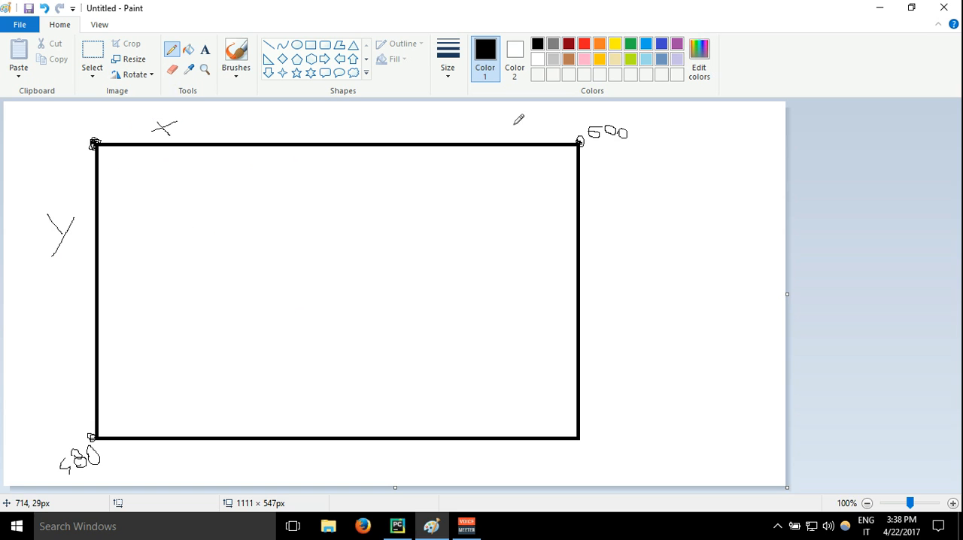
pyautogui.moveTo(192, 174)
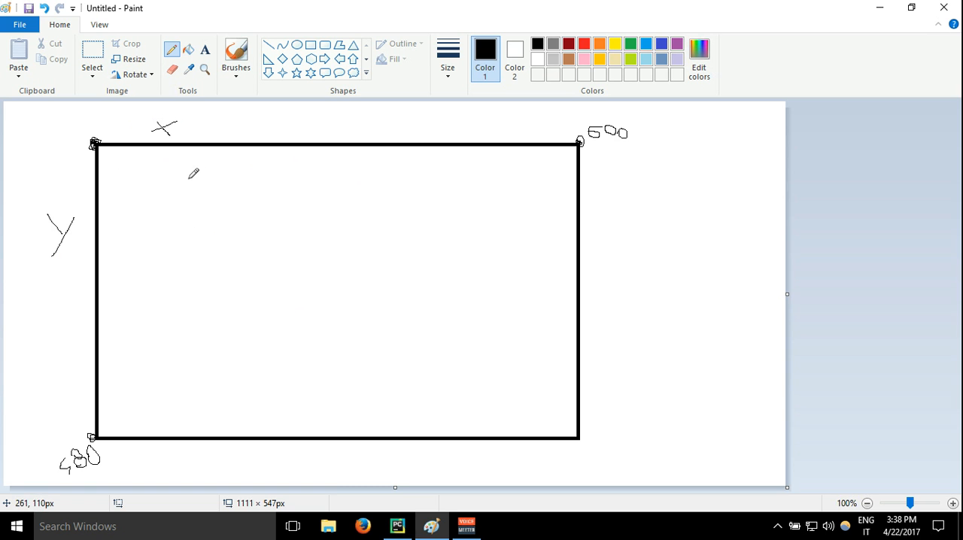
pyautogui.moveTo(282, 232)
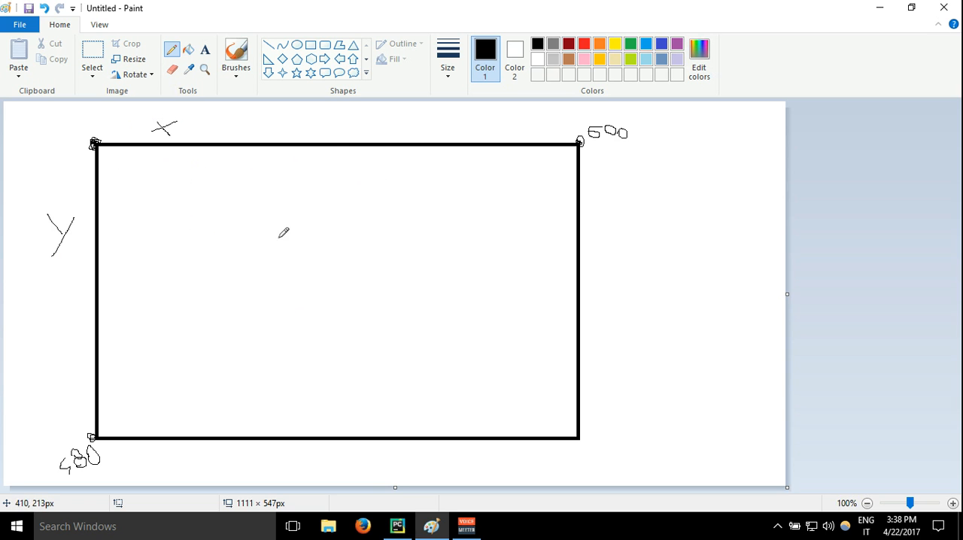
pyautogui.moveTo(225, 223)
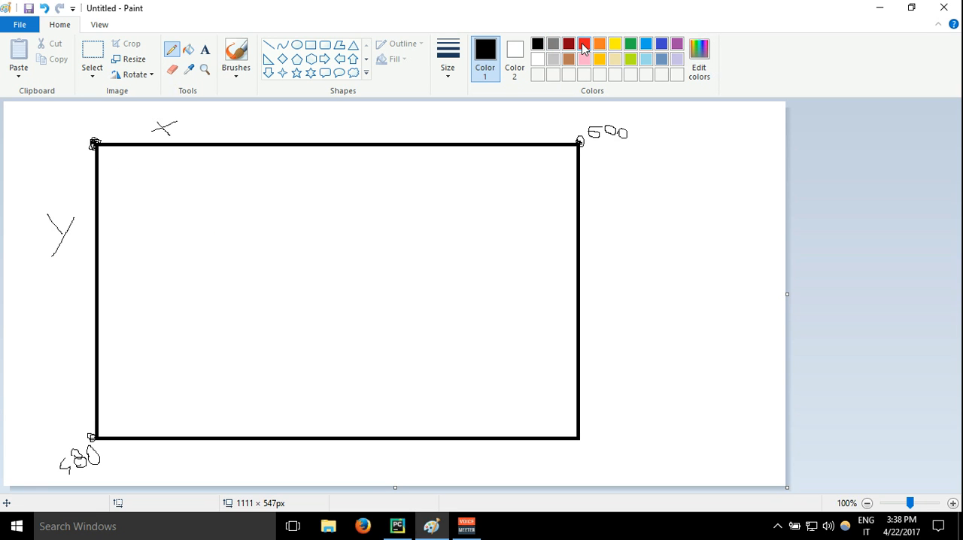
# Step: Draw a solid red rectangle in the upper middle of the window outline
pyautogui.click(583, 44)
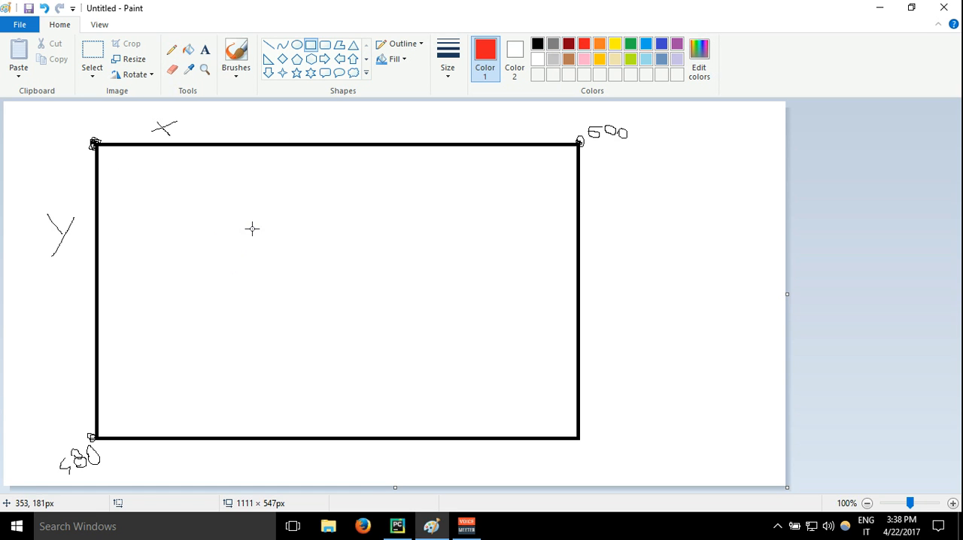
pyautogui.moveTo(257, 229); pyautogui.dragTo(421, 306)
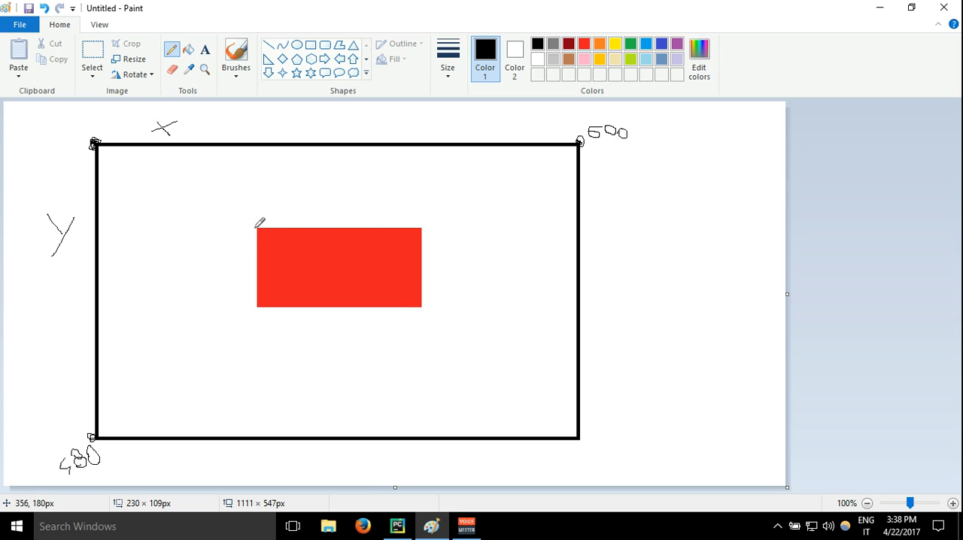
pyautogui.moveTo(262, 222)
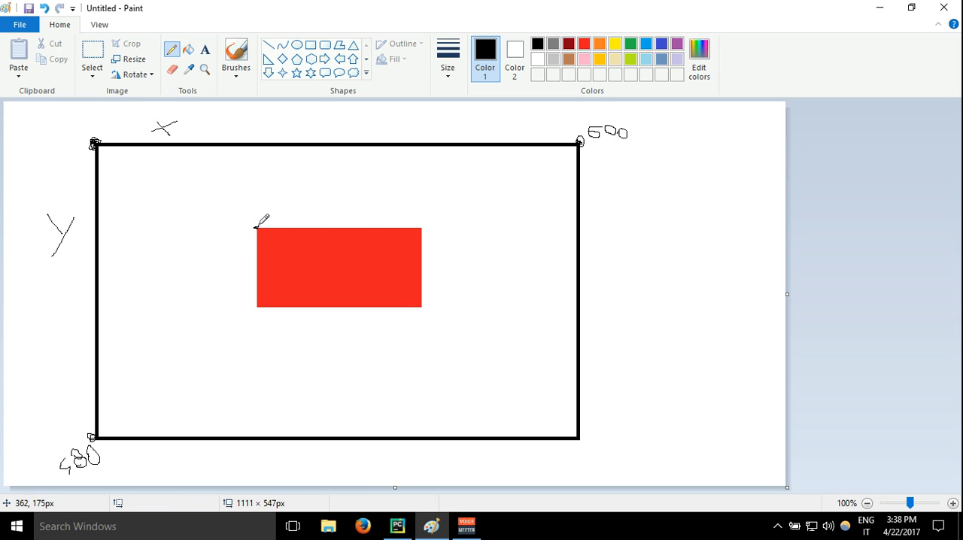
pyautogui.moveTo(259, 226)
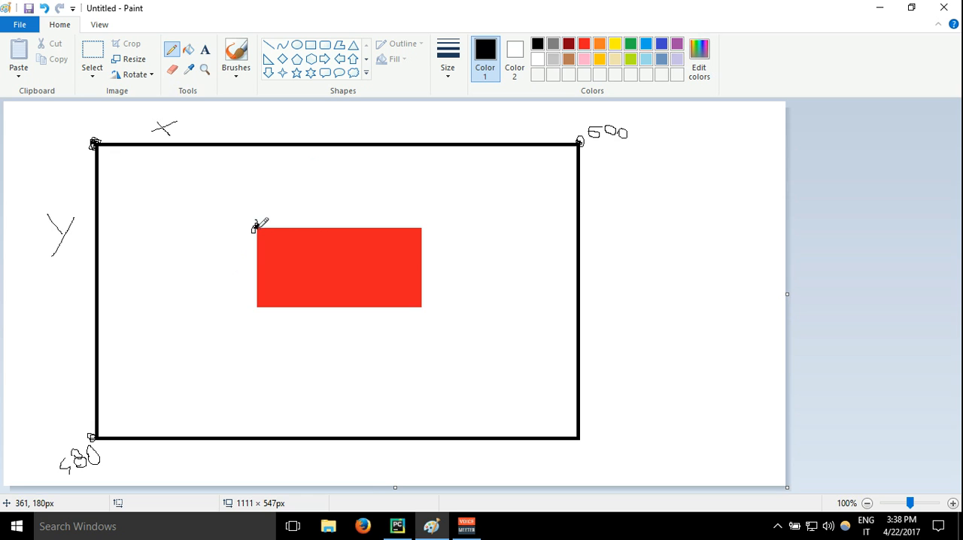
pyautogui.moveTo(289, 145)
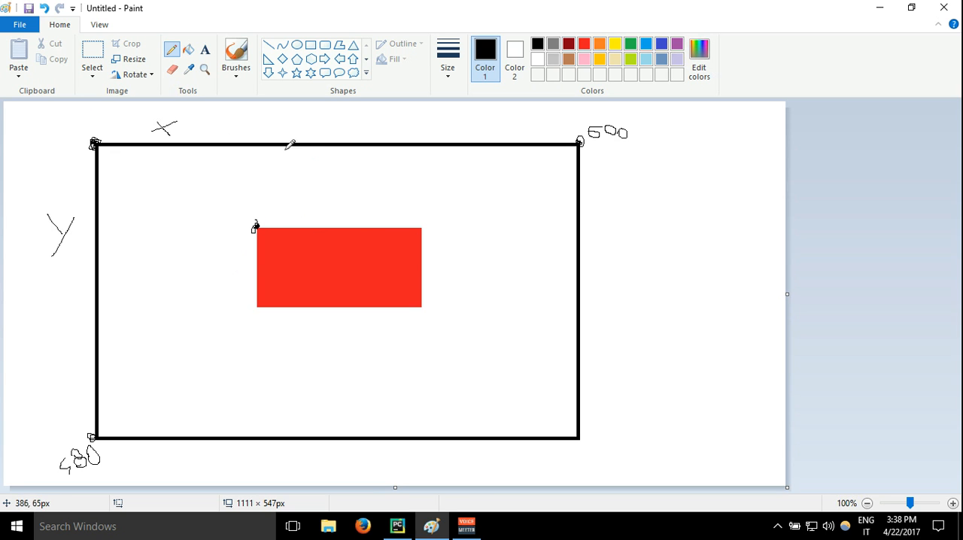
pyautogui.moveTo(171, 209)
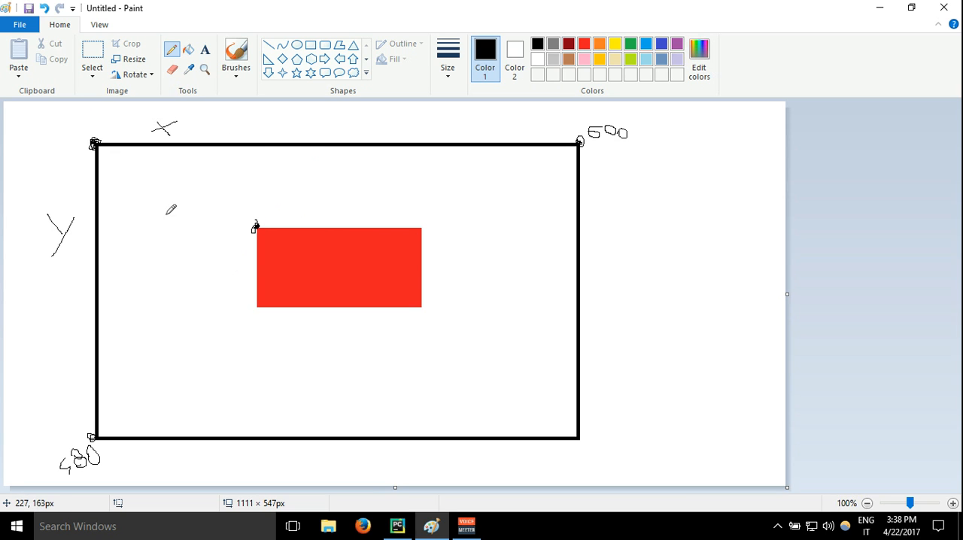
pyautogui.moveTo(259, 132)
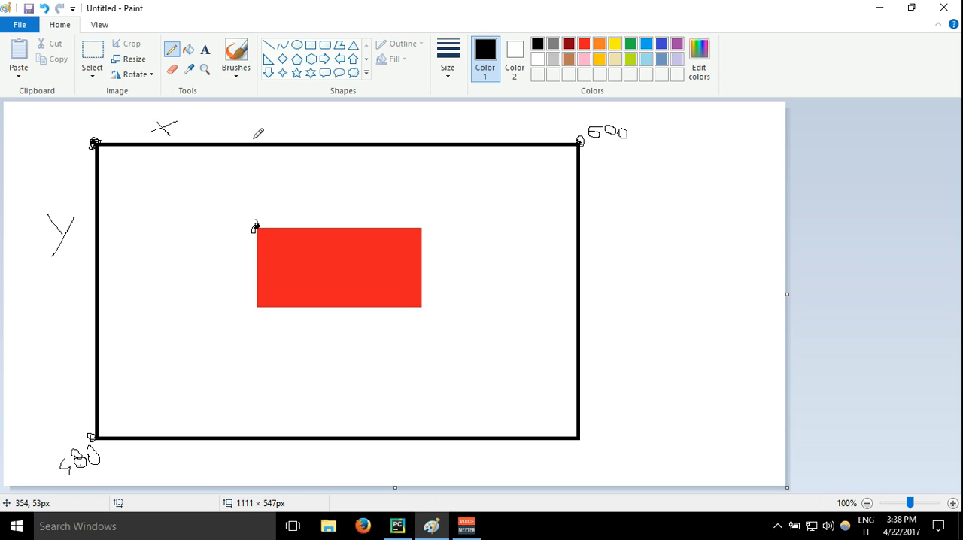
pyautogui.moveTo(259, 204)
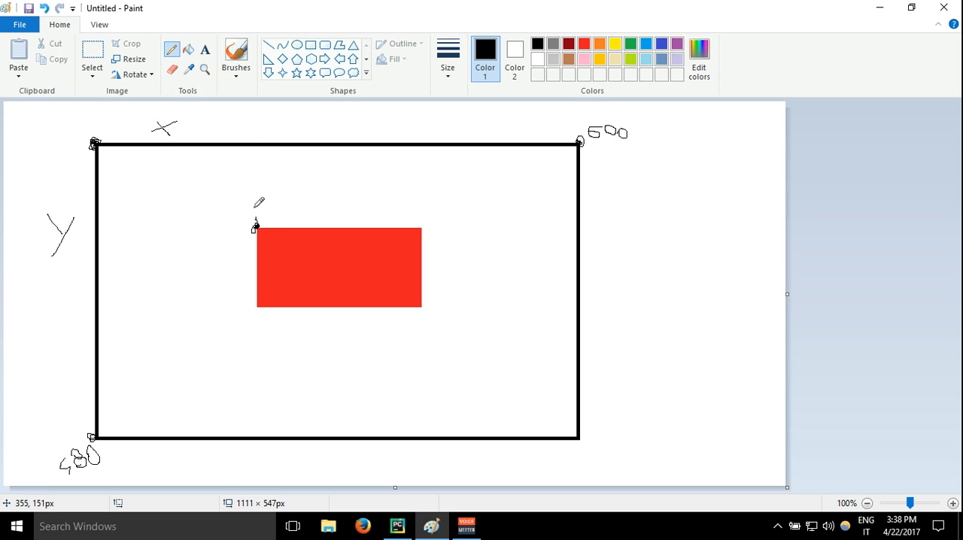
# Step: Trace a dashed guide line from the red rectangle's top-left corner toward the edge
pyautogui.moveTo(259, 151); pyautogui.dragTo(255, 226)
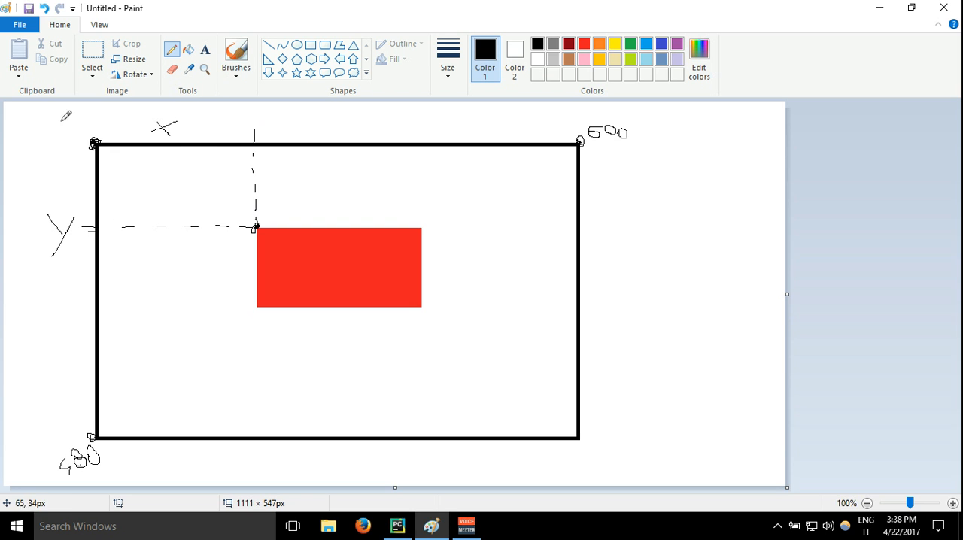
pyautogui.moveTo(164, 132)
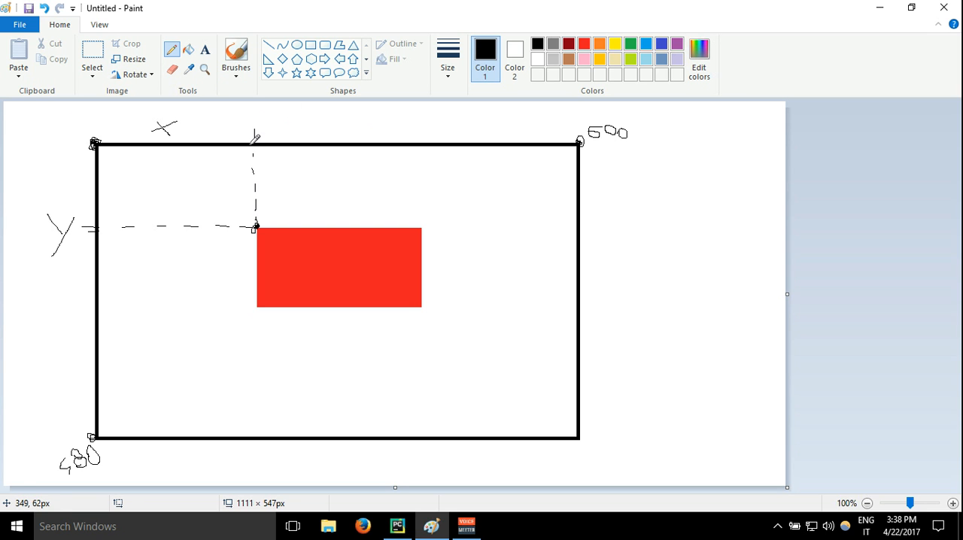
pyautogui.moveTo(255, 141)
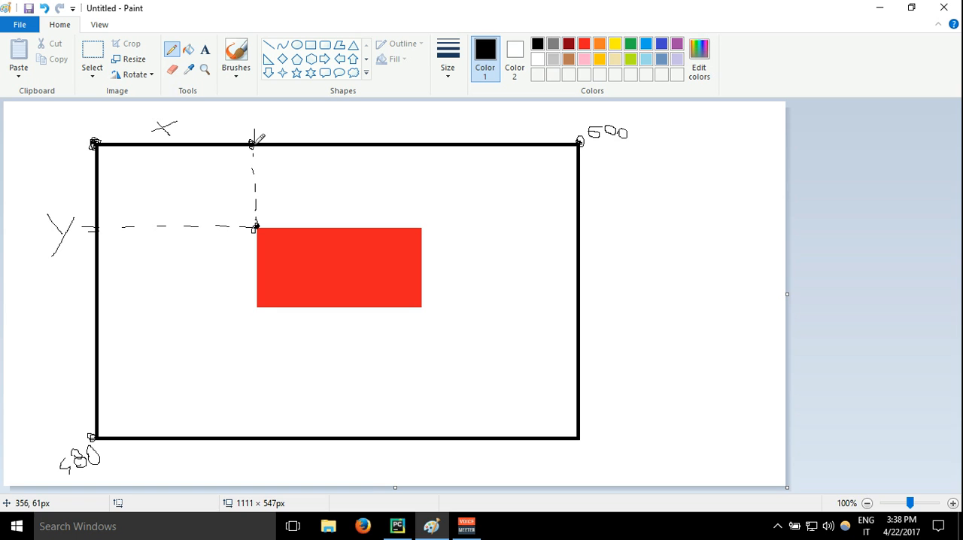
# Step: Enter (200, 140, as the rectangle's position in the draw.rect tuple
pyautogui.click(397, 527)
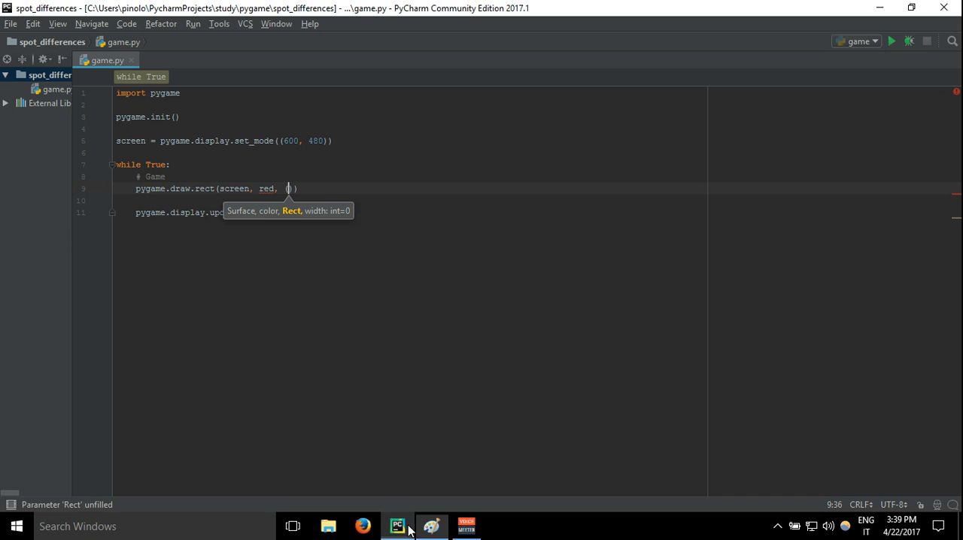
pyautogui.write('(200')
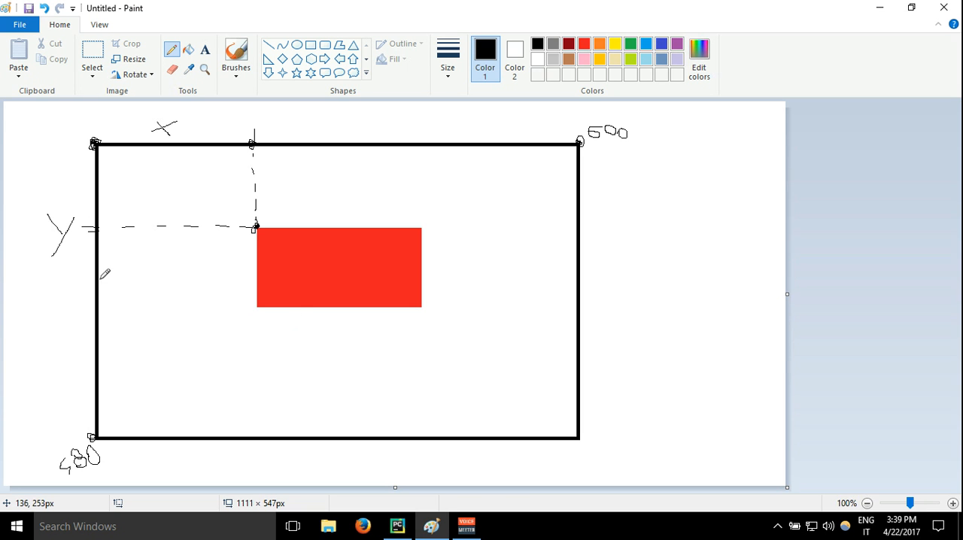
pyautogui.moveTo(84, 492)
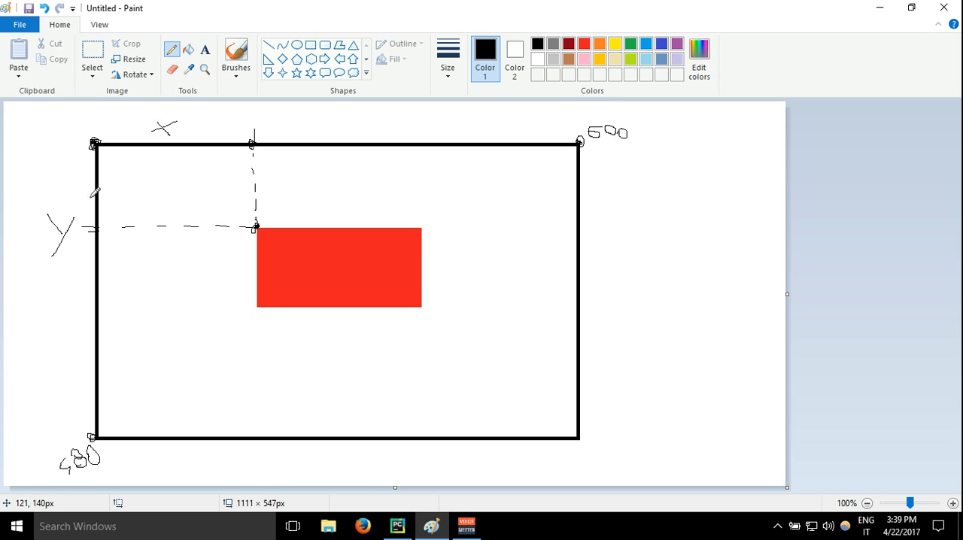
pyautogui.moveTo(100, 208)
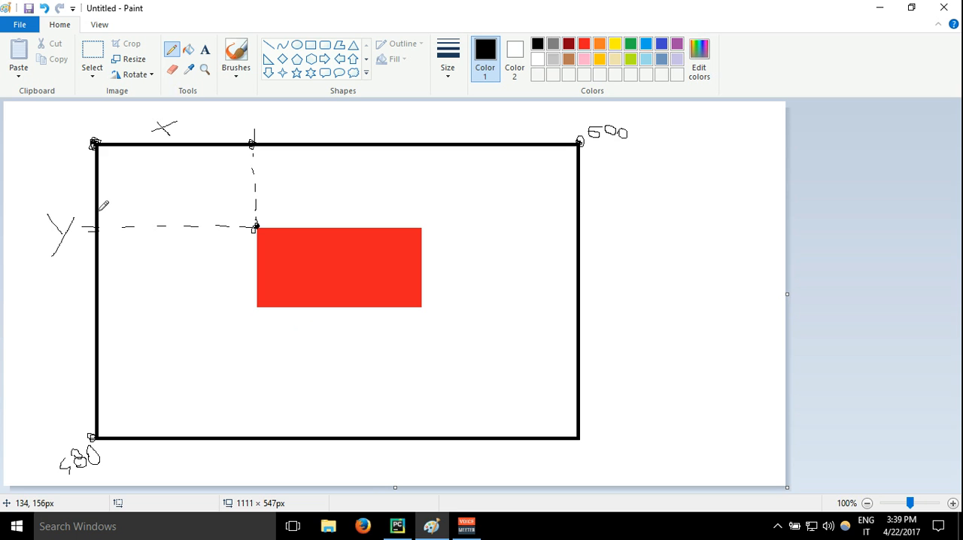
pyautogui.moveTo(472, 279)
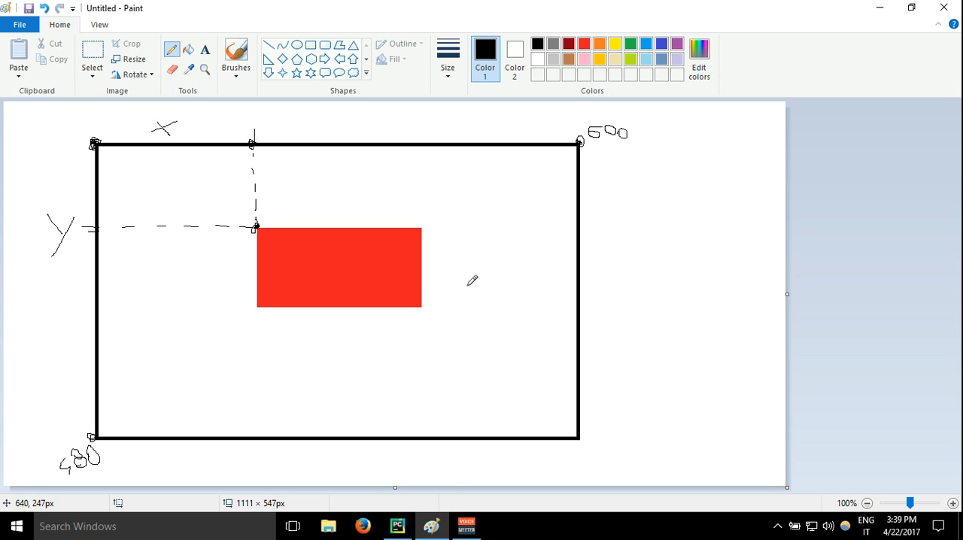
pyautogui.click(397, 527)
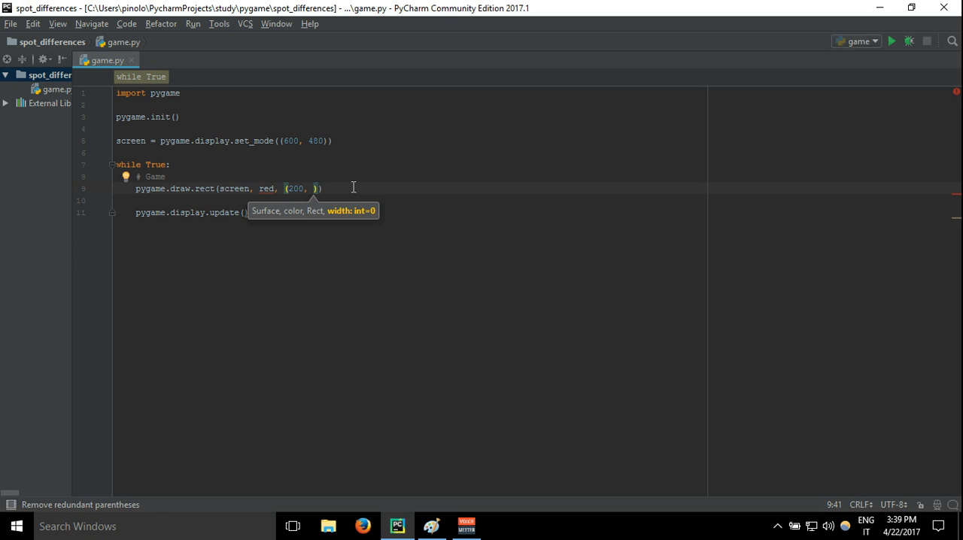
pyautogui.write('140')
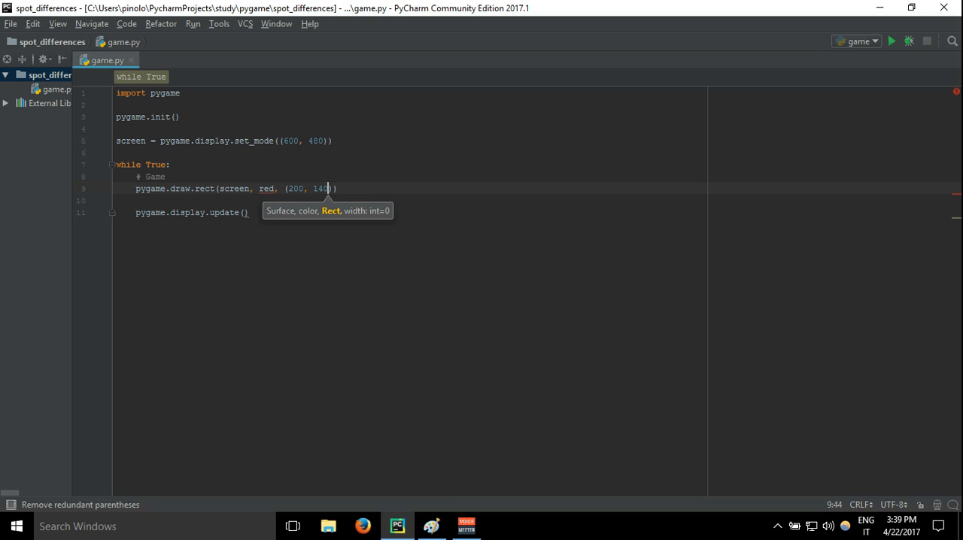
pyautogui.write(',')
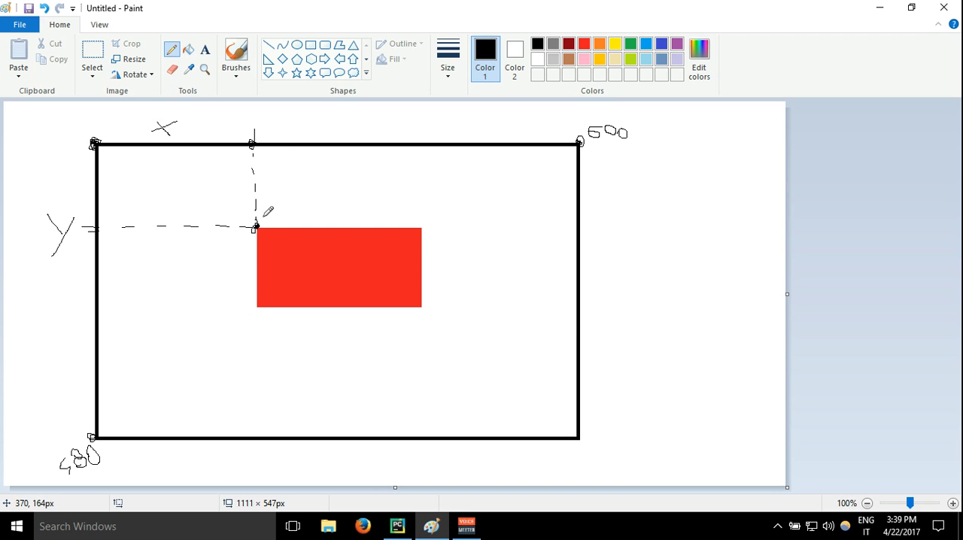
pyautogui.moveTo(259, 223)
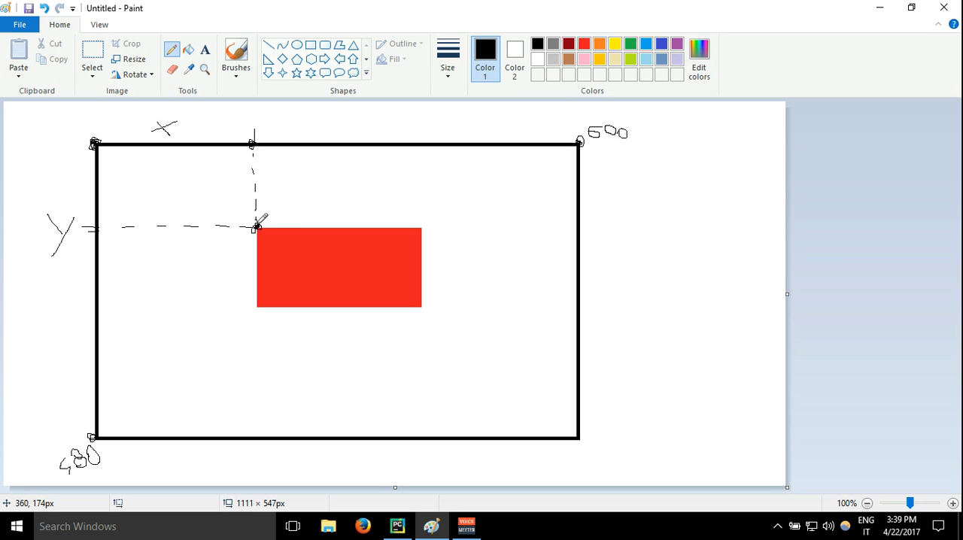
pyautogui.moveTo(259, 218)
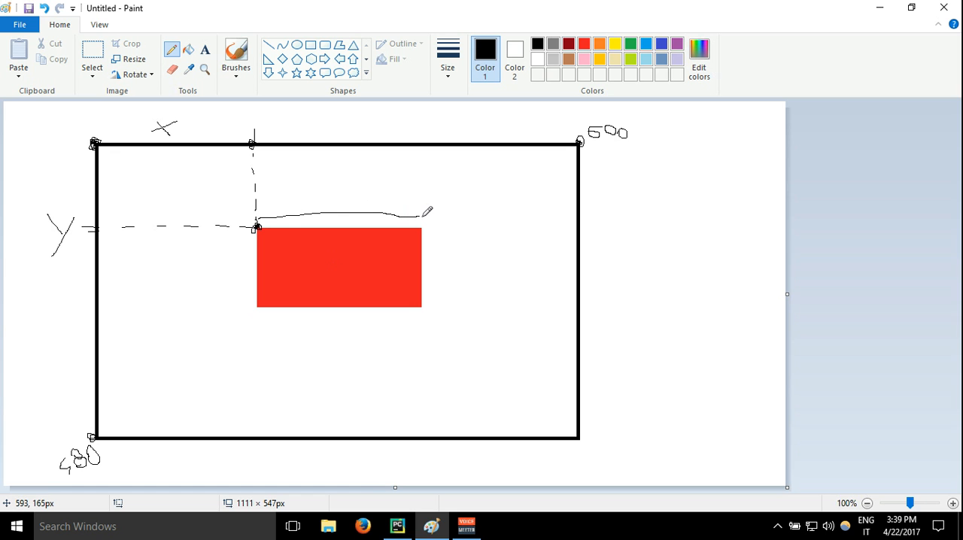
pyautogui.moveTo(259, 216)
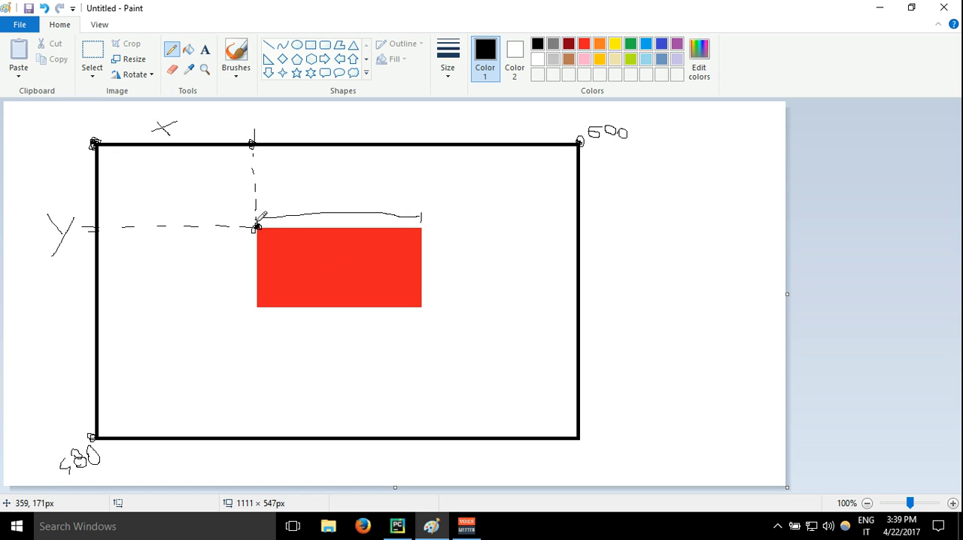
pyautogui.moveTo(568, 263)
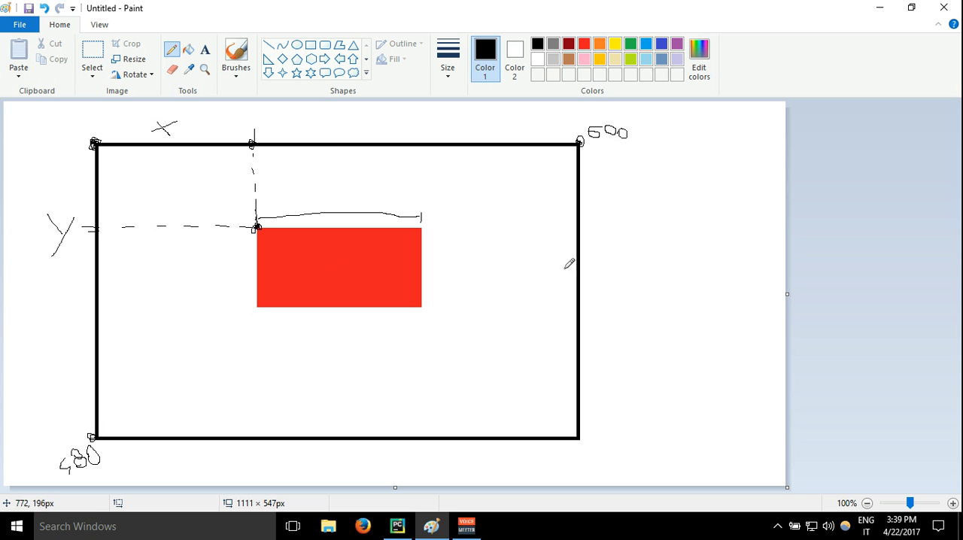
# Step: Complete the rectangle tuple as (200, 140, 200, 120) with width and height
pyautogui.click(397, 526)
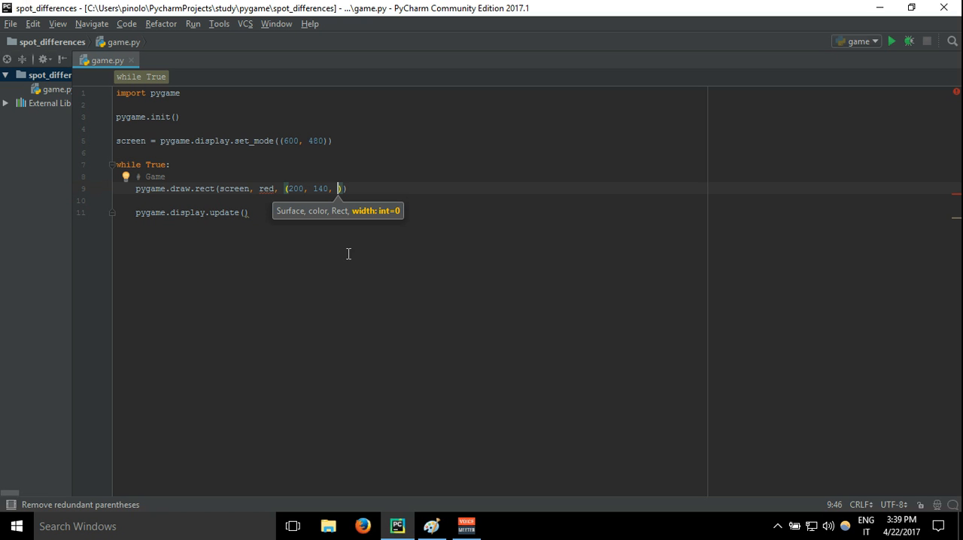
pyautogui.write('200')
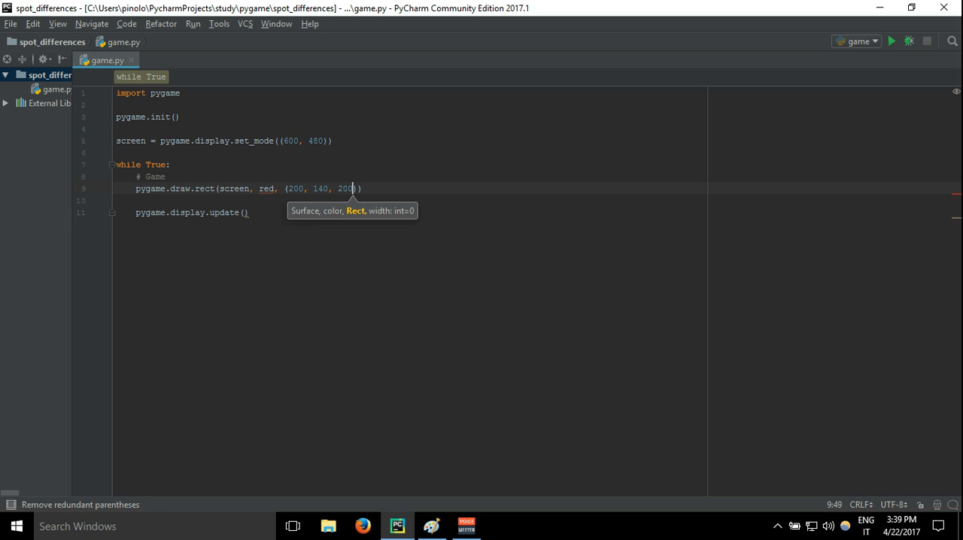
pyautogui.moveTo(432, 527)
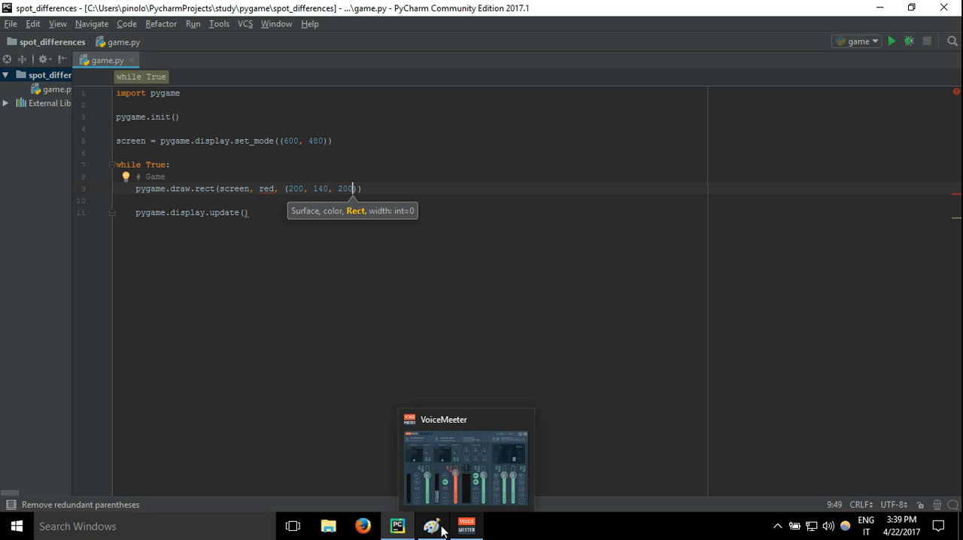
pyautogui.moveTo(431, 525)
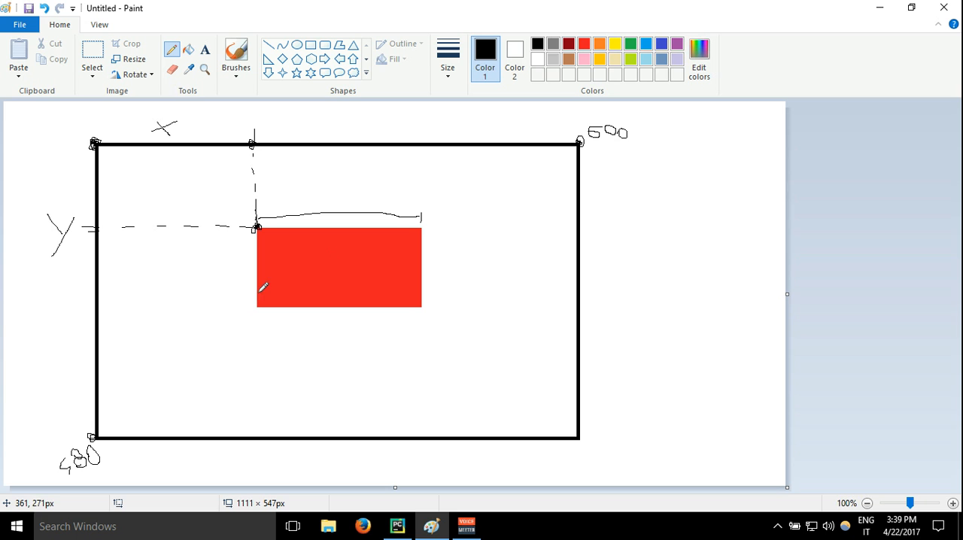
pyautogui.moveTo(364, 515)
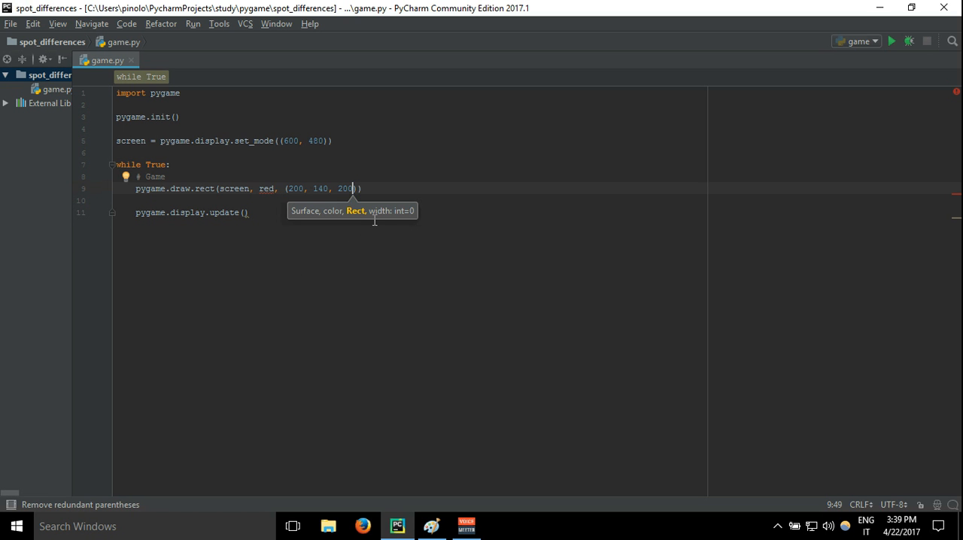
pyautogui.write(', 120')
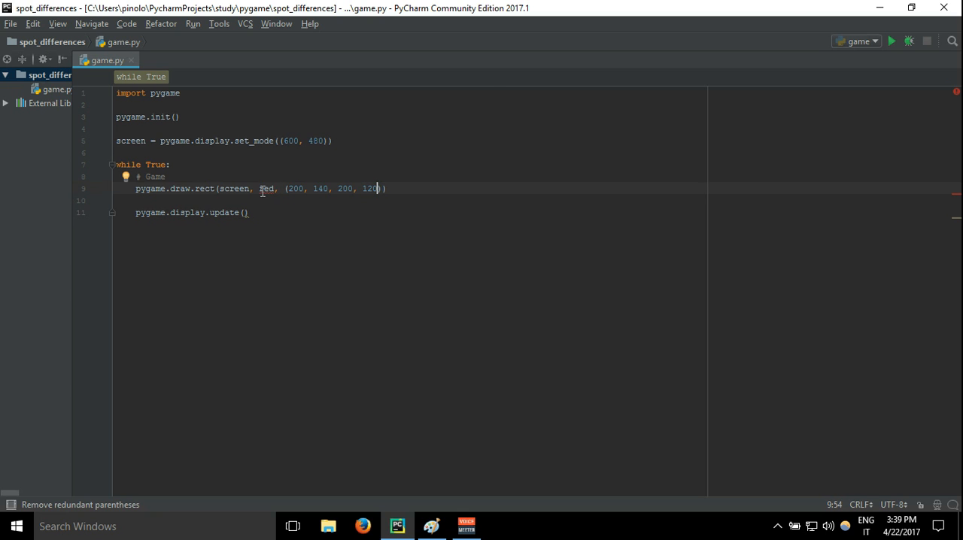
pyautogui.moveTo(268, 188)
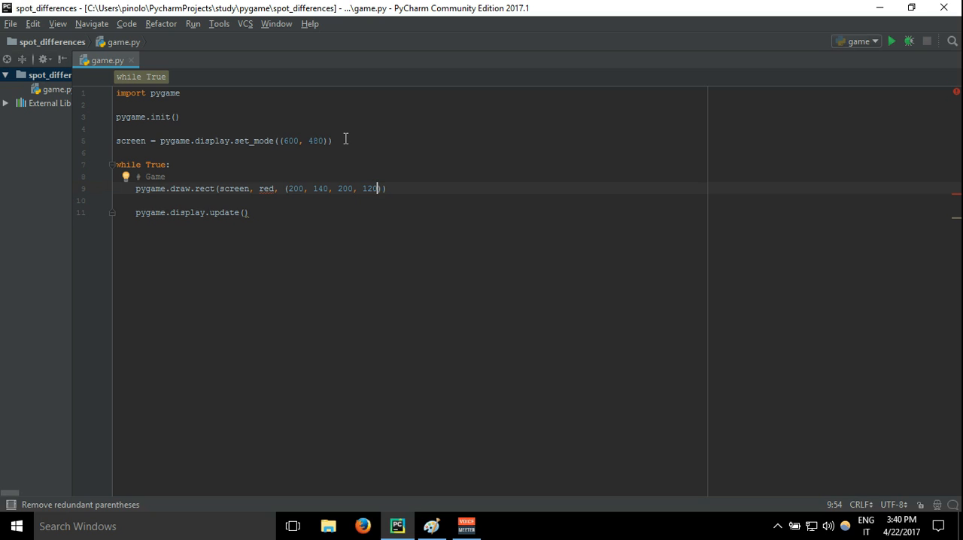
# Step: Define red = (255, 0, 0) and green = (0, 255, 0) below the screen setup
pyautogui.click(334, 142)
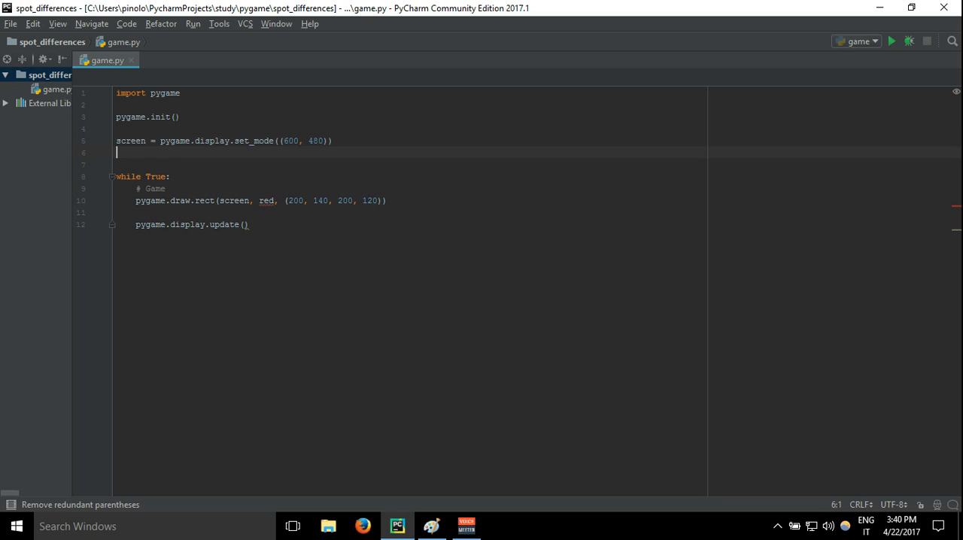
pyautogui.write('red = (')
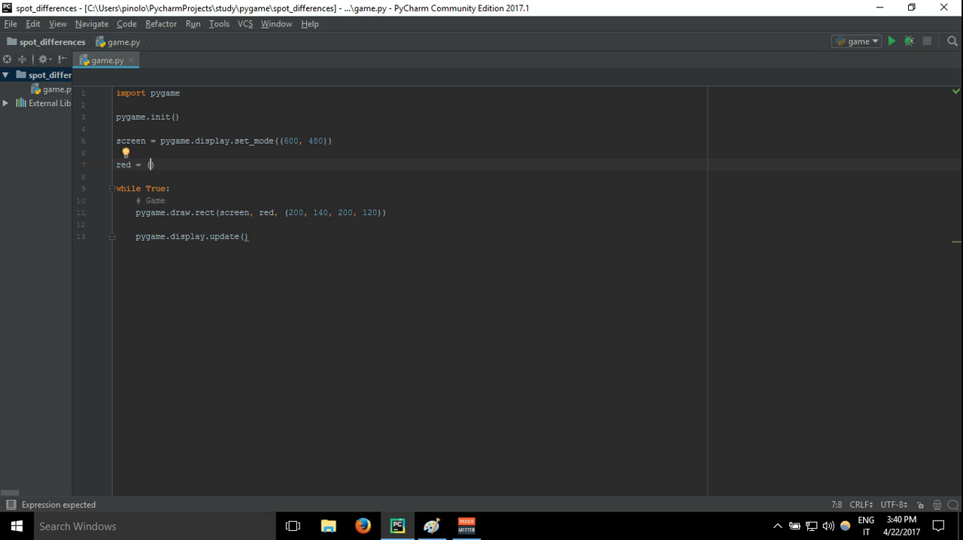
pyautogui.write('255, 0')
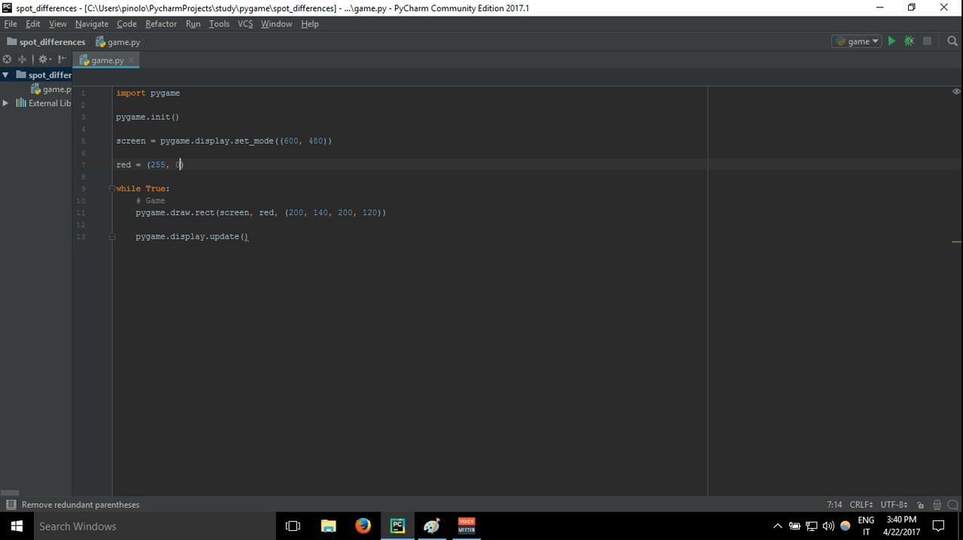
pyautogui.write(', 0')
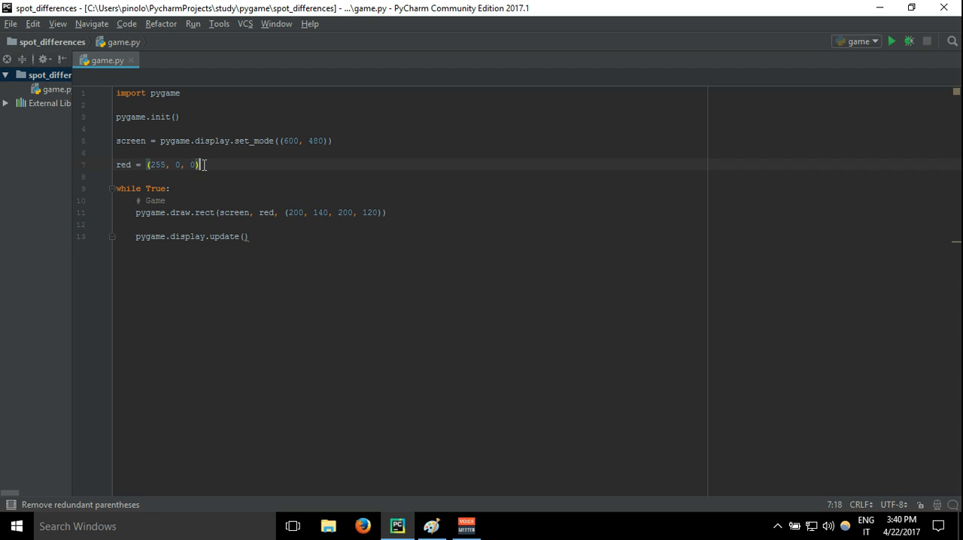
pyautogui.write('green = (')
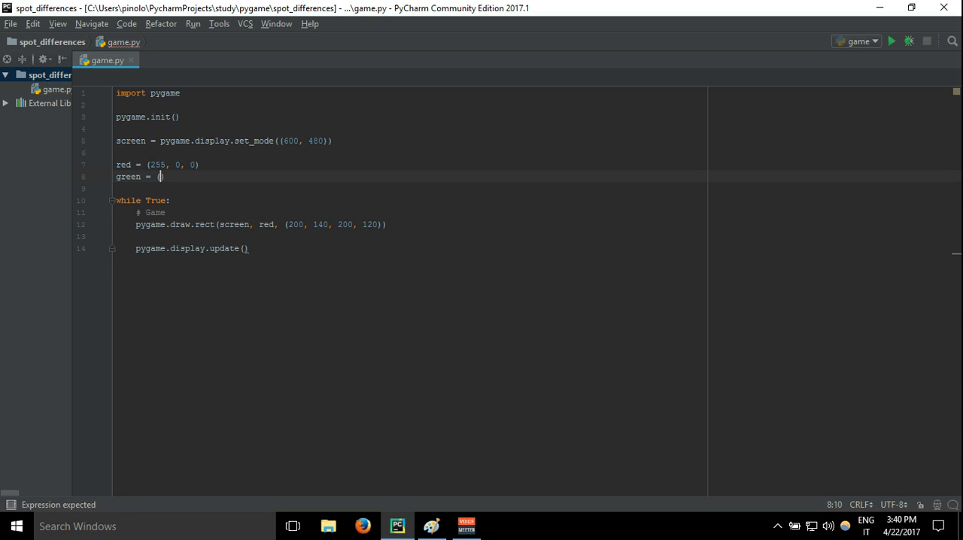
pyautogui.write('0, 2')
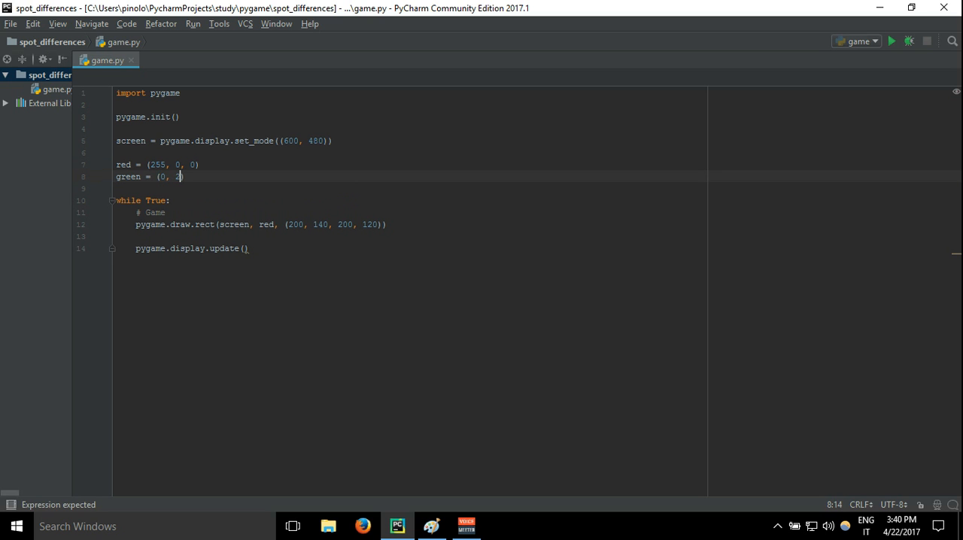
pyautogui.write('55, 0)')
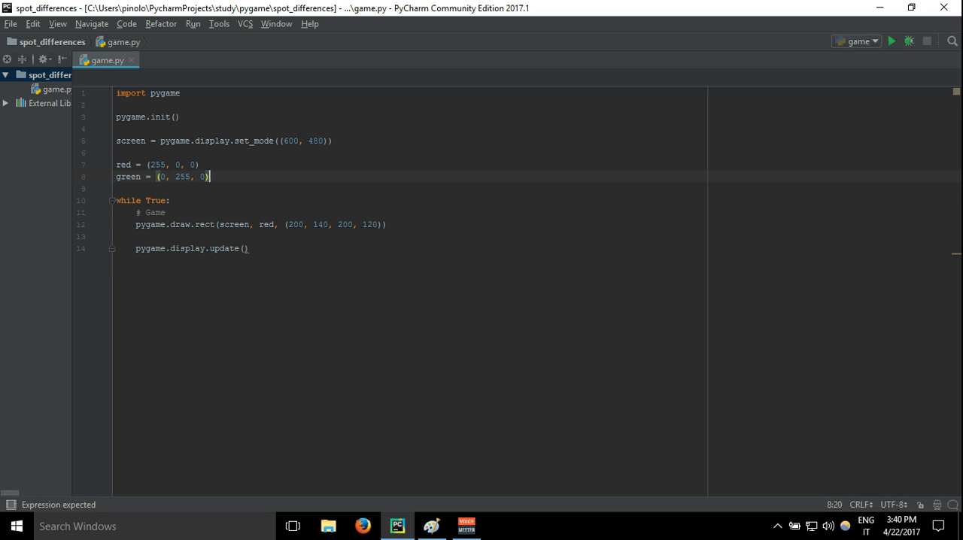
# Step: Add blue = (0, 0, 255) and white = (255, 255, 255) constants
pyautogui.write('blue = (0, )')
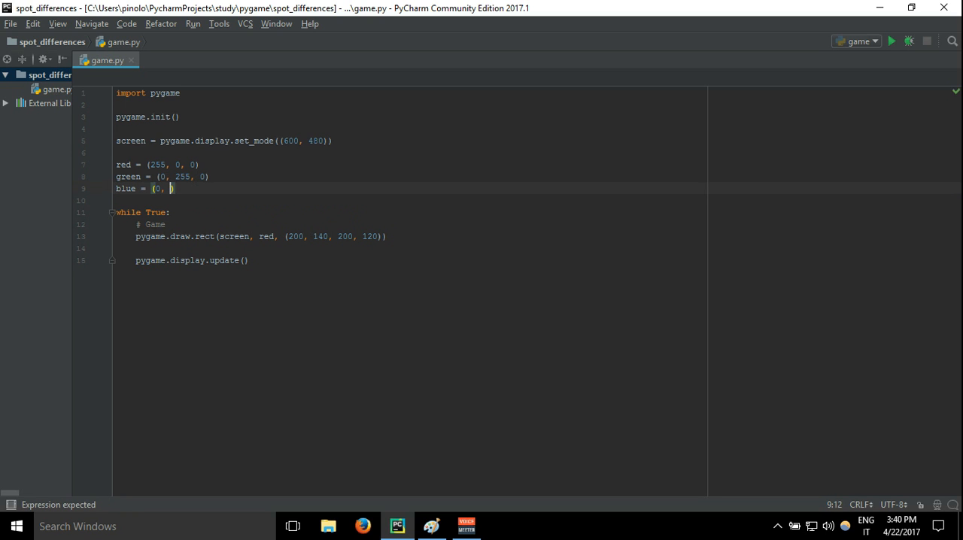
pyautogui.write('0, 255')
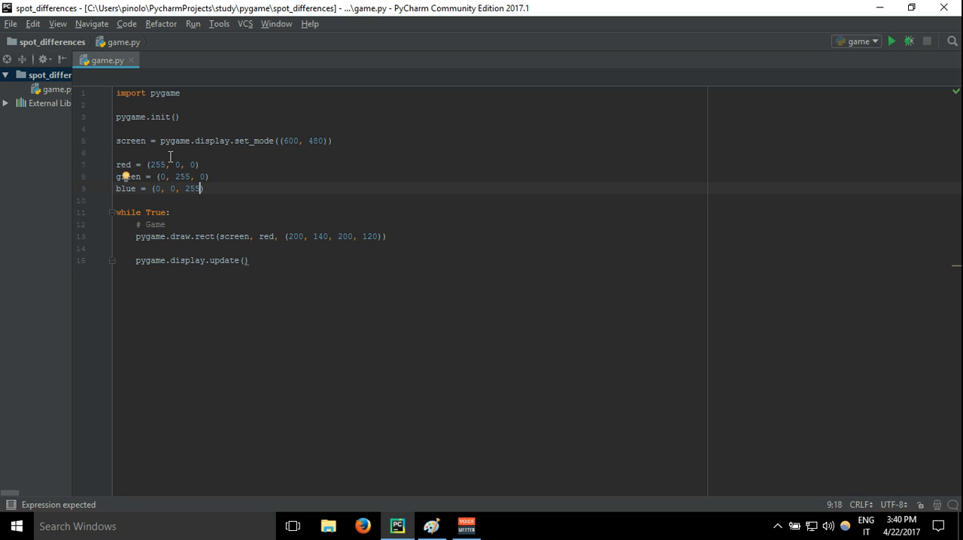
pyautogui.moveTo(216, 190)
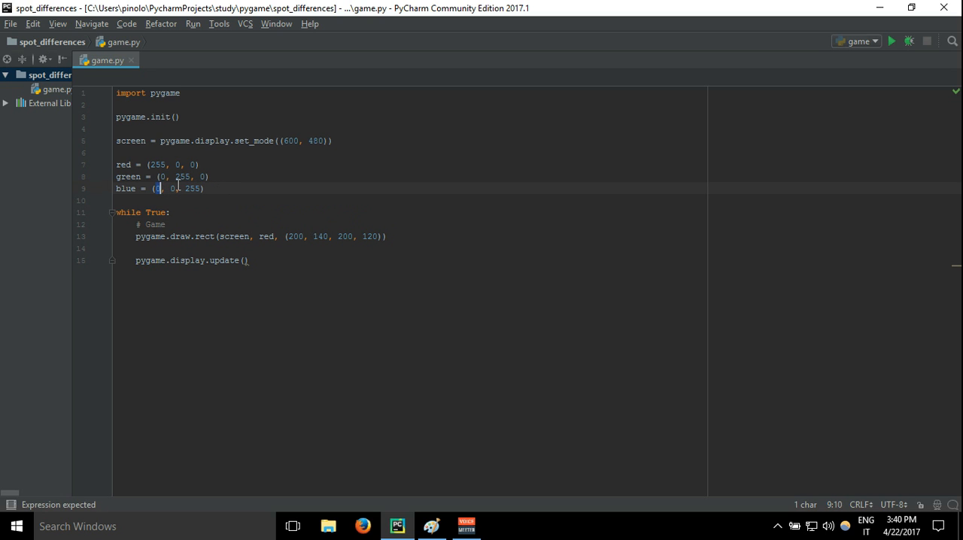
pyautogui.doubleClick(192, 189)
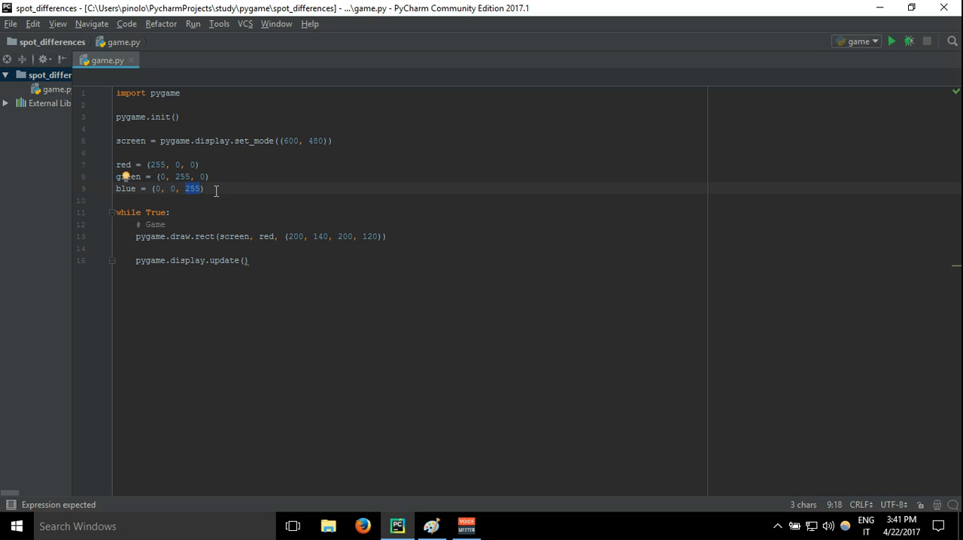
pyautogui.press('Return')
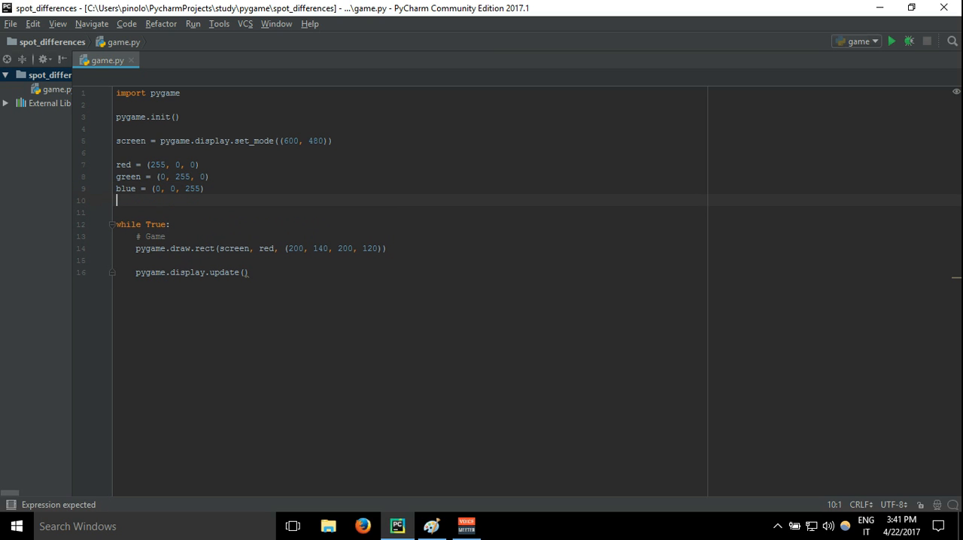
pyautogui.write('white = (')
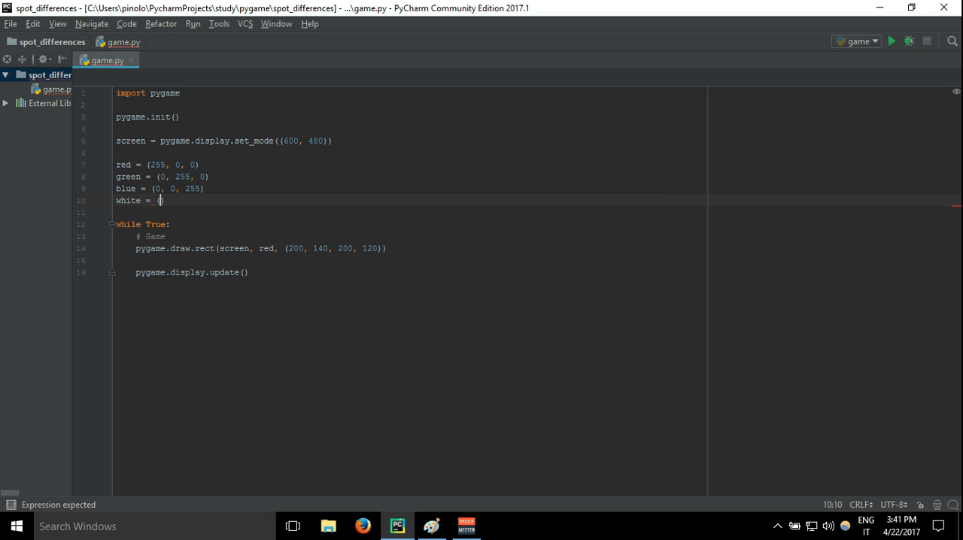
pyautogui.write('255,')
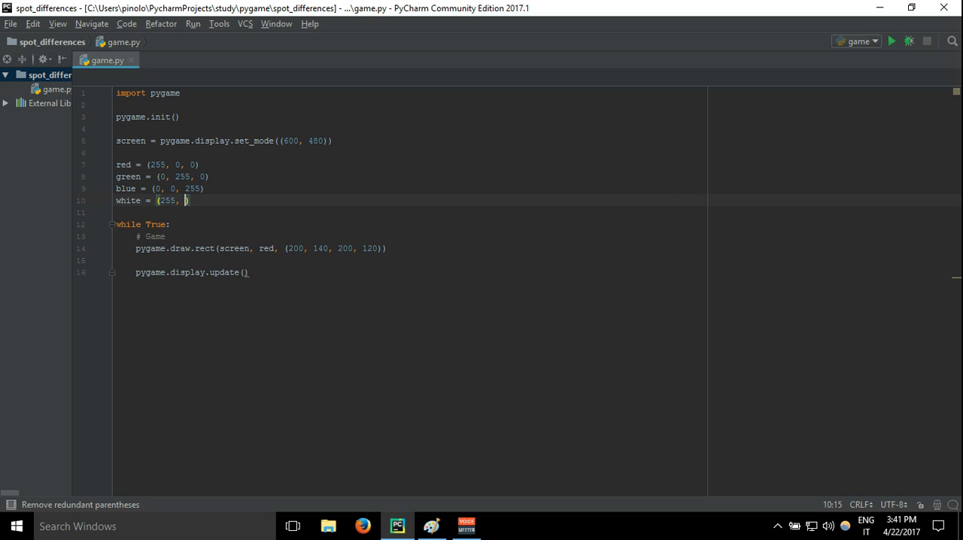
pyautogui.write('255, 255')
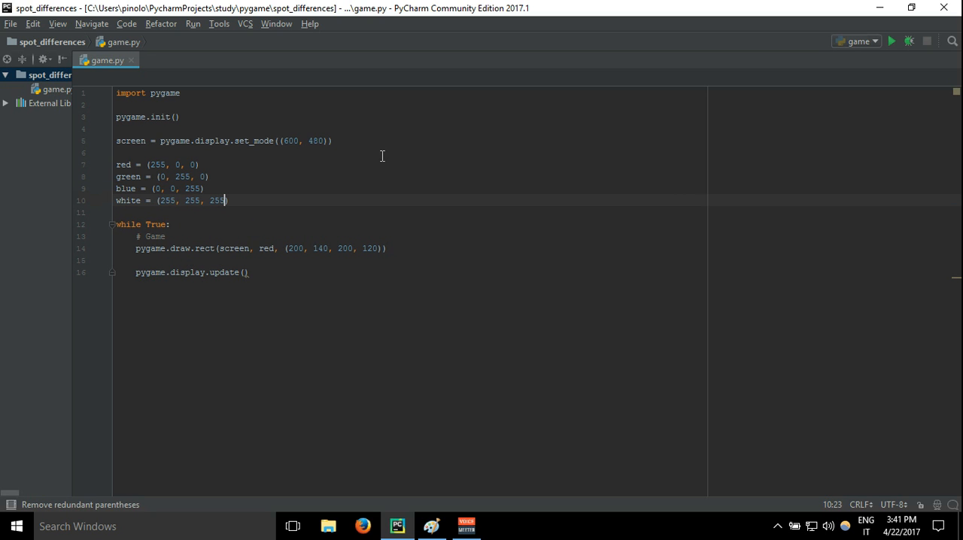
# Step: Add black = (0, 0, 0) and launch the game script
pyautogui.write('black =')
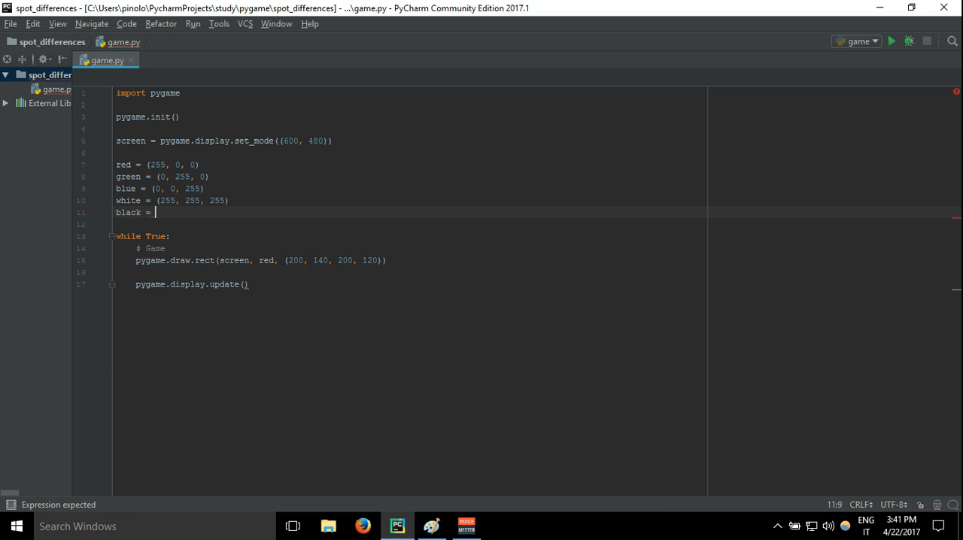
pyautogui.write('(0, 0, 0)')
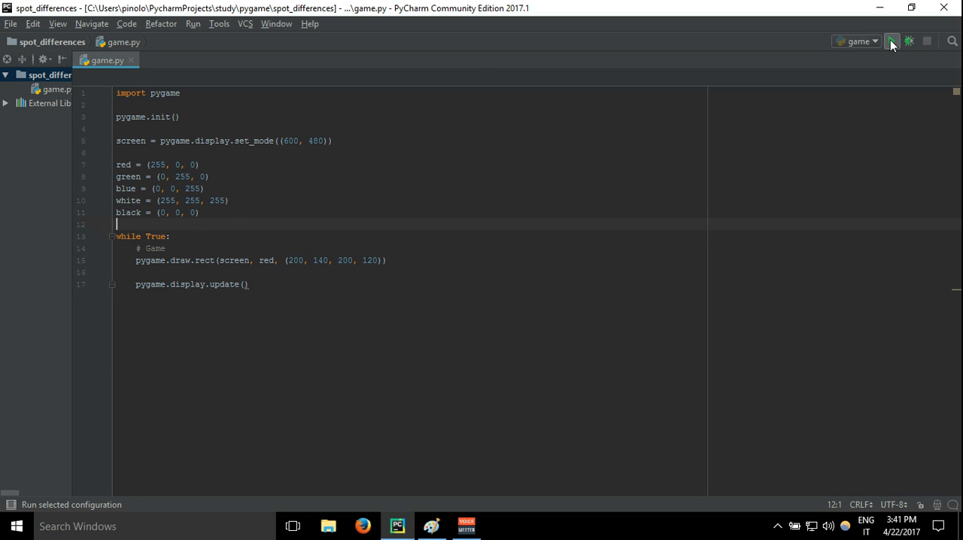
pyautogui.click(892, 42)
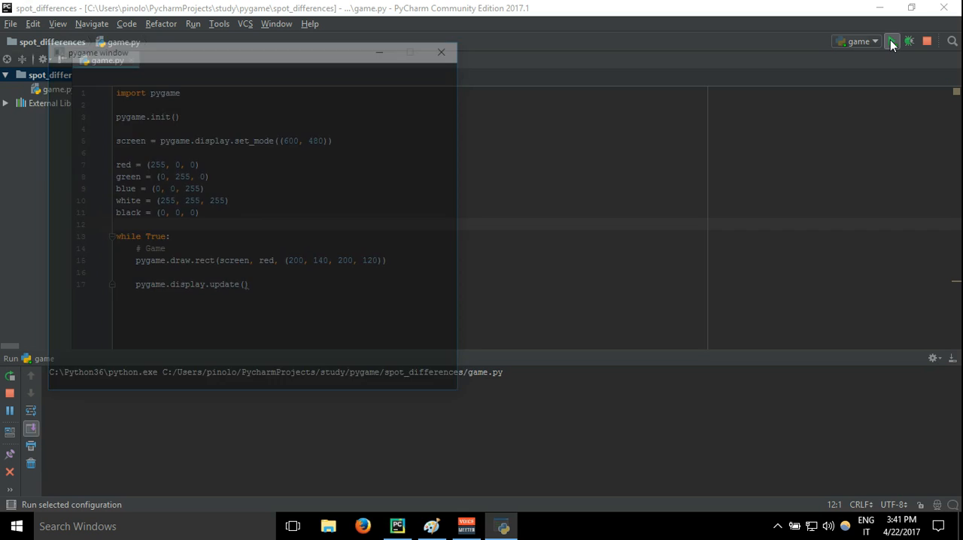
# Step: View the red rectangle on black in the pygame window, then close it
pyautogui.click(891, 43)
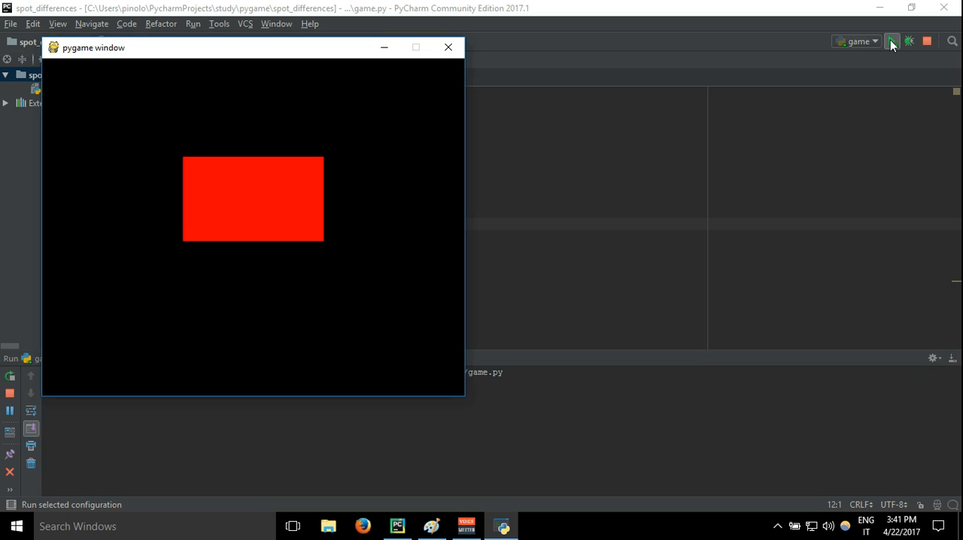
pyautogui.click(892, 42)
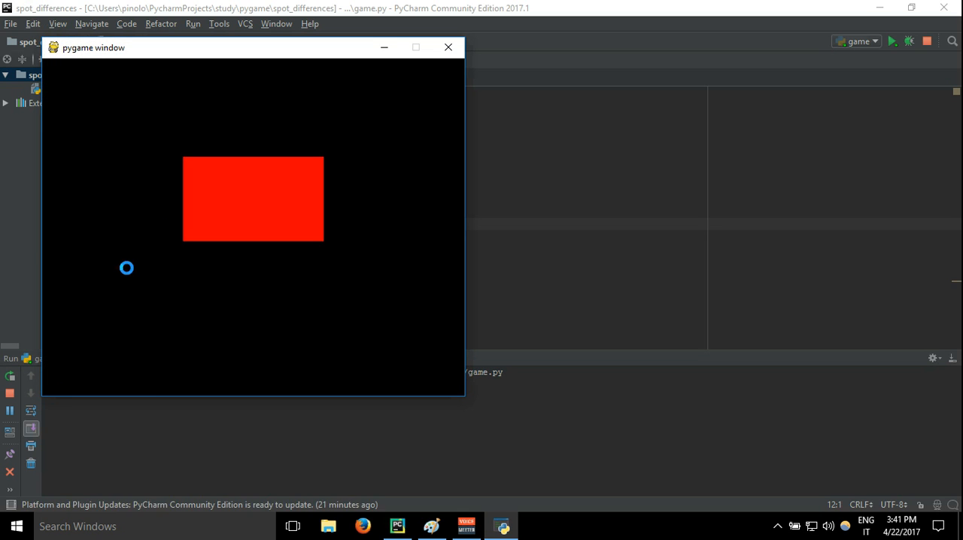
pyautogui.click(449, 47)
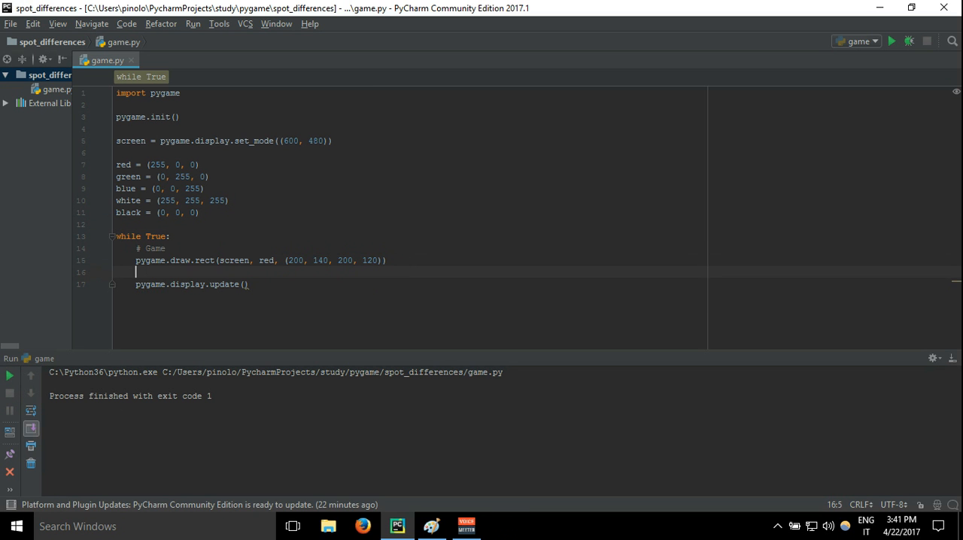
# Step: Write pygame.draw.circle(screen, green, ( on a new loop line, leaving the centre unfilled
pyautogui.write('pygame.')
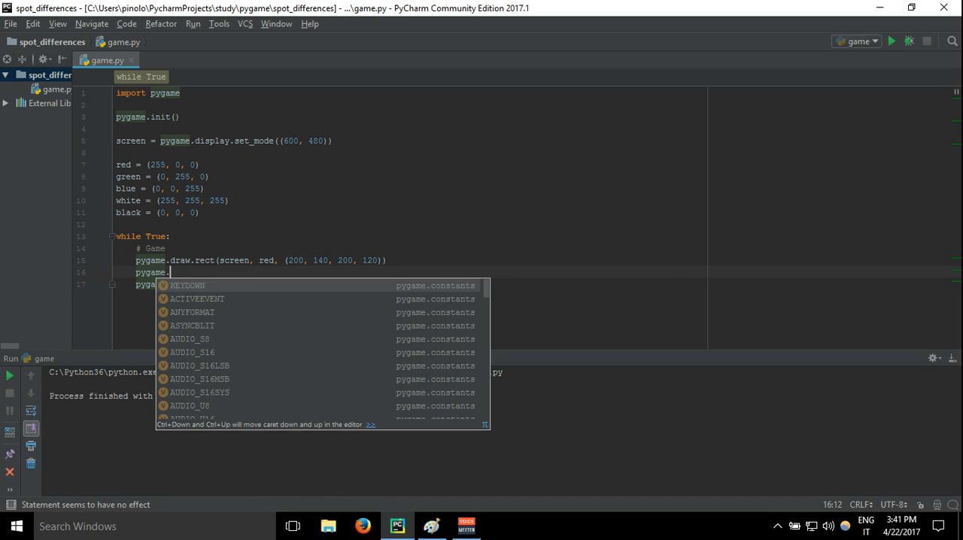
pyautogui.write('draw.circle(')
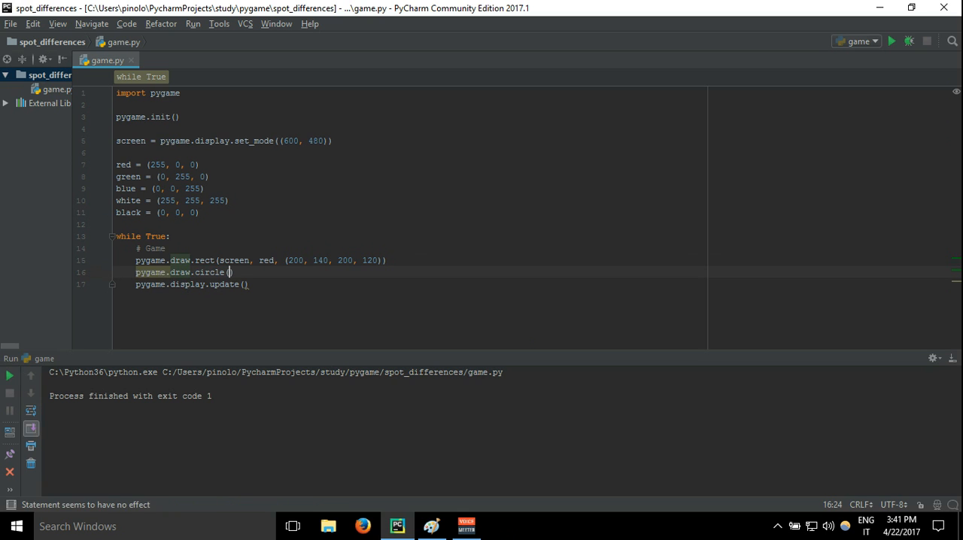
pyautogui.write('s')
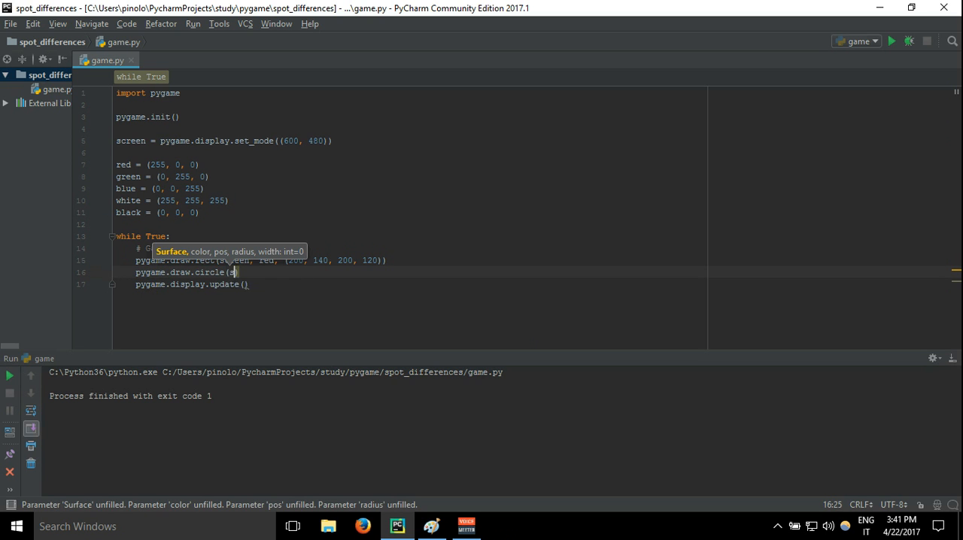
pyautogui.write('screen,')
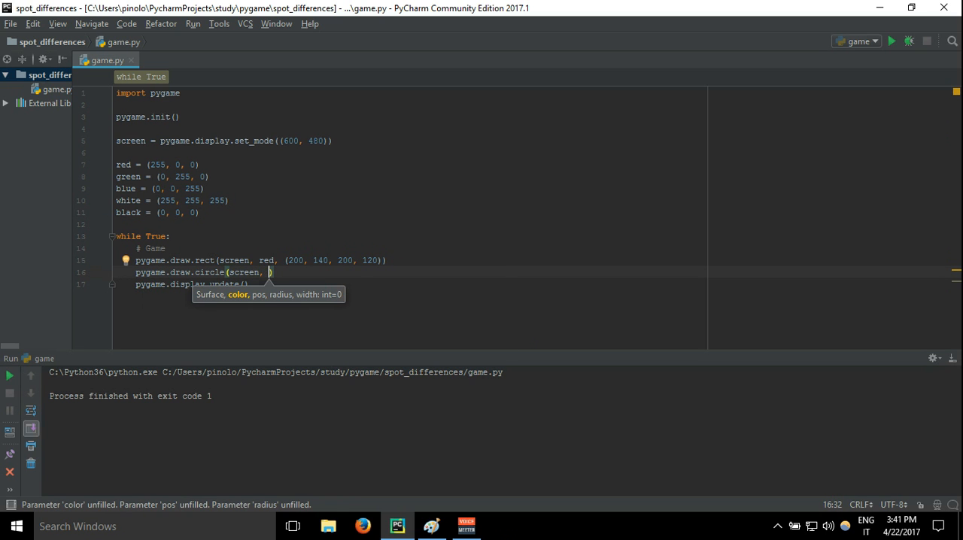
pyautogui.write('green')
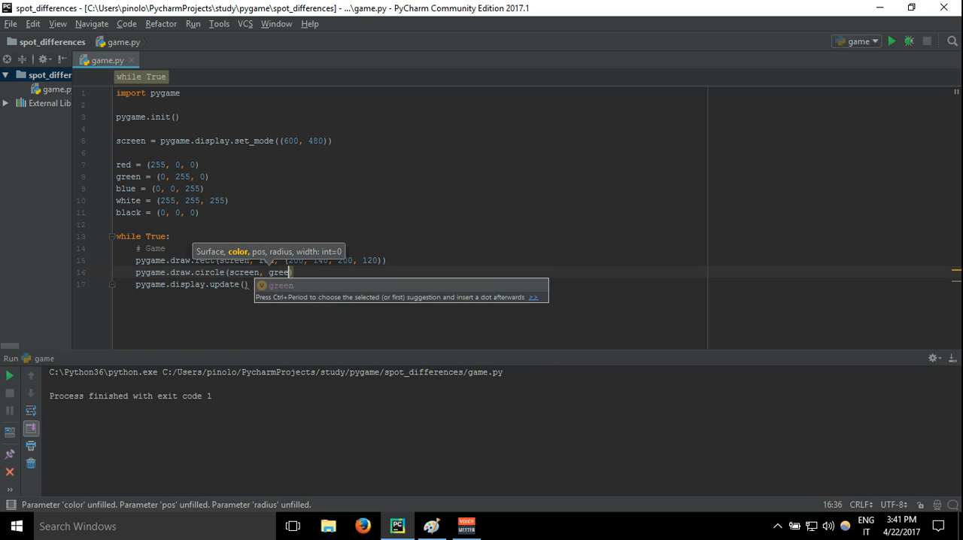
pyautogui.write('n,')
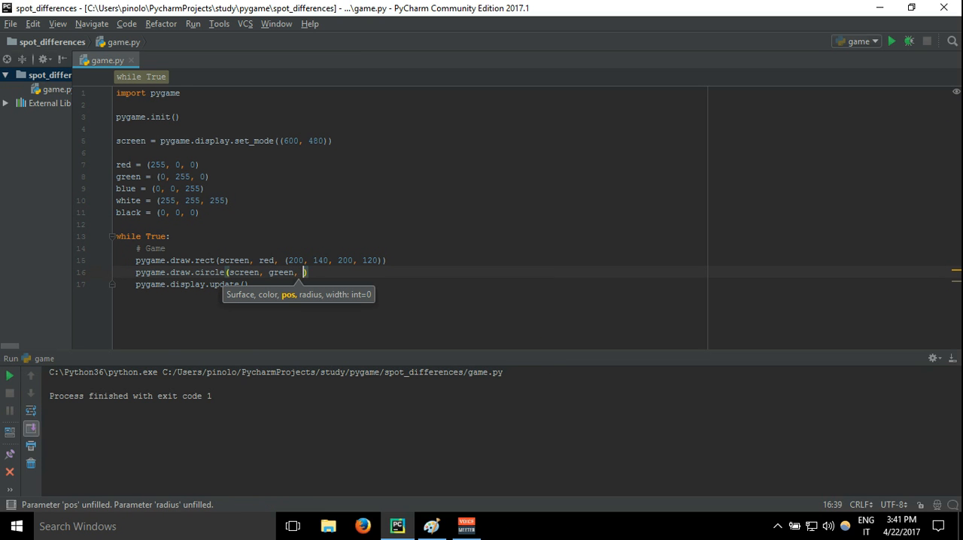
pyautogui.write('(')
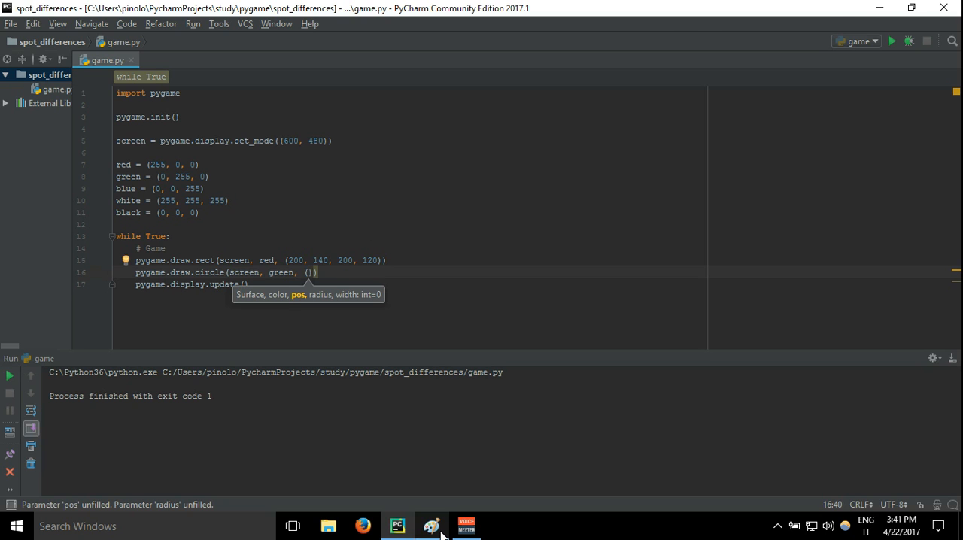
pyautogui.click(431, 527)
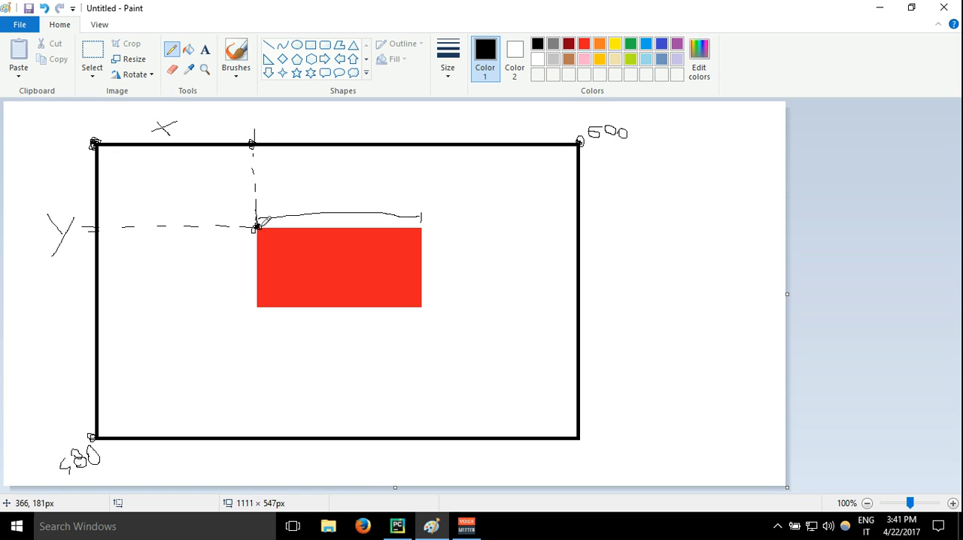
pyautogui.moveTo(463, 82)
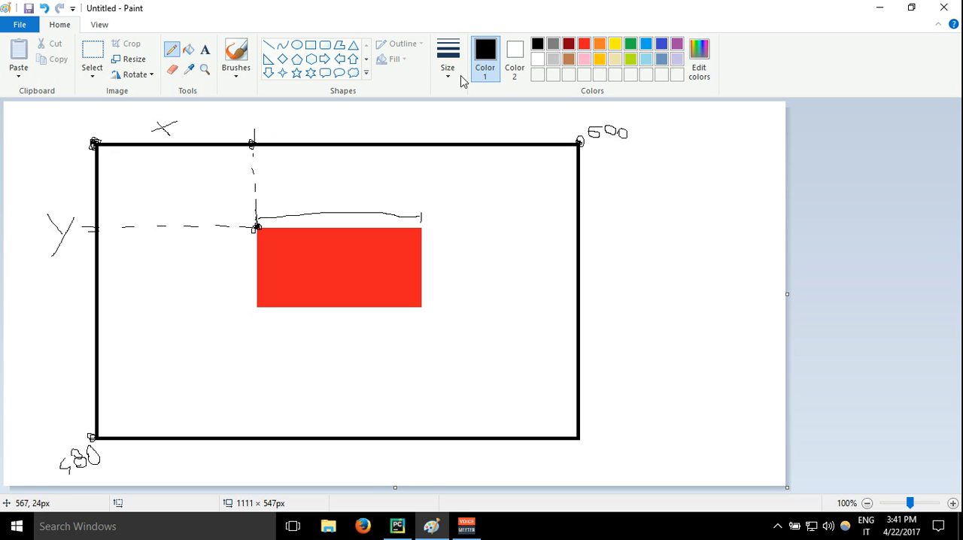
# Step: Pick green in Paint's palette for the circle sketch and return to the code
pyautogui.click(613, 42)
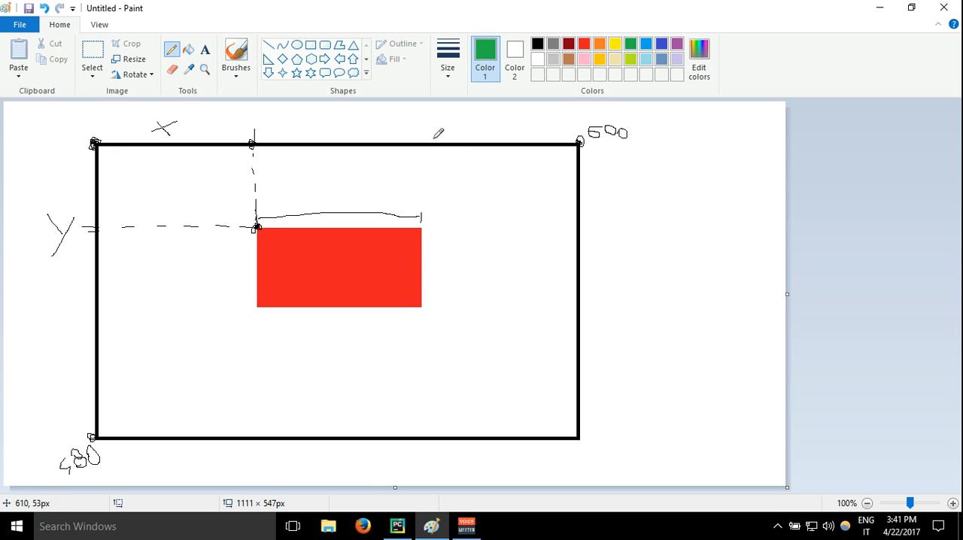
pyautogui.moveTo(426, 373)
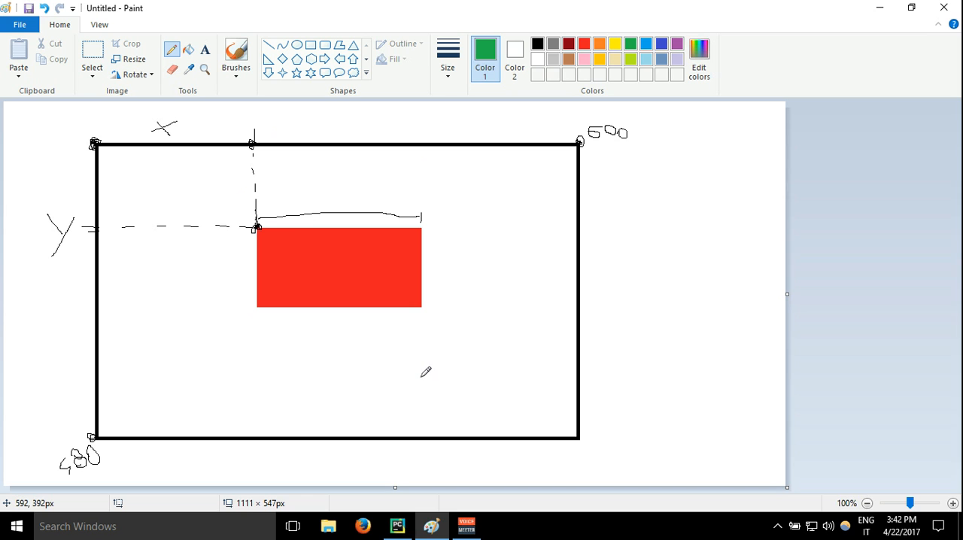
pyautogui.moveTo(430, 370)
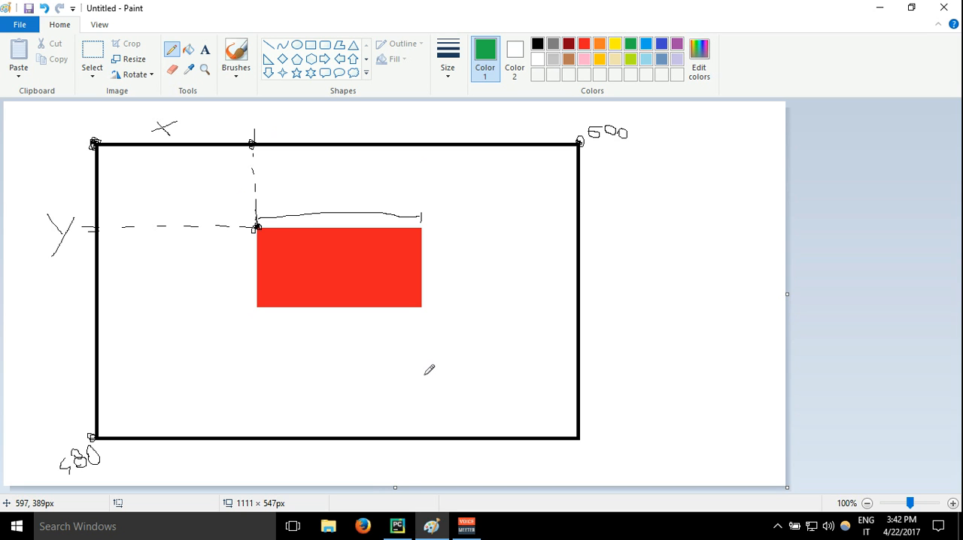
pyautogui.moveTo(427, 367)
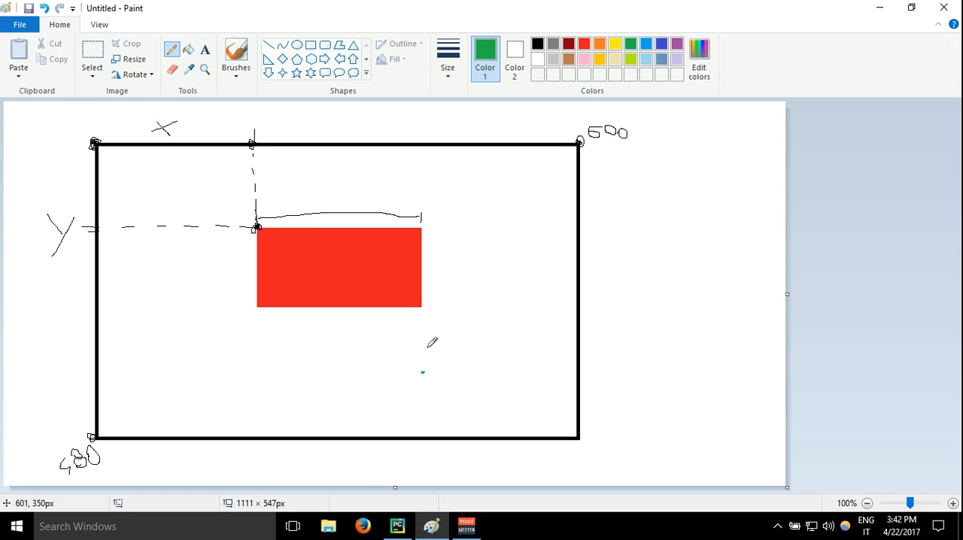
pyautogui.moveTo(427, 367)
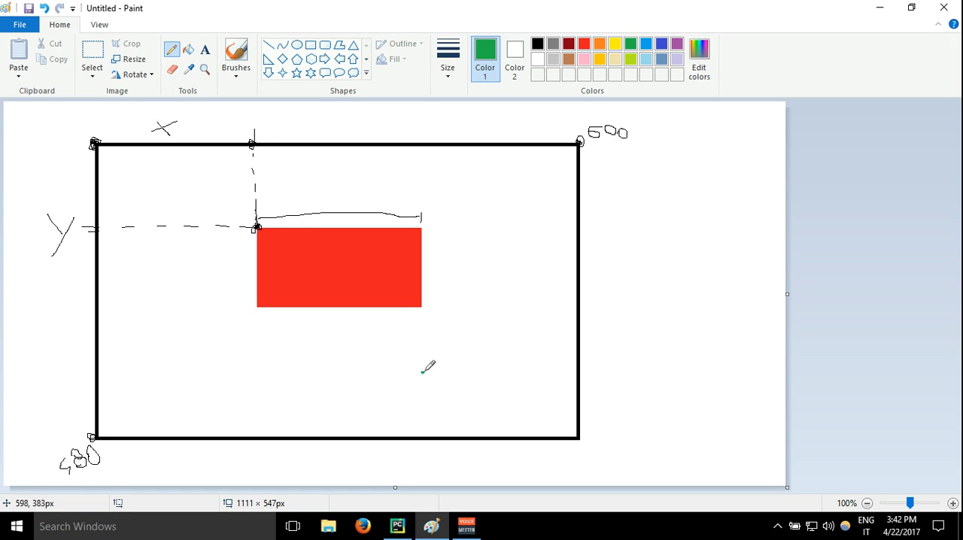
pyautogui.moveTo(427, 368)
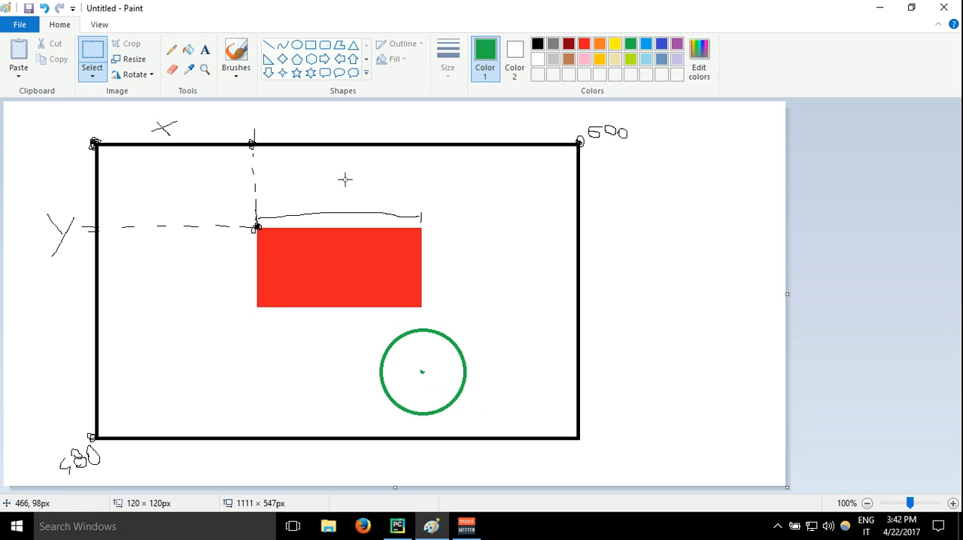
pyautogui.moveTo(103, 139)
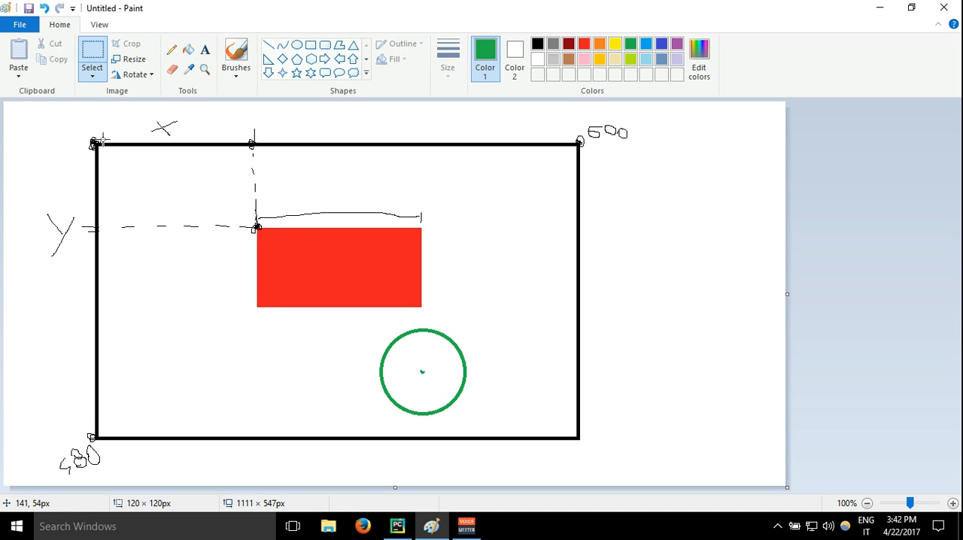
pyautogui.moveTo(213, 214)
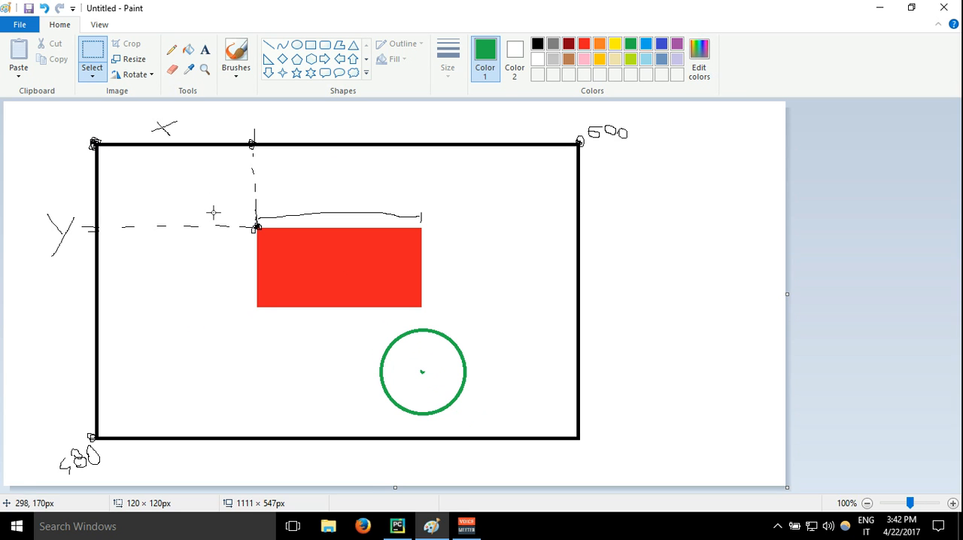
pyautogui.moveTo(436, 149)
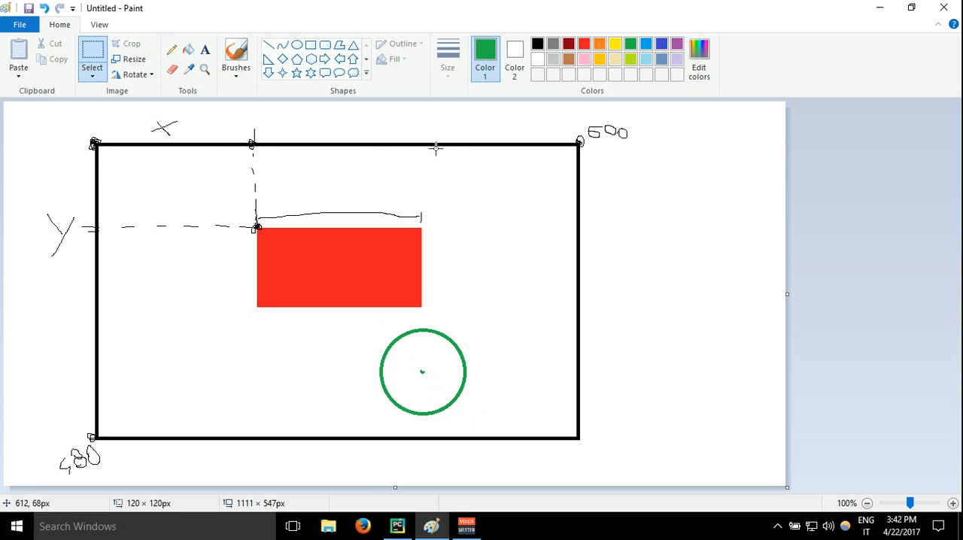
pyautogui.moveTo(424, 301)
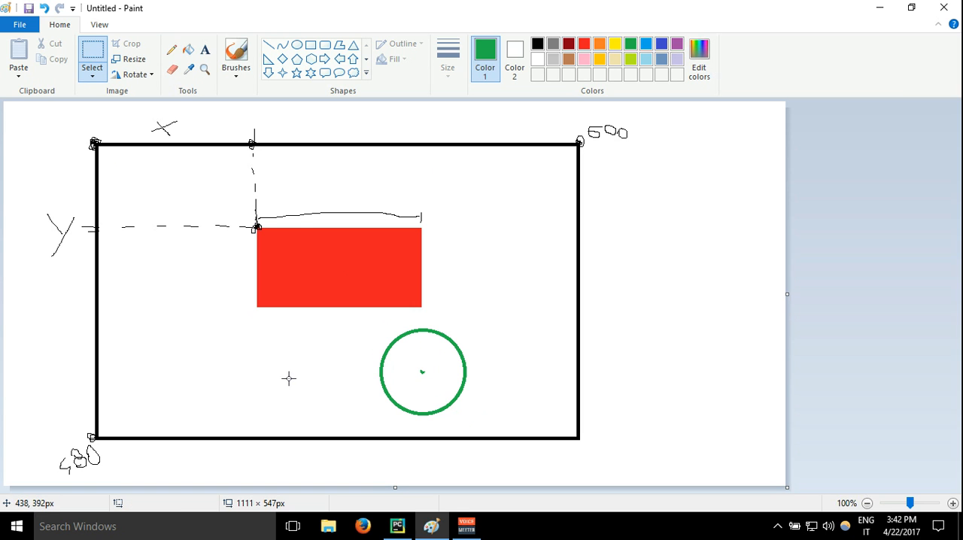
pyautogui.moveTo(91, 379)
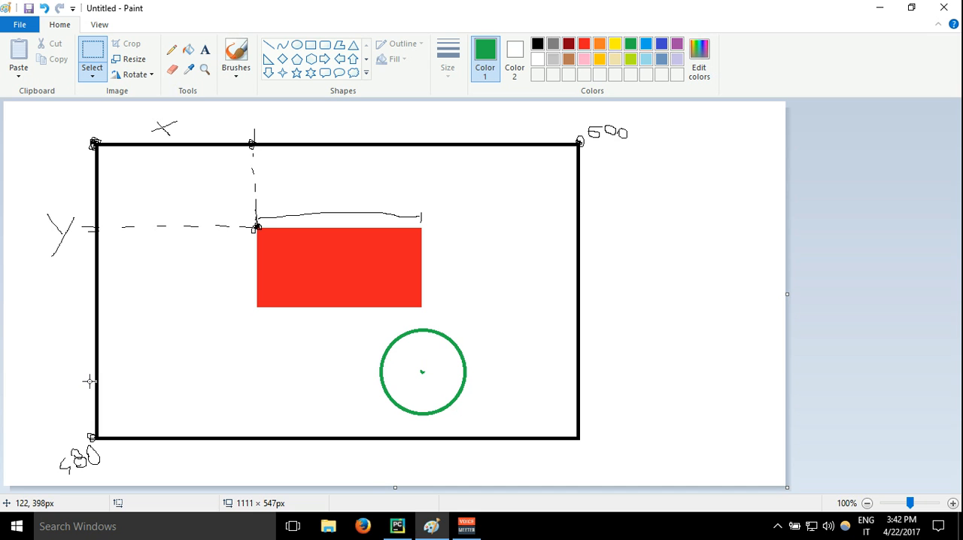
pyautogui.click(397, 527)
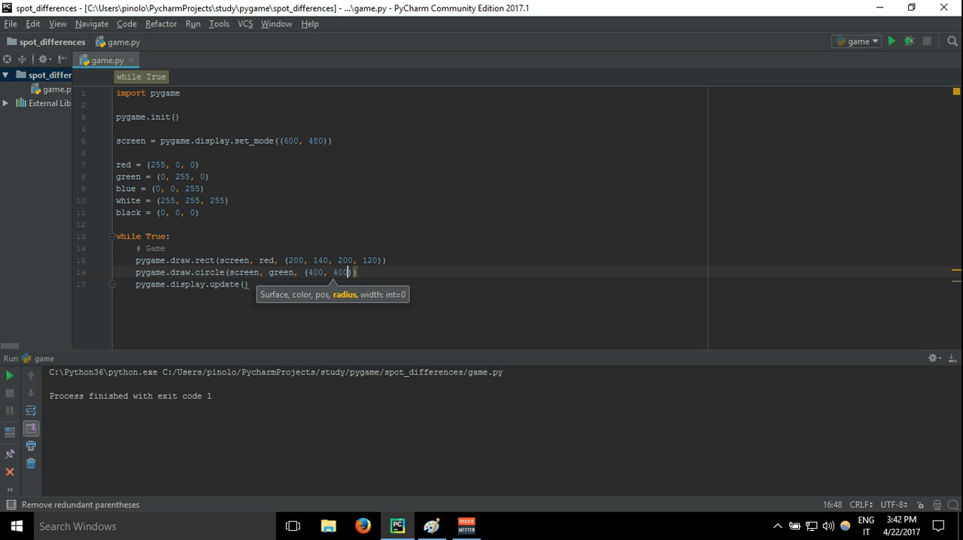
# Step: Complete the draw.circle call with centre (400, 400) and radius 30
pyautogui.write(',')
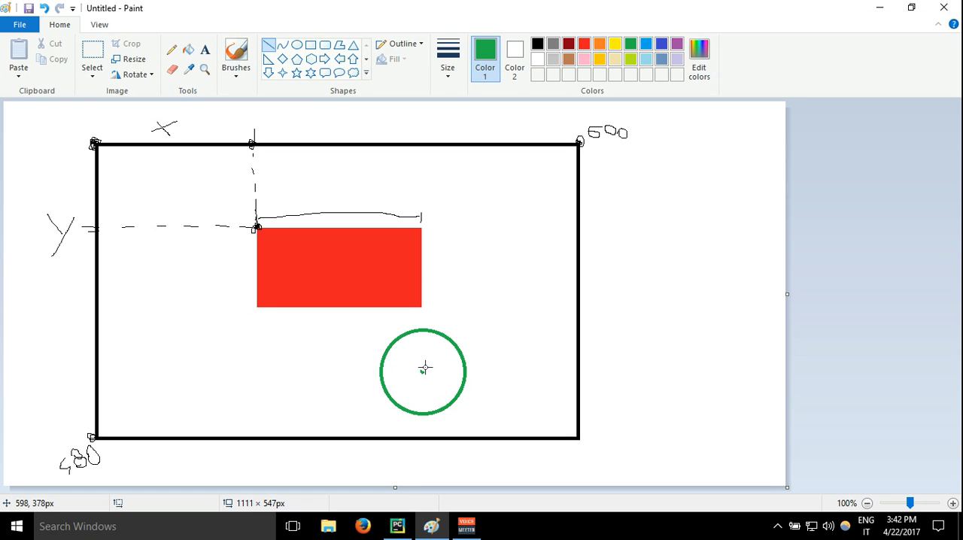
pyautogui.moveTo(421, 343); pyautogui.dragTo(421, 373)
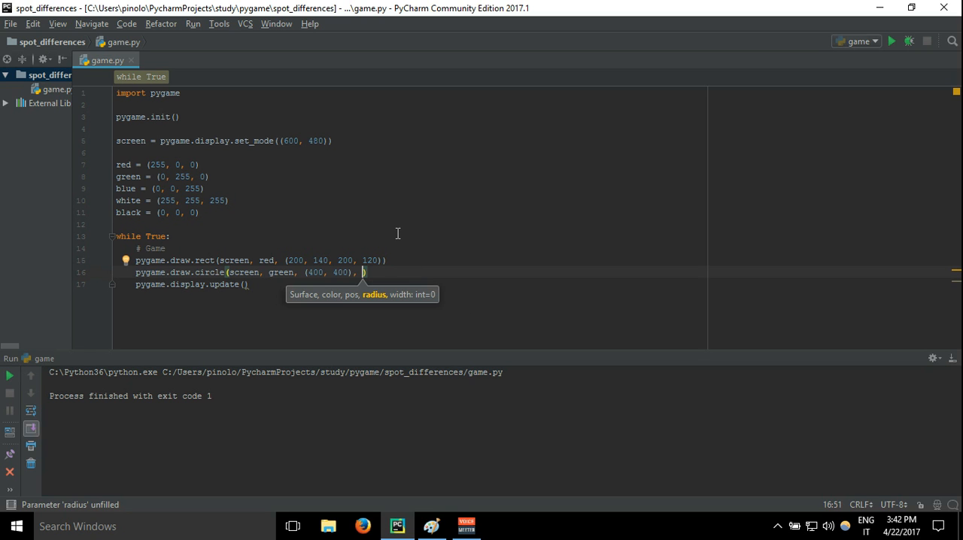
pyautogui.write('30')
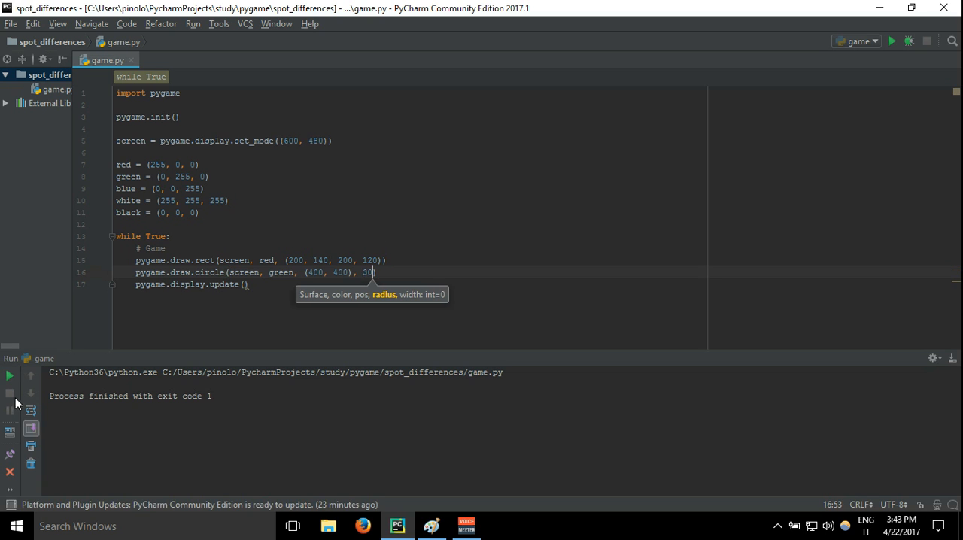
# Step: Run the game to check the green circle, close it, and rerun after moving the circle
pyautogui.click(891, 43)
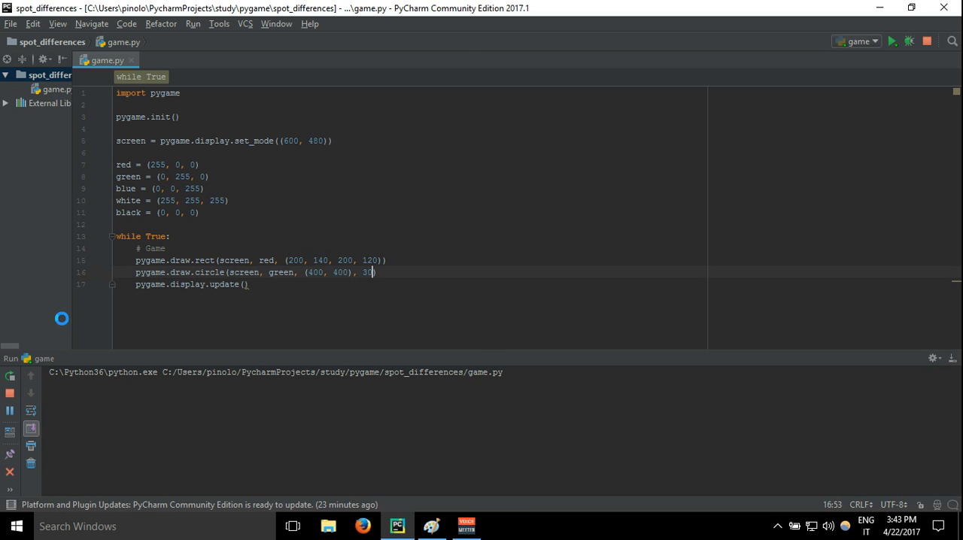
pyautogui.click(892, 42)
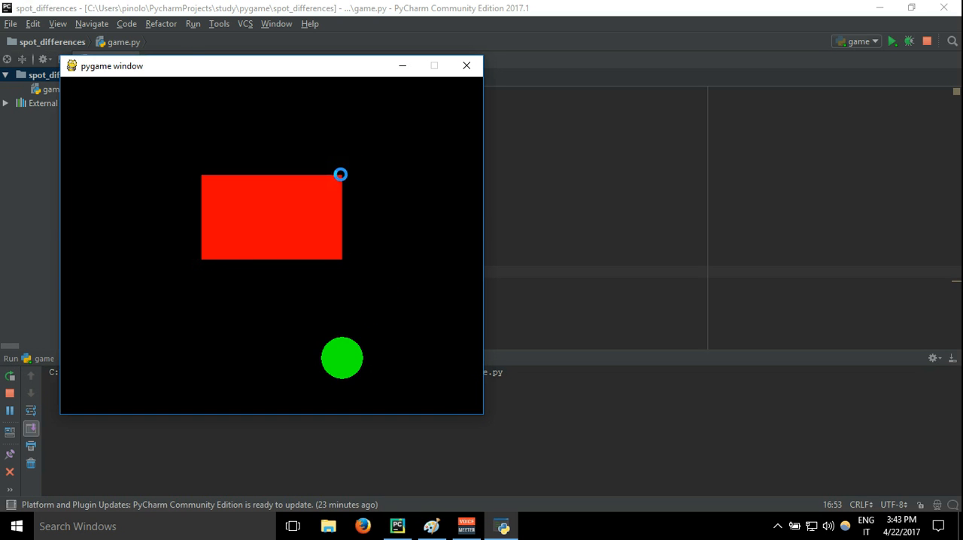
pyautogui.click(466, 66)
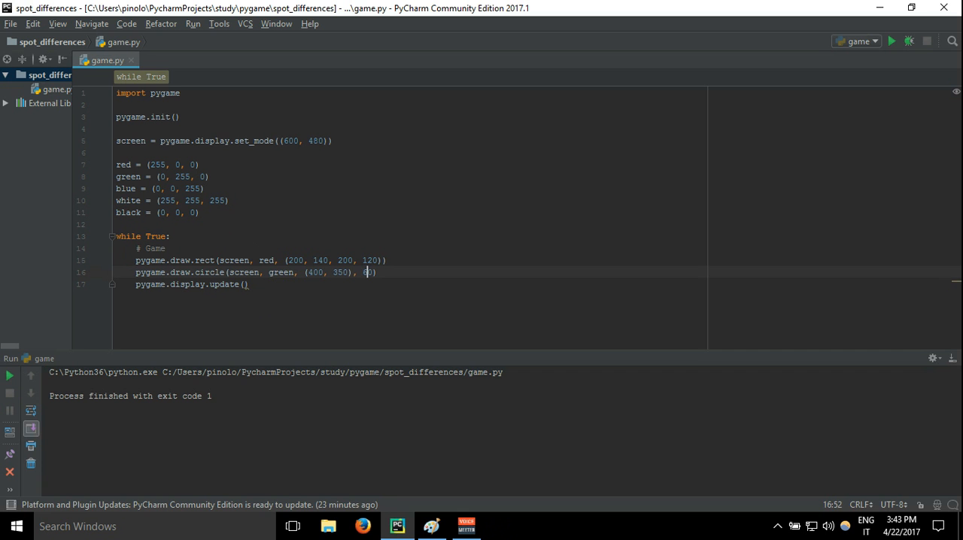
pyautogui.click(890, 41)
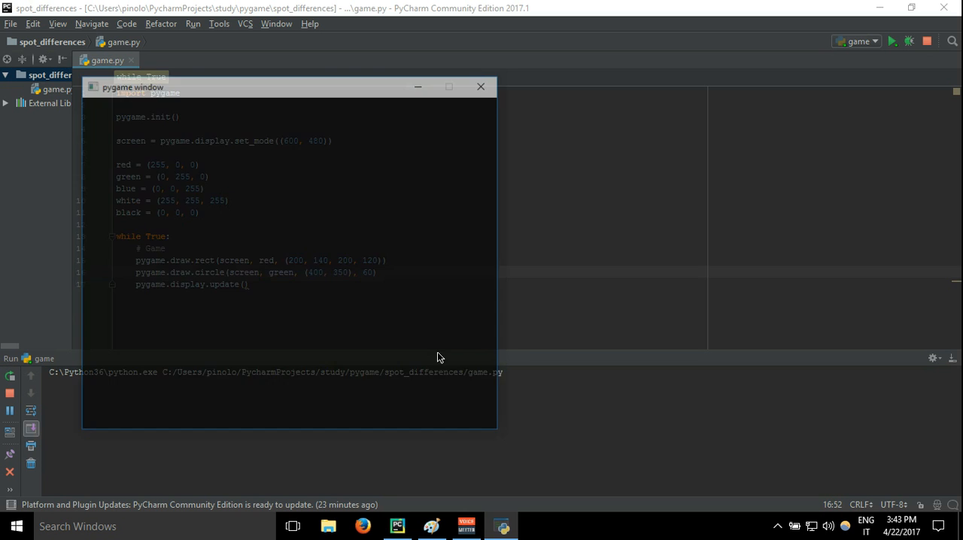
# Step: Compare the run against the Paint sketch and stop the running game
pyautogui.click(430, 526)
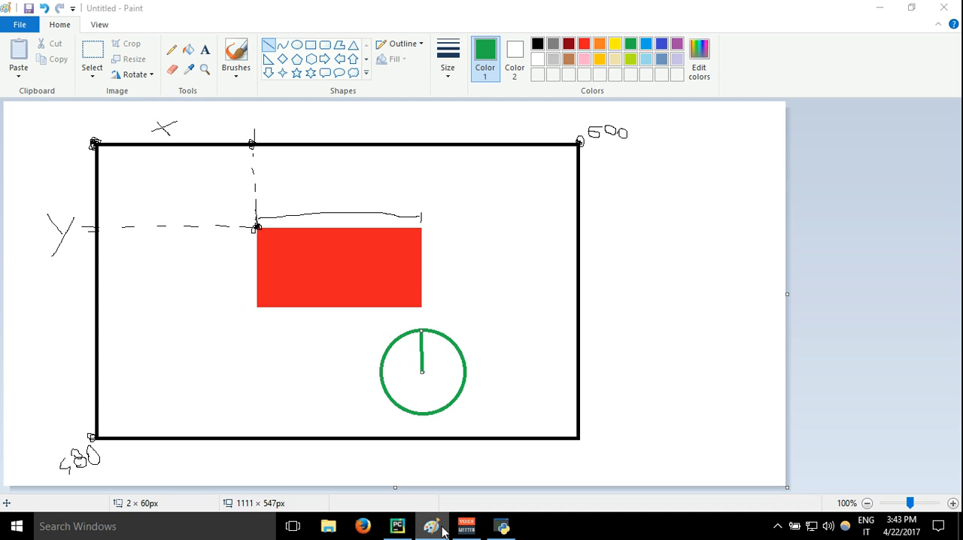
pyautogui.click(397, 527)
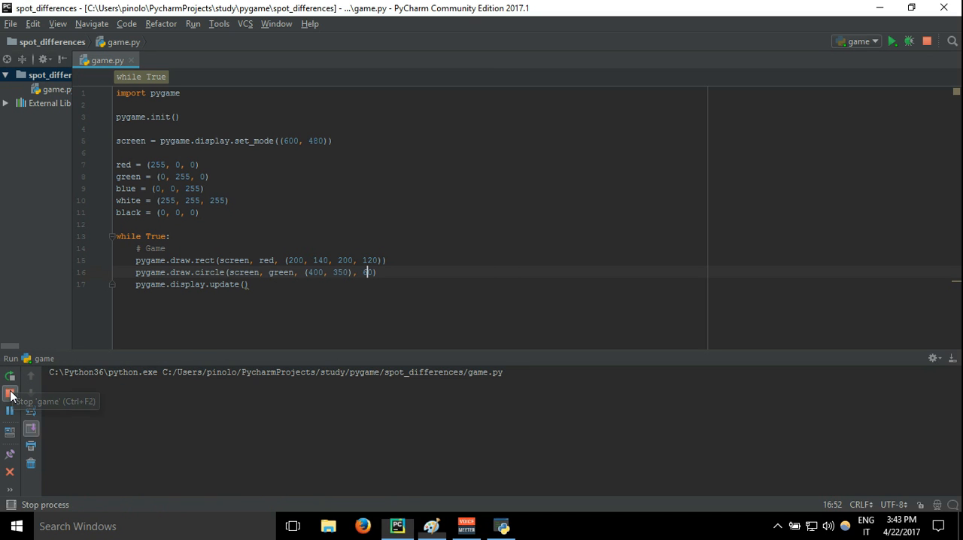
pyautogui.click(9, 391)
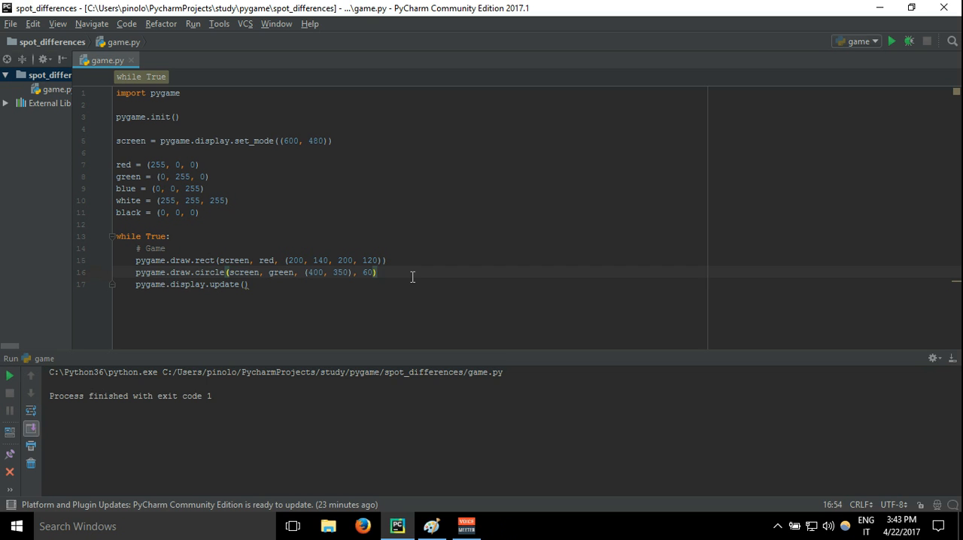
# Step: Start a pygame.draw.line call taking screen and blue
pyautogui.write('pygame.draw.line(')
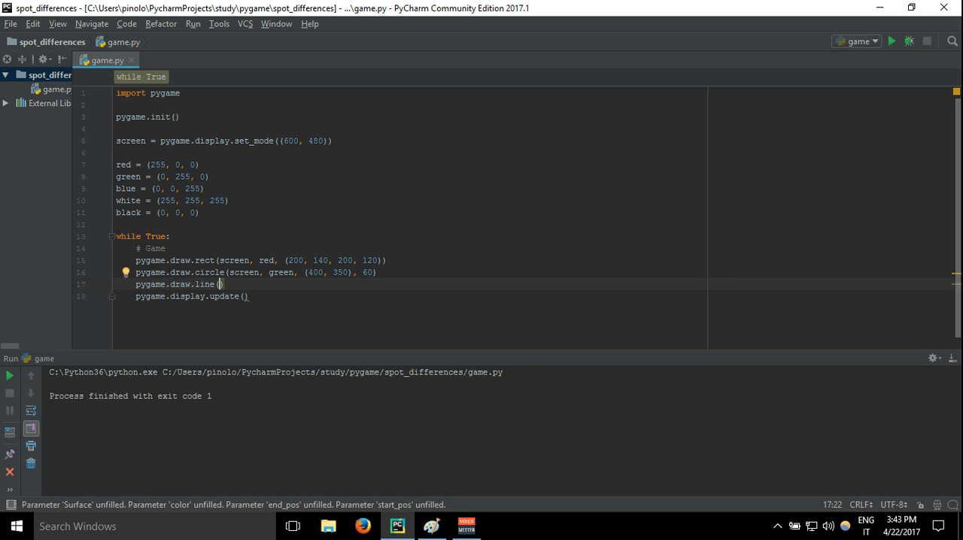
pyautogui.write('screen,')
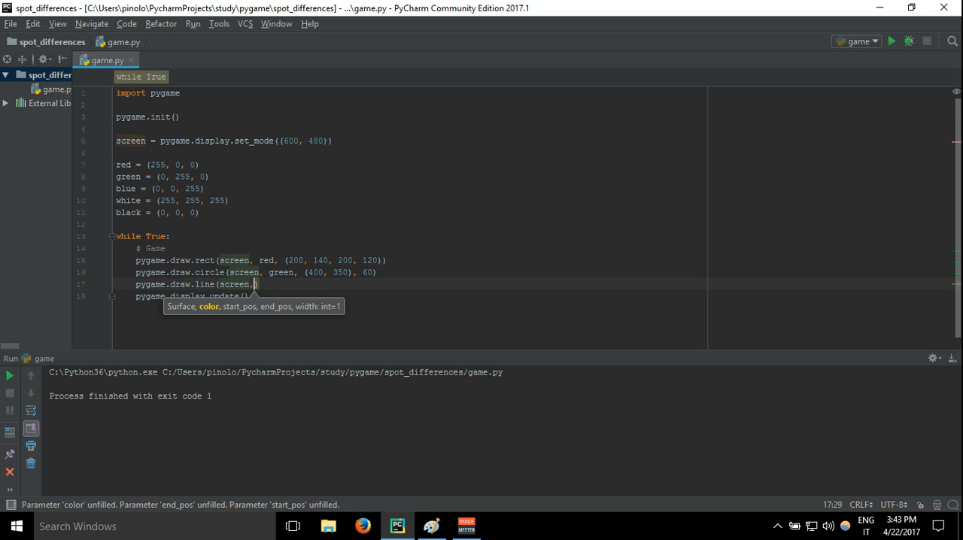
pyautogui.write('blue,')
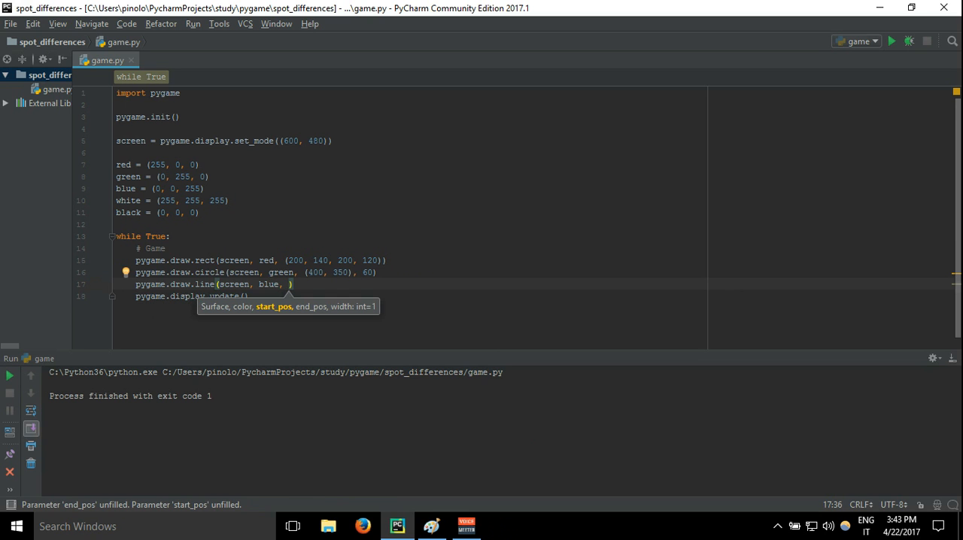
pyautogui.moveTo(430, 525)
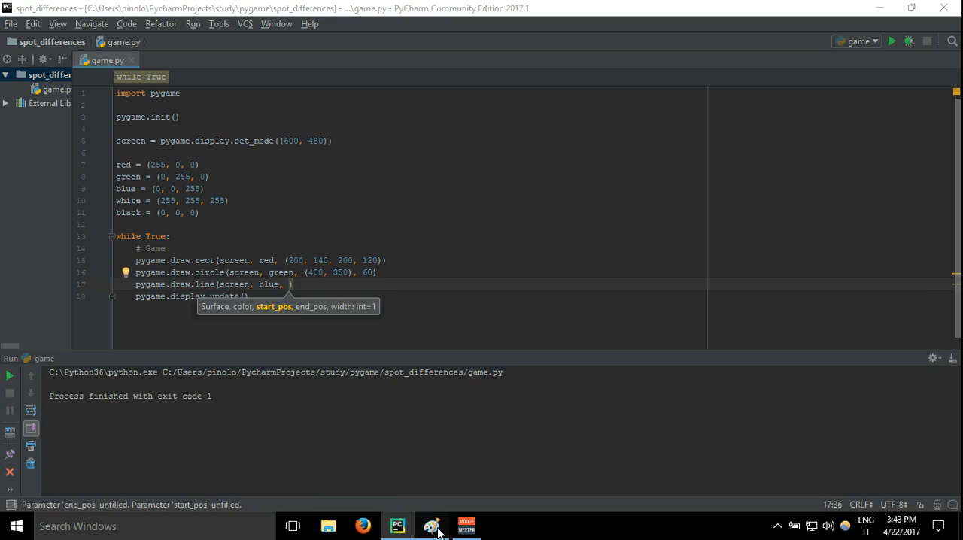
# Step: In Paint, draw a blue line rising from the lower left toward the red rectangle
pyautogui.click(430, 527)
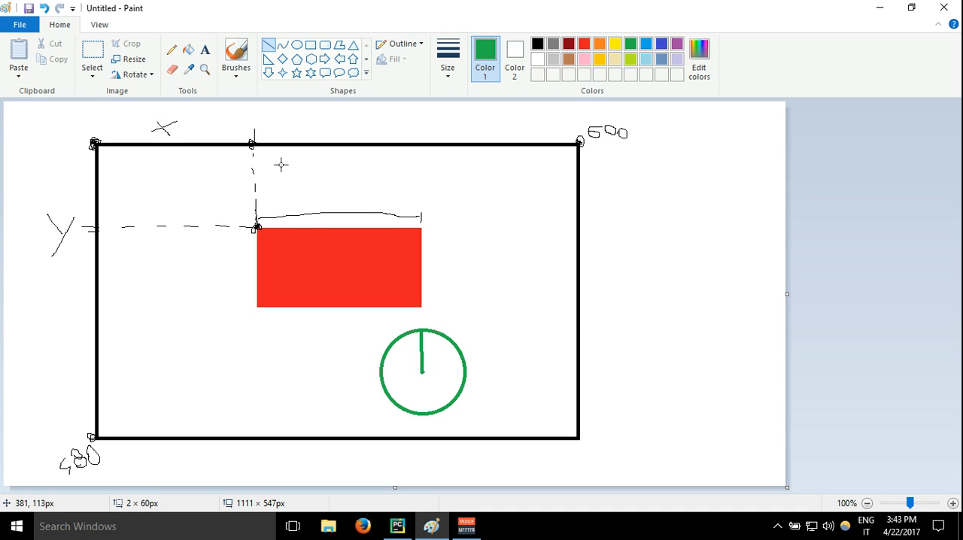
pyautogui.click(661, 44)
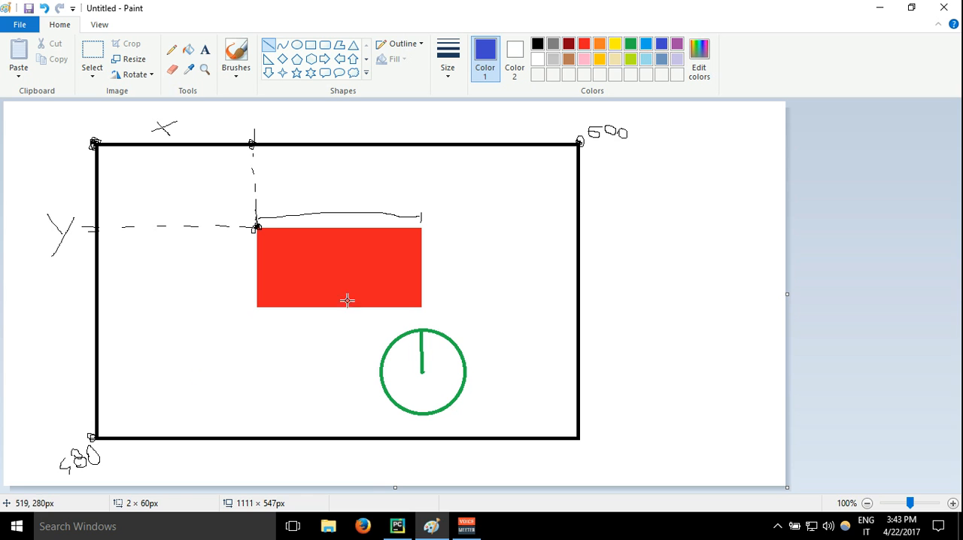
pyautogui.moveTo(126, 411); pyautogui.dragTo(214, 373)
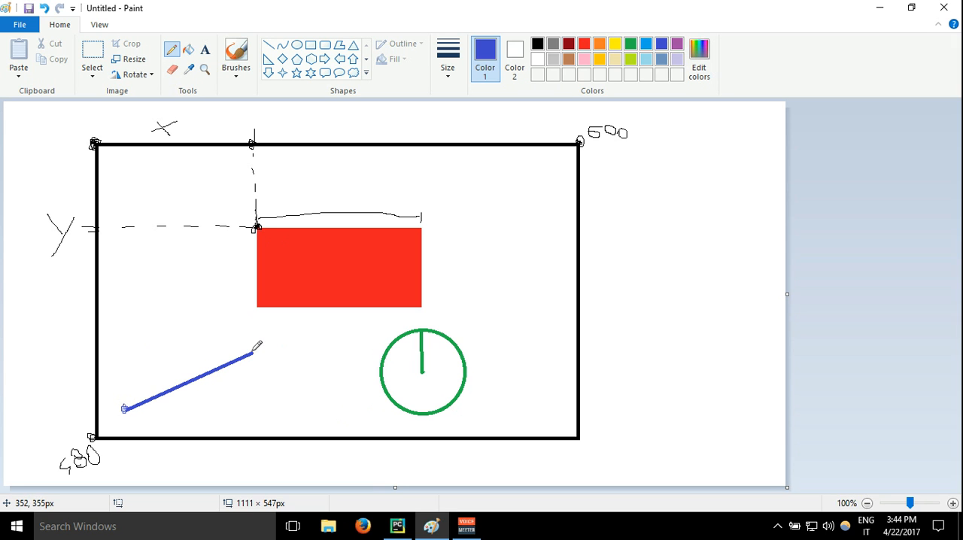
pyautogui.moveTo(255, 349)
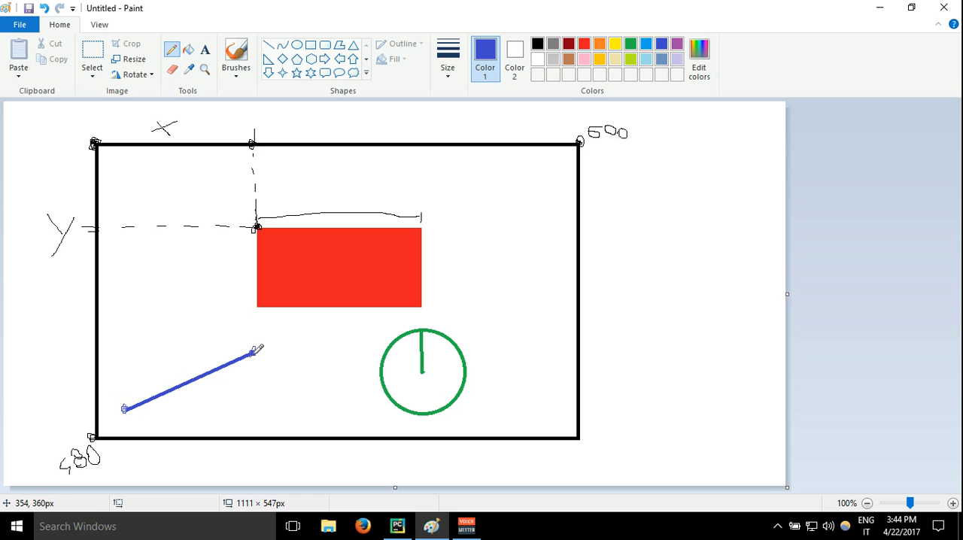
pyautogui.moveTo(193, 320)
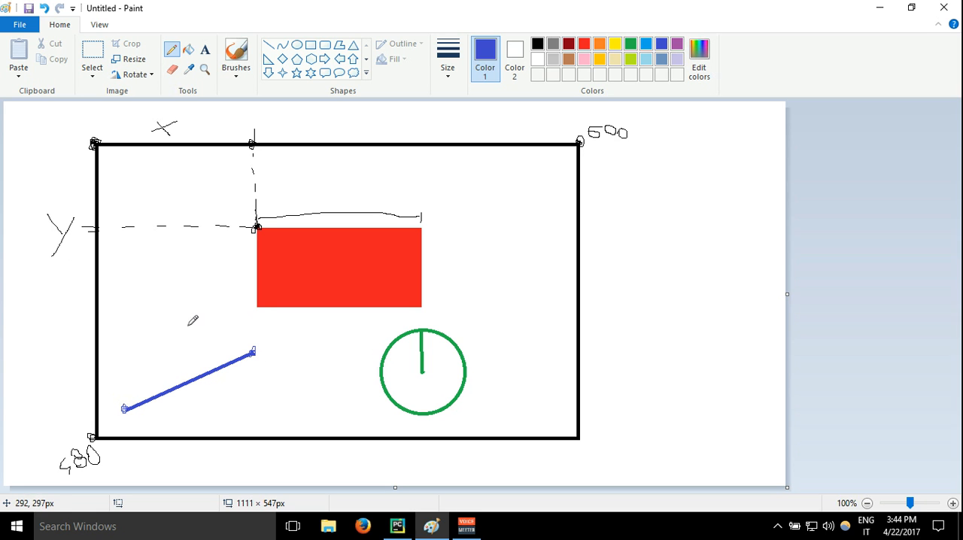
pyautogui.moveTo(280, 138)
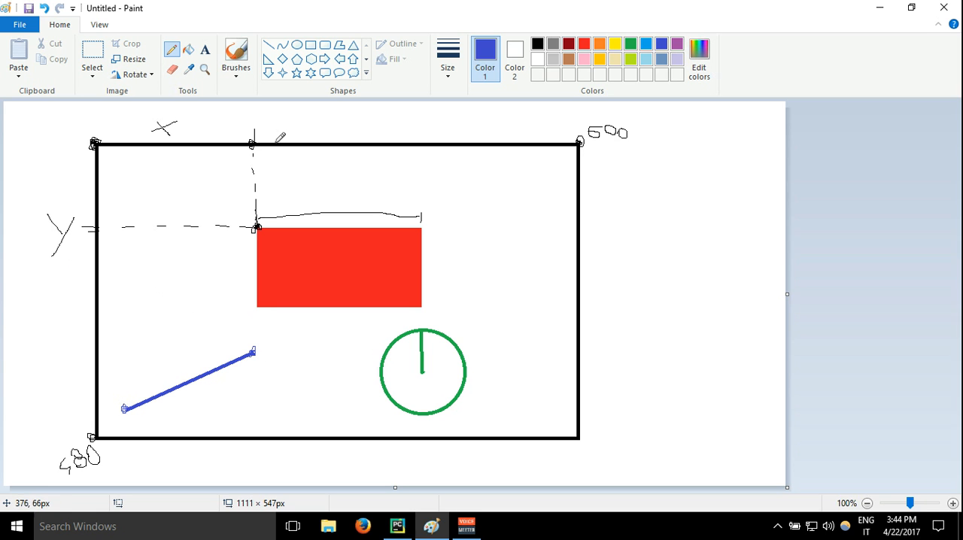
pyautogui.moveTo(283, 438)
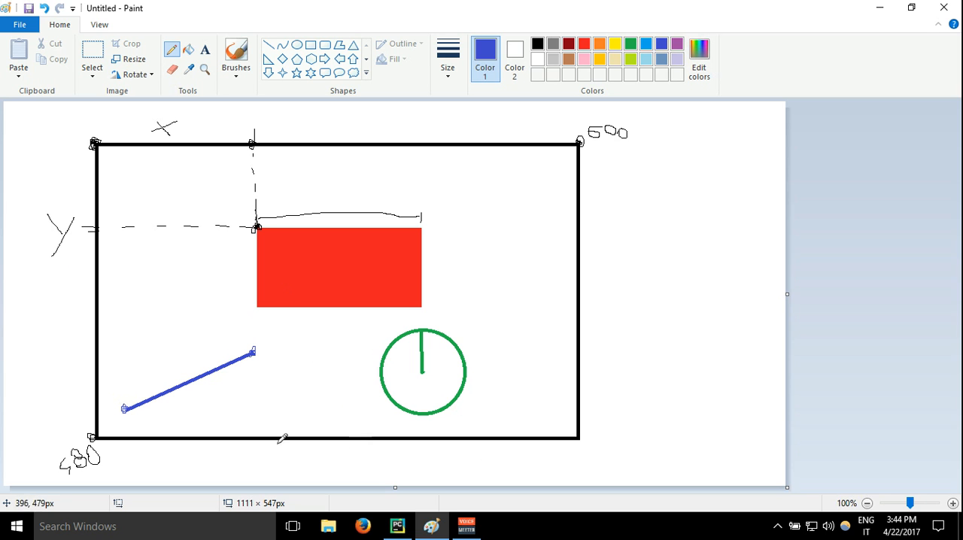
pyautogui.moveTo(398, 524)
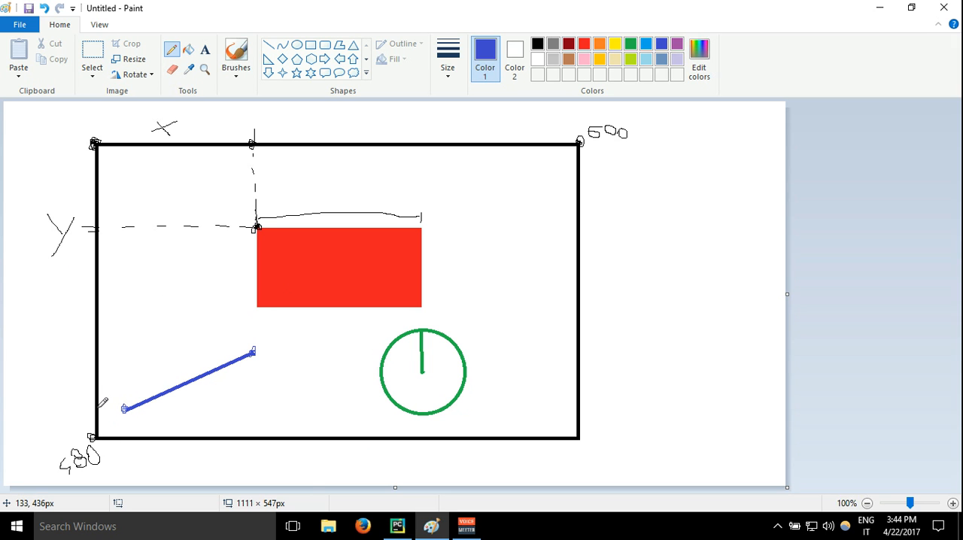
pyautogui.moveTo(107, 406)
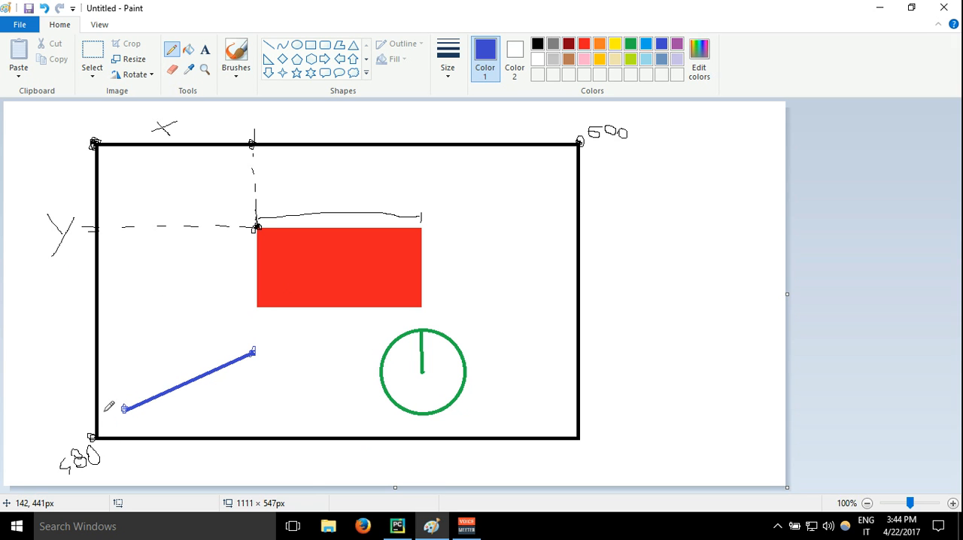
pyautogui.moveTo(105, 413)
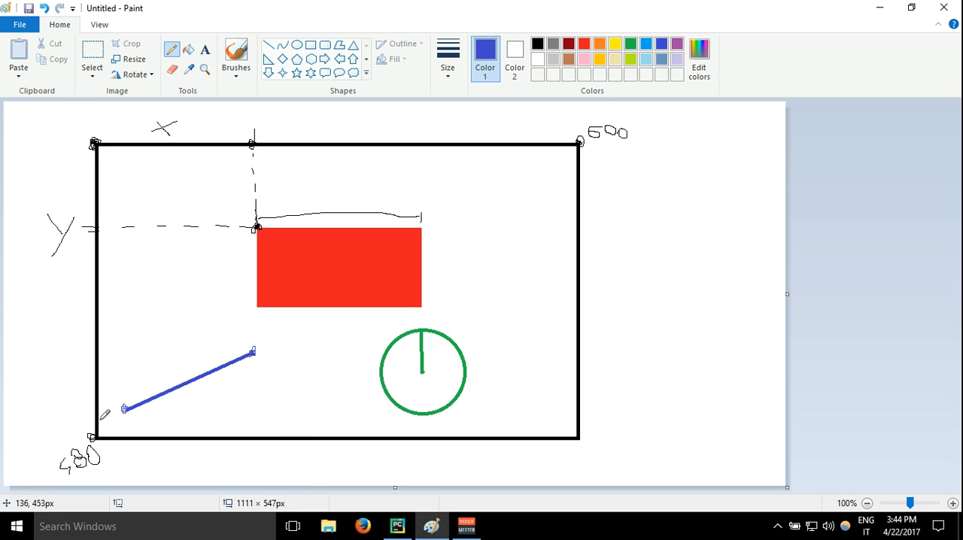
pyautogui.moveTo(448, 454)
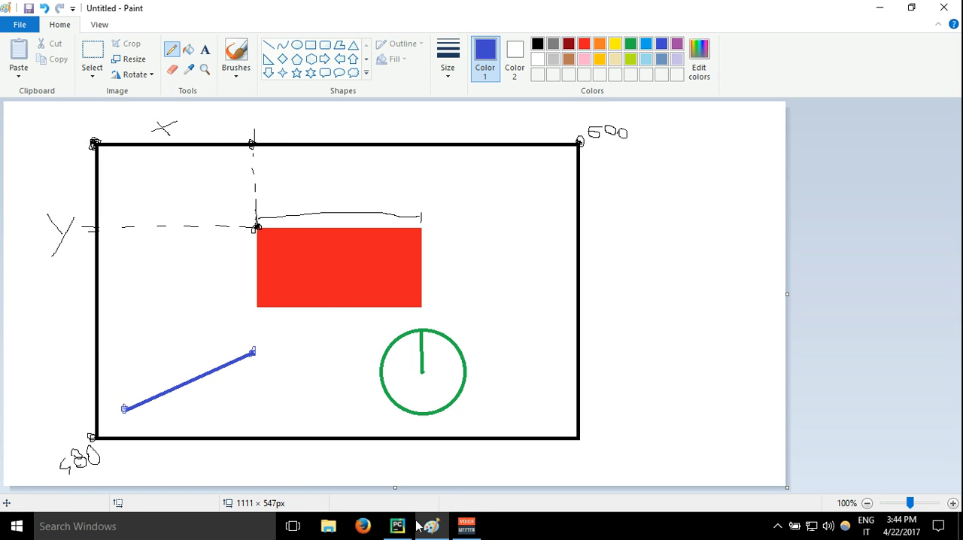
# Step: Set the blue line's start point y to 450 and begin the end point with 200, checking the sketch
pyautogui.click(397, 526)
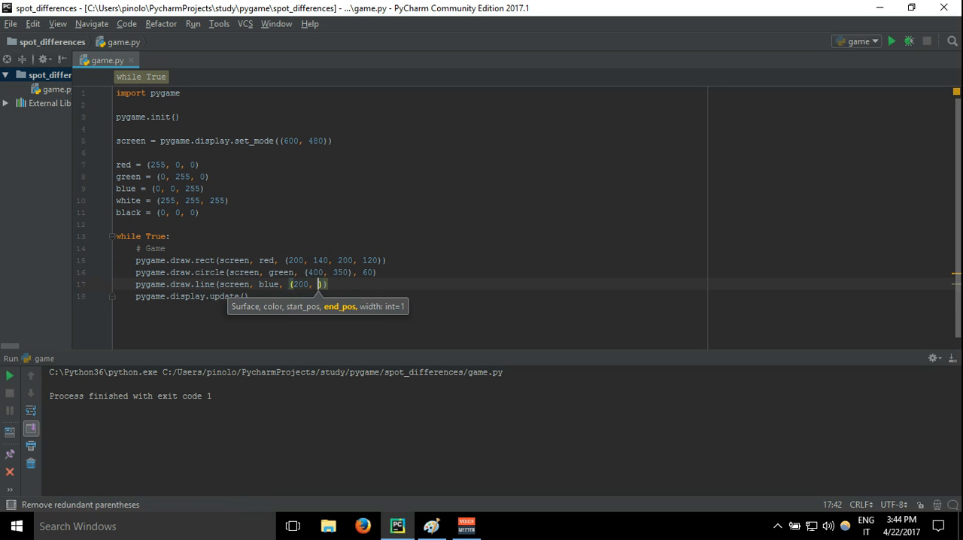
pyautogui.write('450')
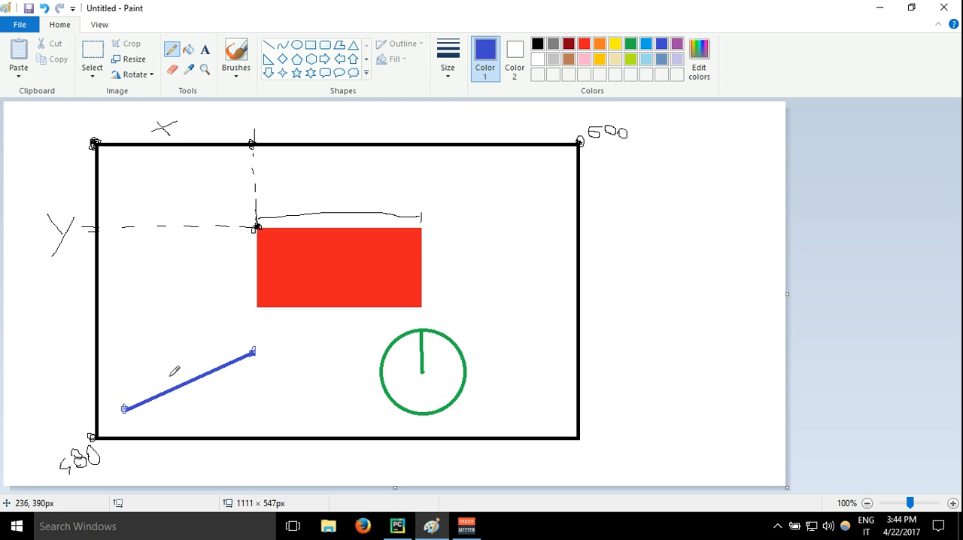
pyautogui.moveTo(132, 403)
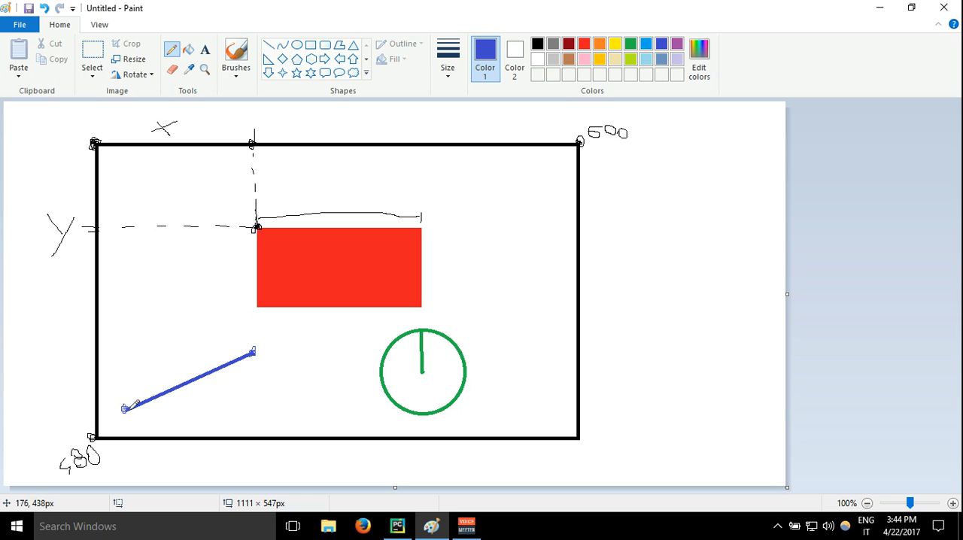
pyautogui.moveTo(109, 159)
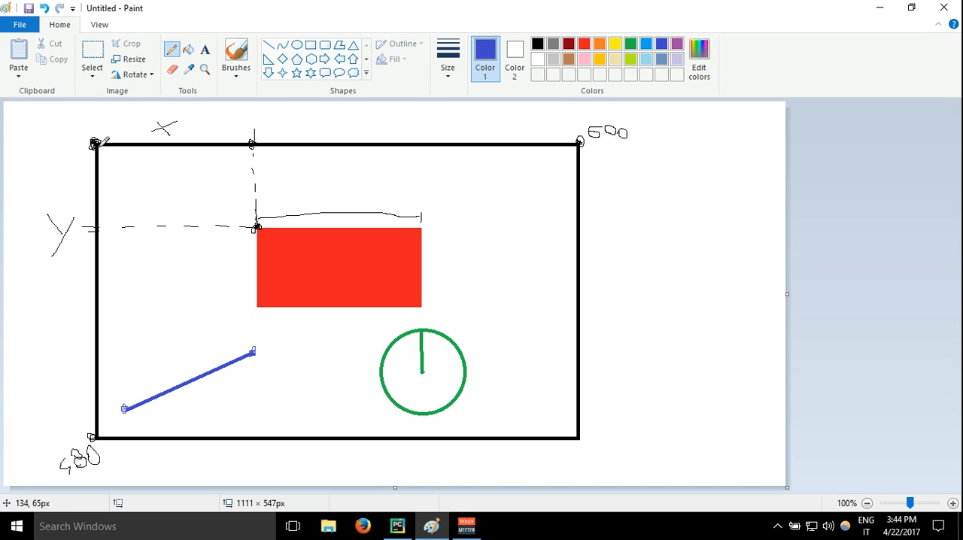
pyautogui.moveTo(128, 407)
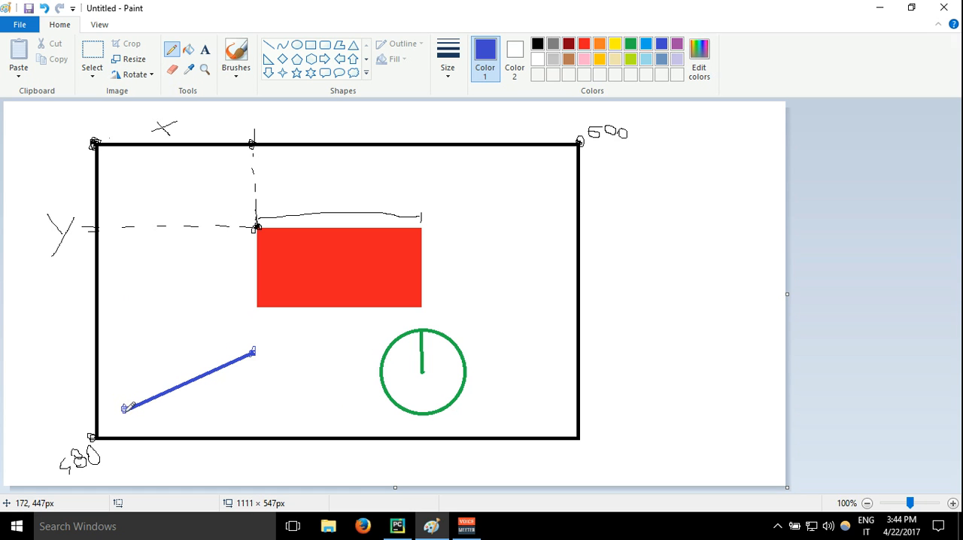
pyautogui.moveTo(128, 138)
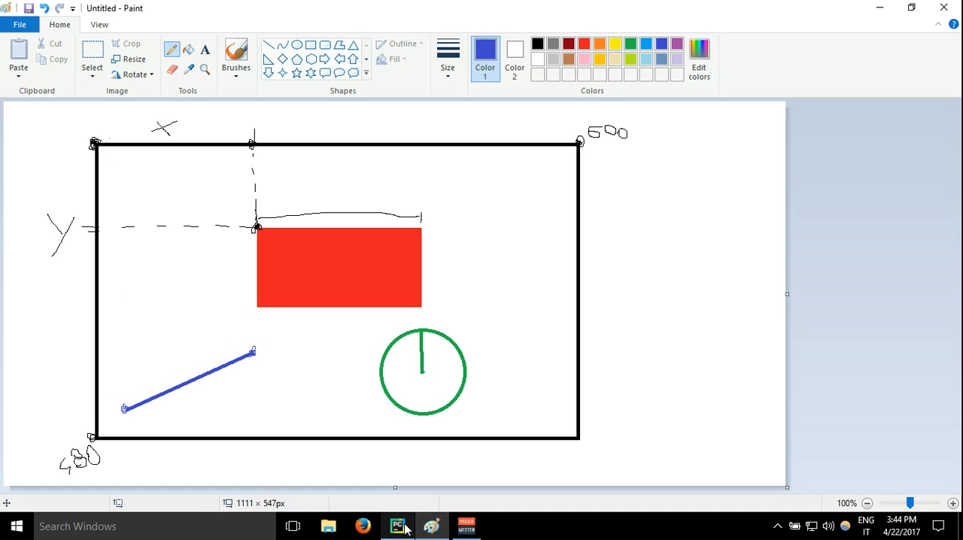
pyautogui.click(397, 526)
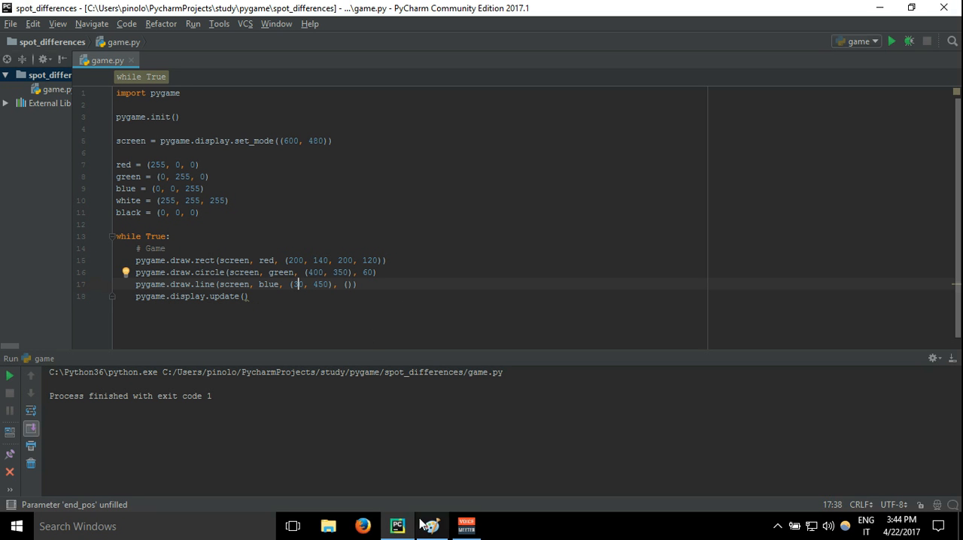
pyautogui.write('200,')
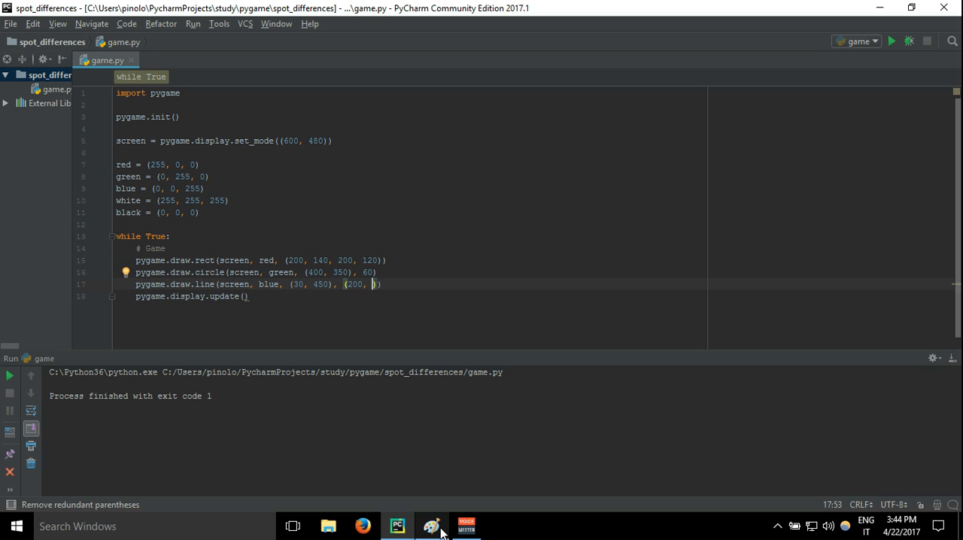
# Step: Finish the line's end point with y 180 after consulting the Paint sketch
pyautogui.click(430, 525)
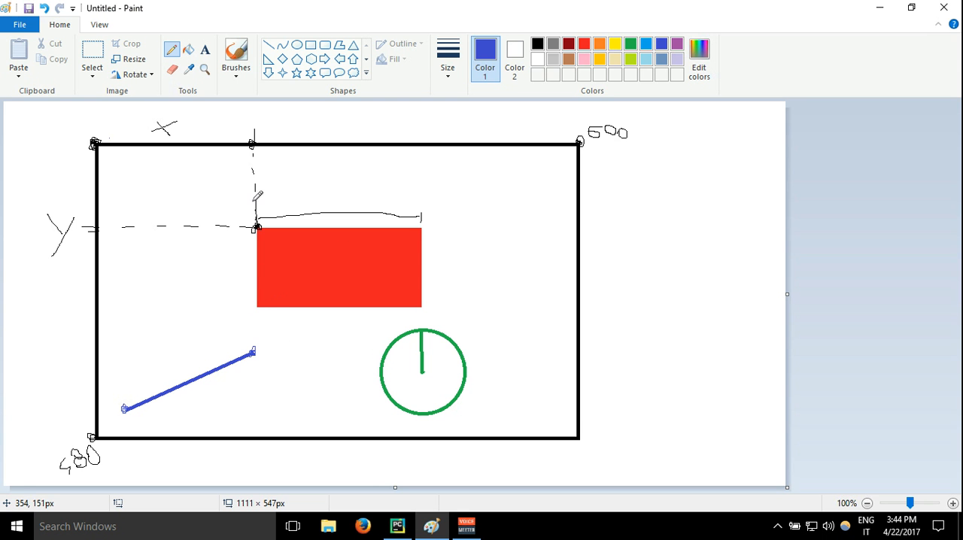
pyautogui.moveTo(186, 313)
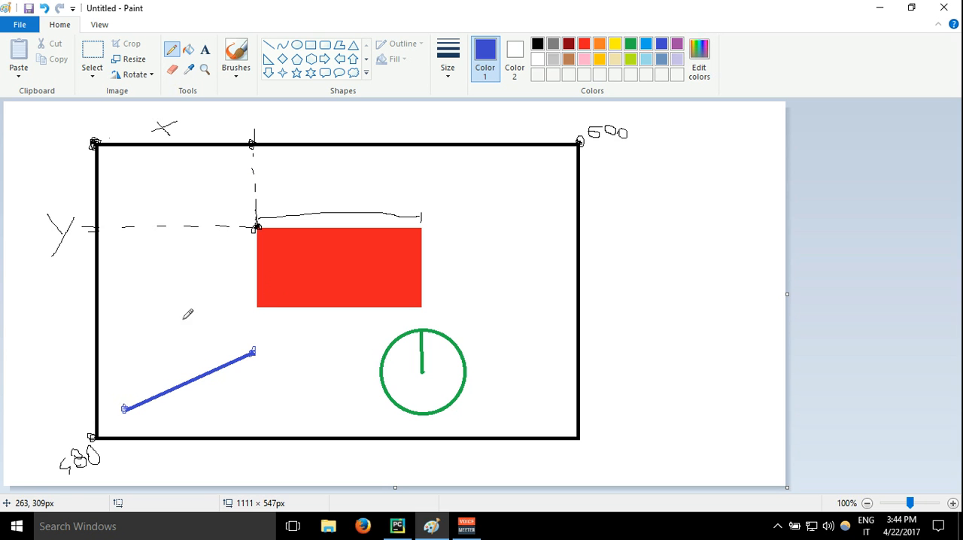
pyautogui.click(397, 526)
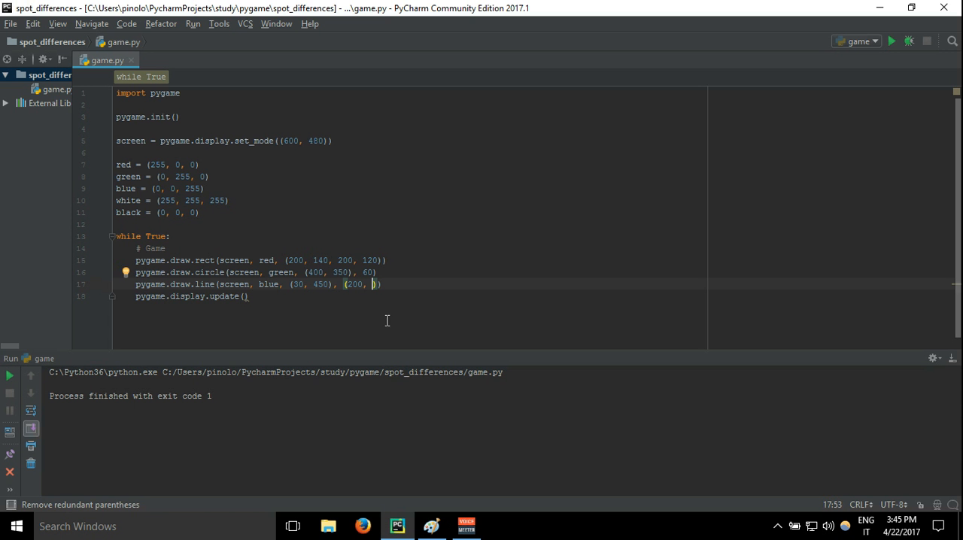
pyautogui.moveTo(413, 231)
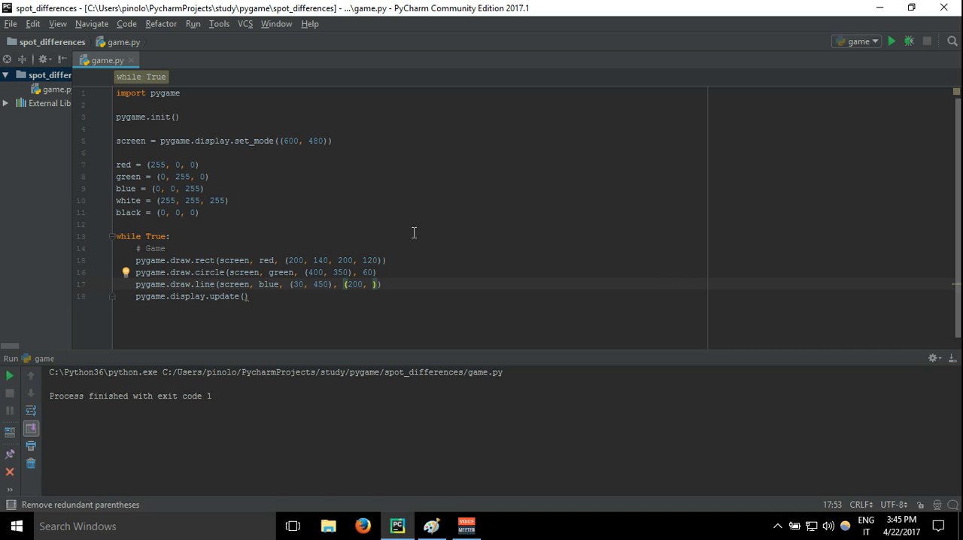
pyautogui.write('180')
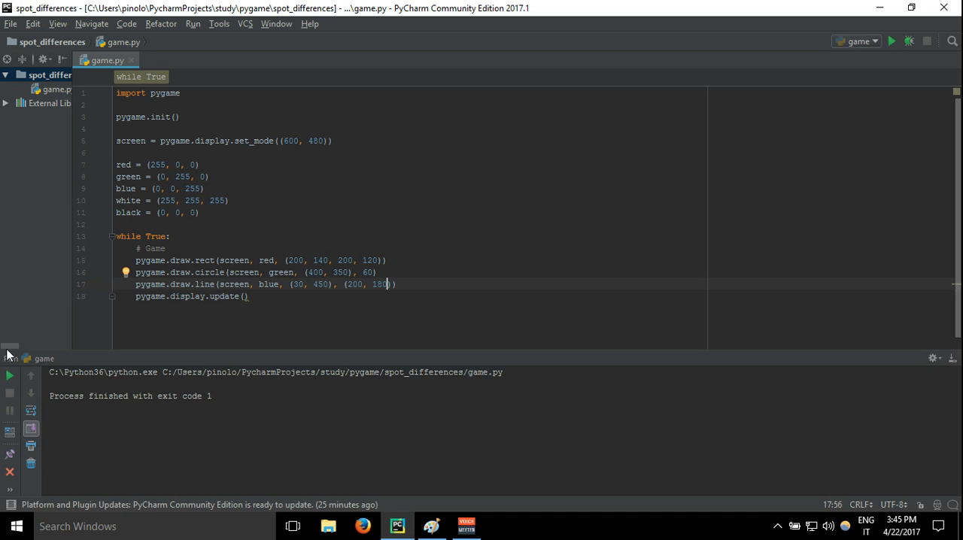
# Step: Revise the line's end point, then run the game to see the rectangle, circle and line
pyautogui.click(890, 42)
pyautogui.write('4')
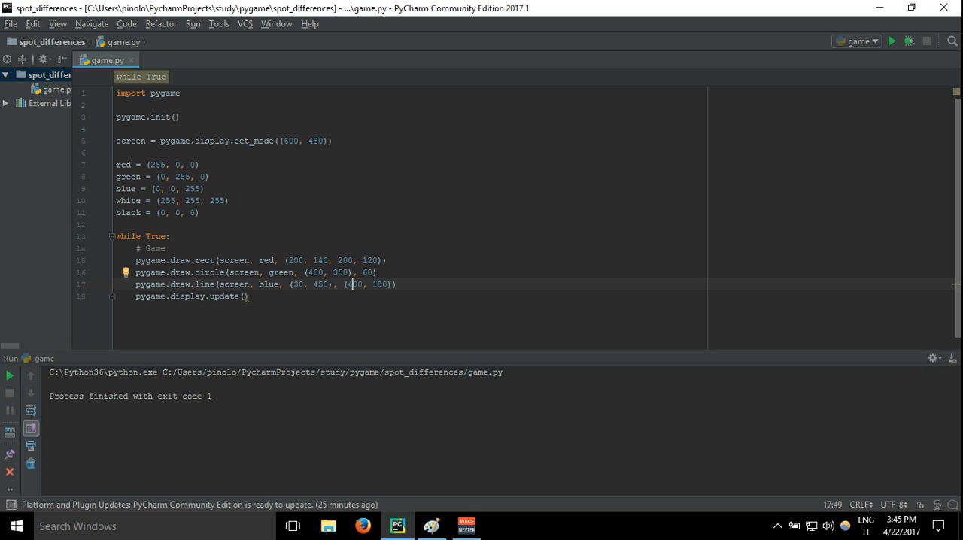
pyautogui.moveTo(30, 447)
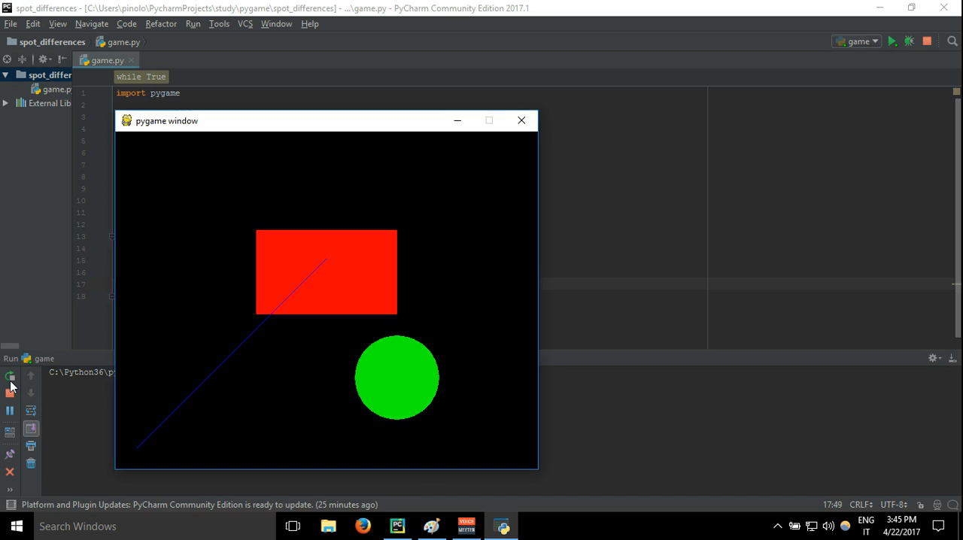
pyautogui.click(521, 120)
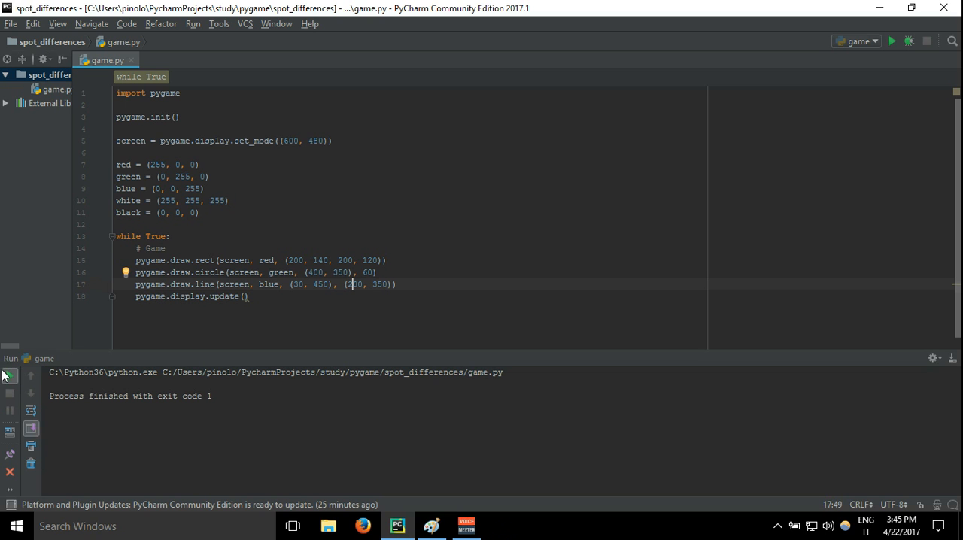
pyautogui.click(892, 42)
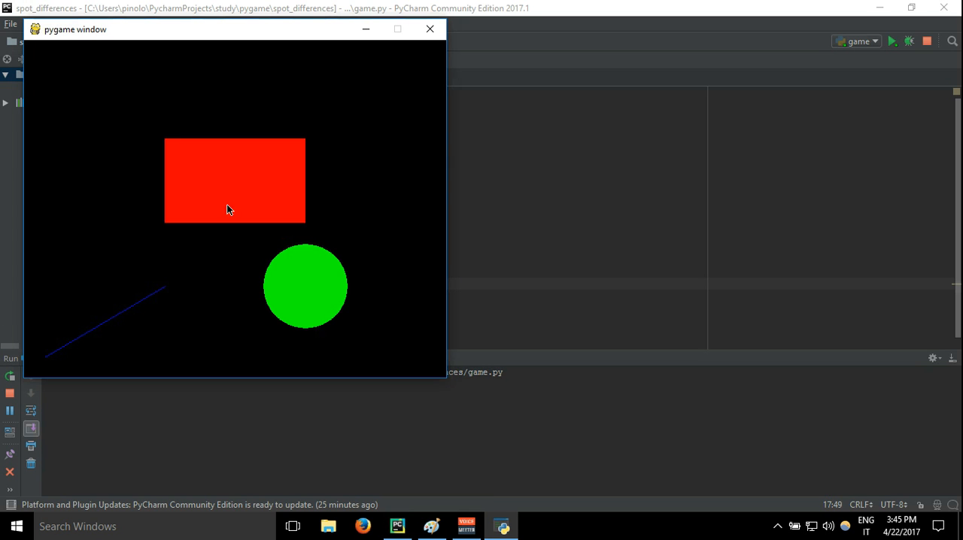
pyautogui.moveTo(42, 419)
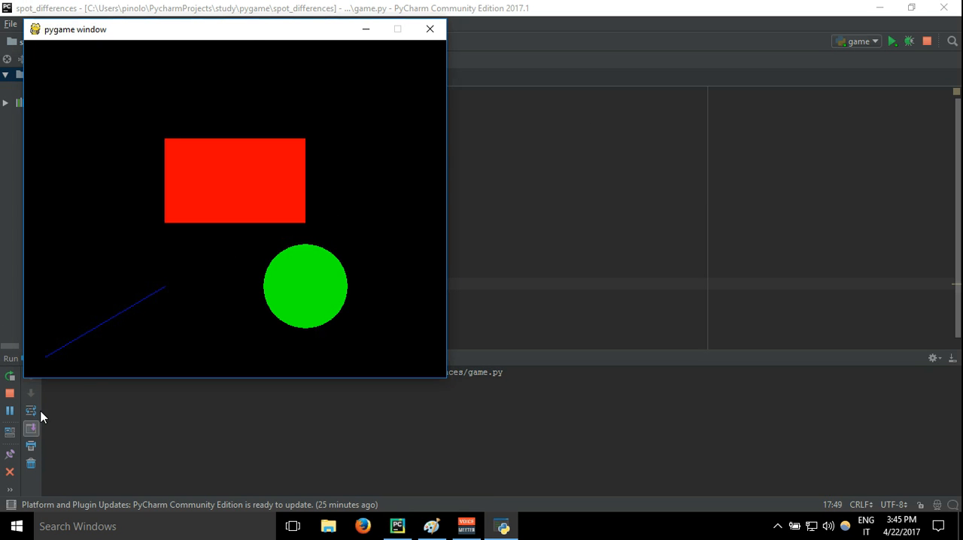
pyautogui.moveTo(11, 393)
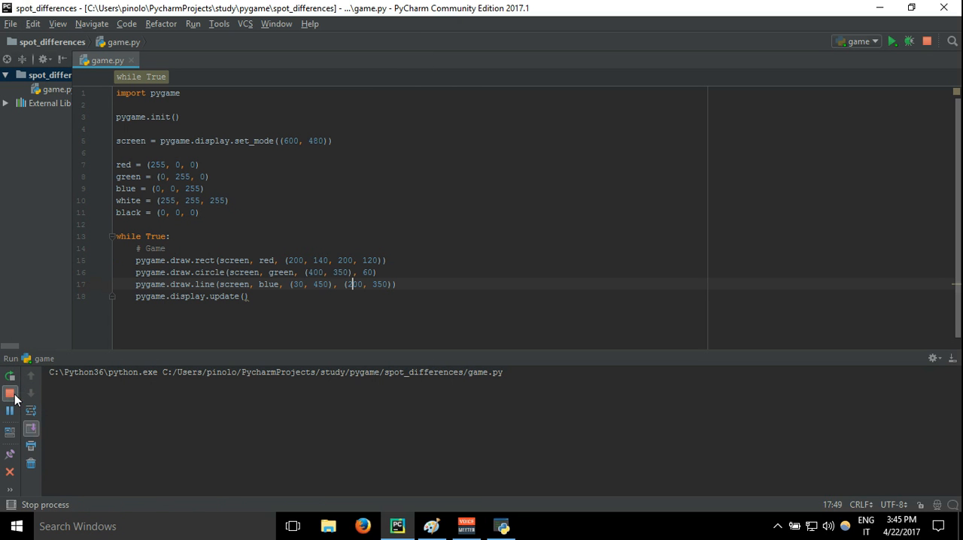
# Step: Stop the running game from the Run panel
pyautogui.click(11, 393)
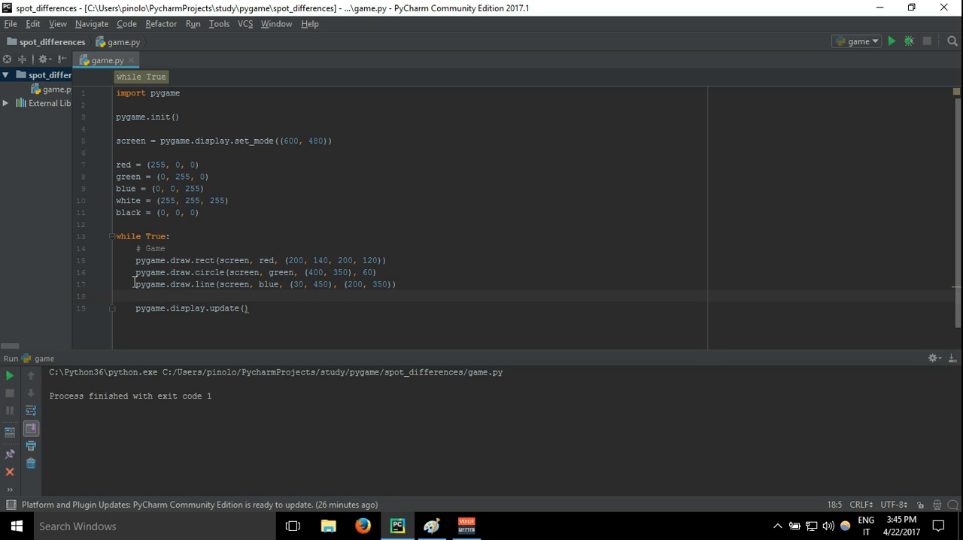
pyautogui.moveTo(269, 252)
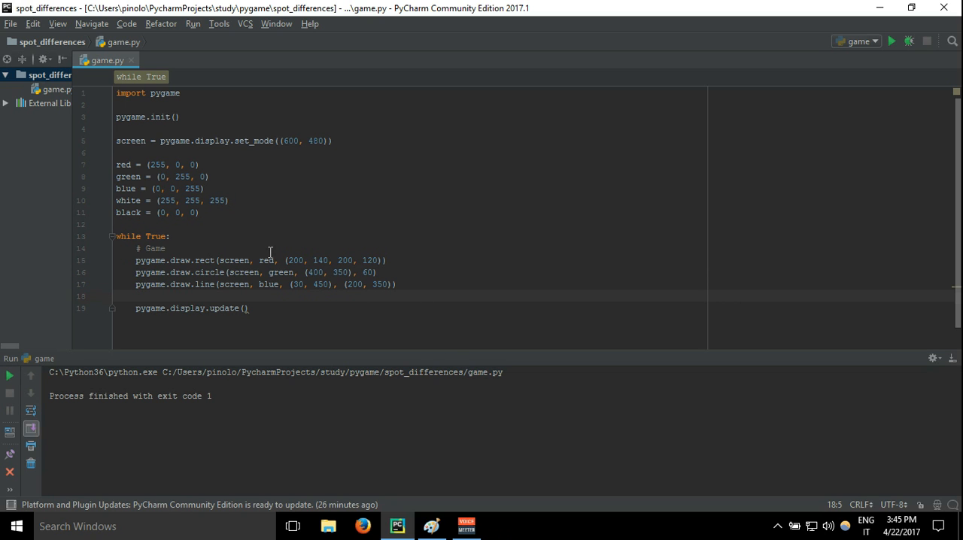
pyautogui.moveTo(215, 235)
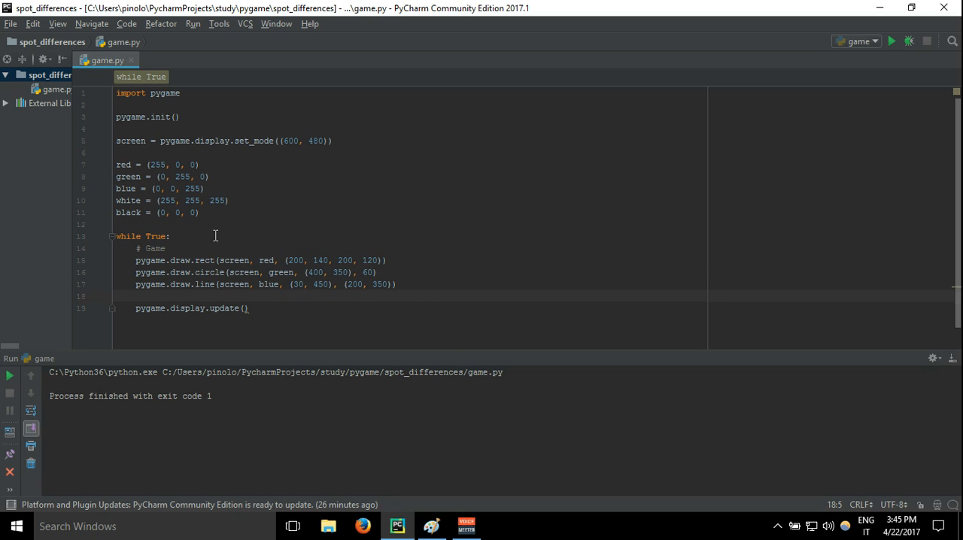
pyautogui.moveTo(443, 494)
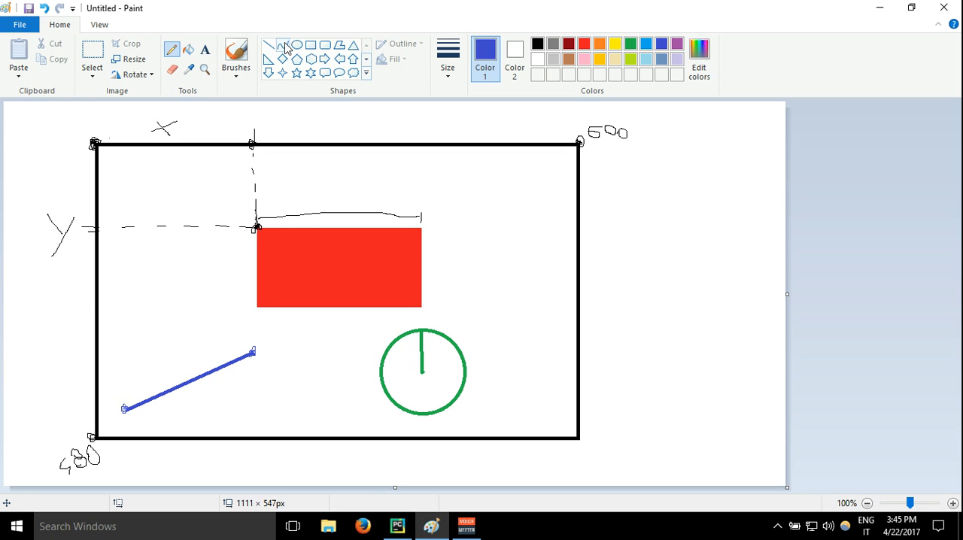
# Step: Delete the short blue line in Paint and draw a long one rising across the red rectangle
pyautogui.click(92, 57)
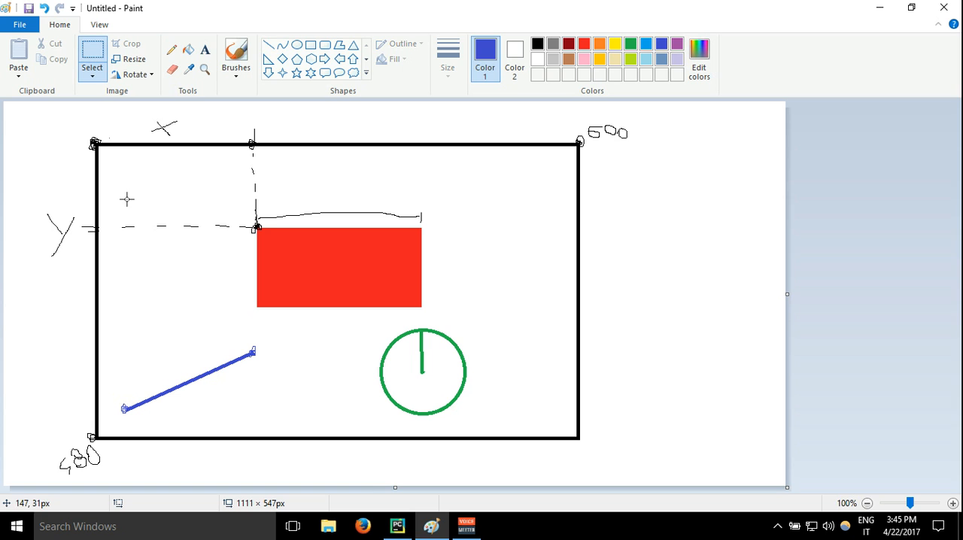
pyautogui.moveTo(109, 329); pyautogui.dragTo(276, 418)
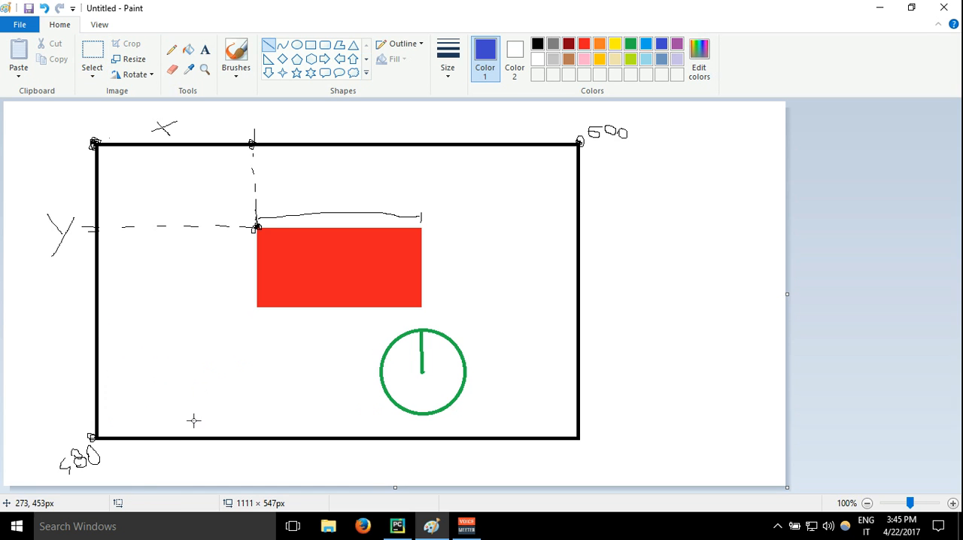
pyautogui.moveTo(125, 400); pyautogui.dragTo(349, 260)
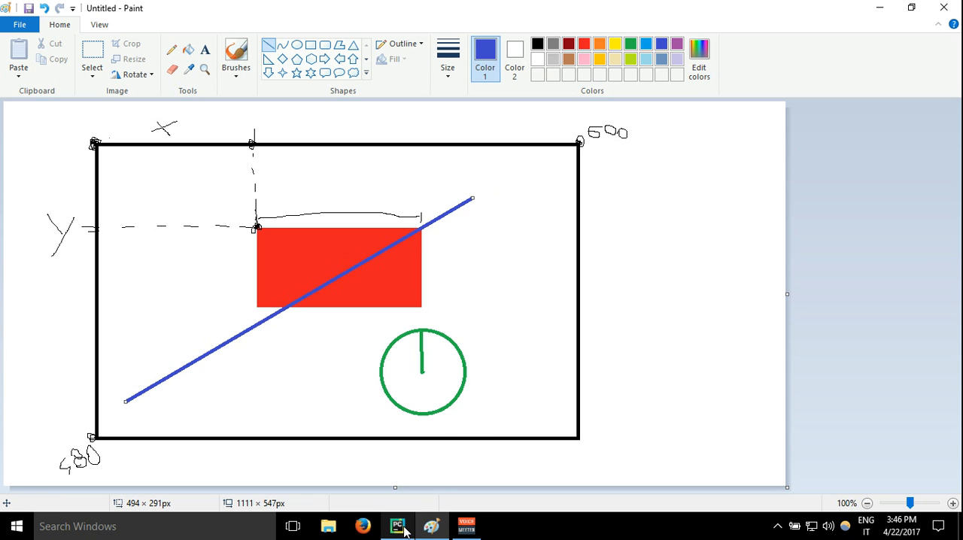
# Step: Change the line's end point to (500, 100), run the game and close its window
pyautogui.click(397, 527)
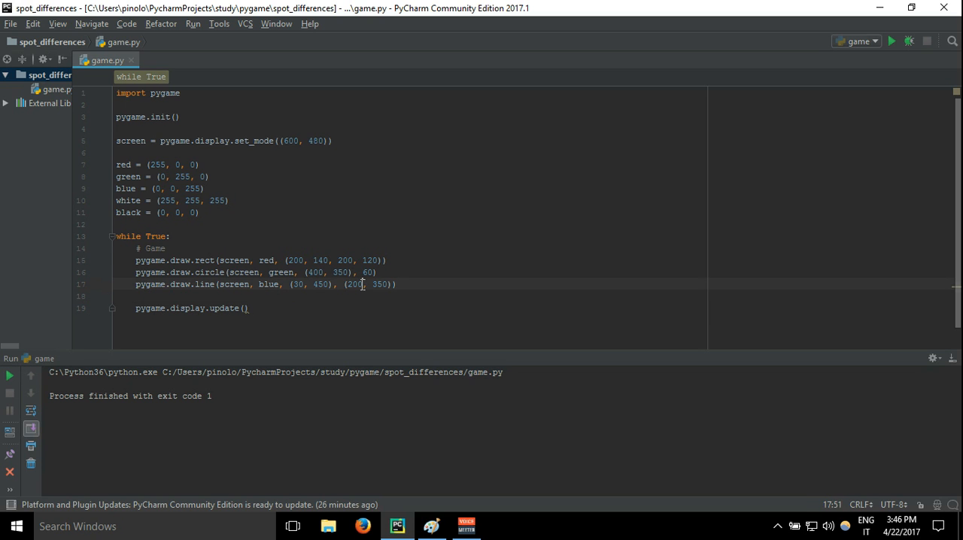
pyautogui.doubleClick(354, 284)
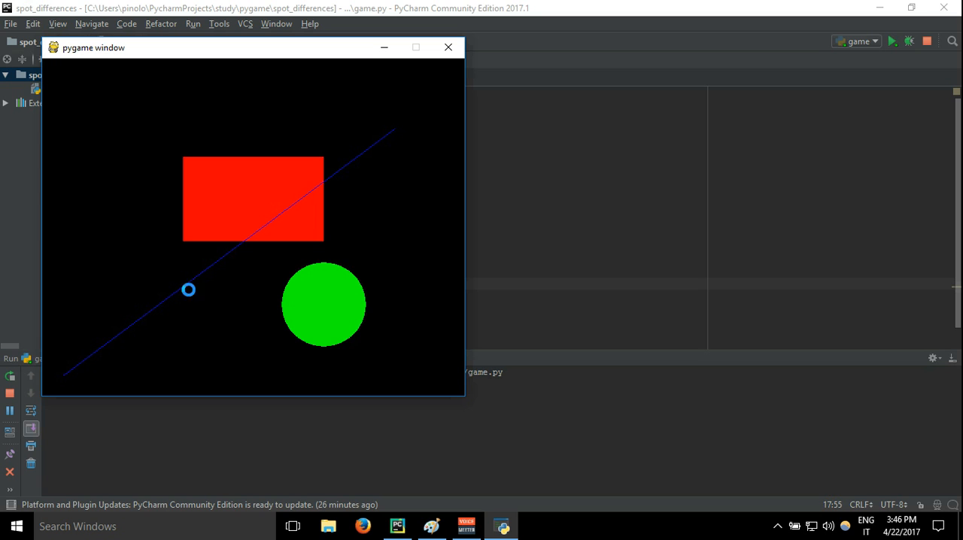
pyautogui.click(448, 47)
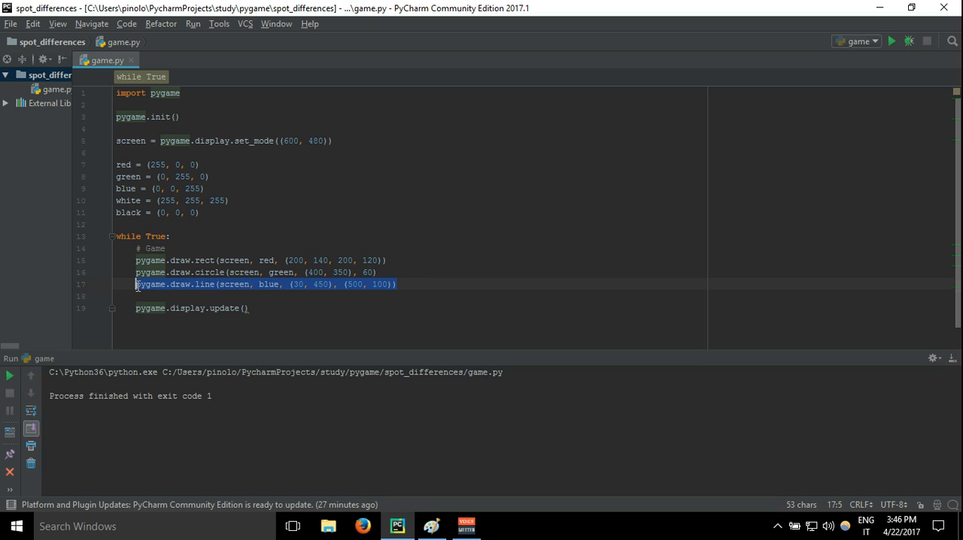
# Step: Move pygame.draw.line(screen, blue, (30, 450), (500, 100)) above the rect call and run to see the line drawn behind
pyautogui.press('Delete')
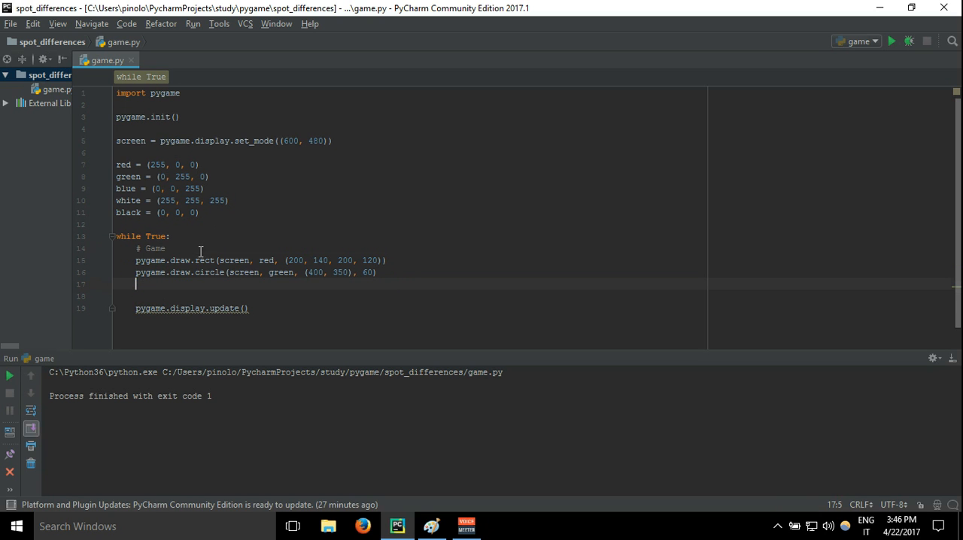
pyautogui.write('pygame.draw.line(screen, blue, (30, 450), (500, 100))')
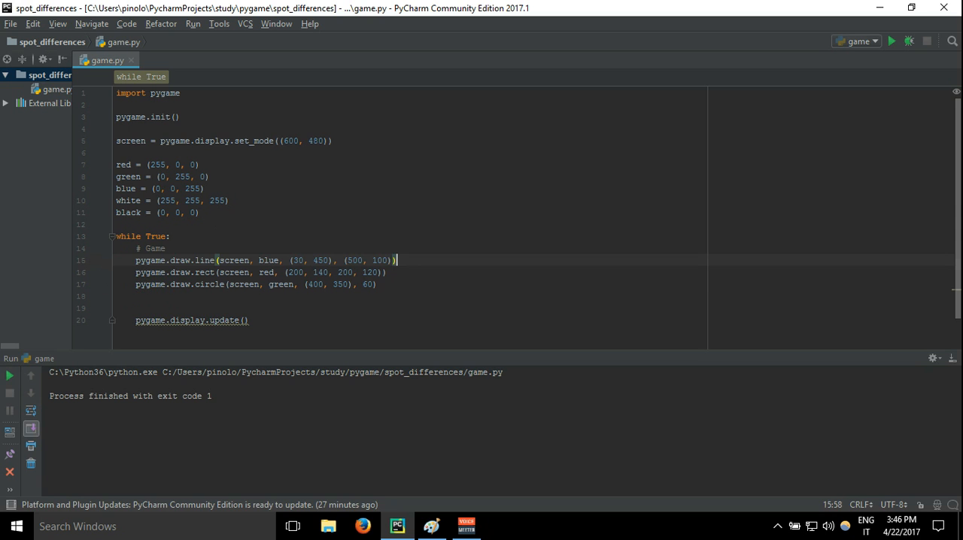
pyautogui.click(9, 376)
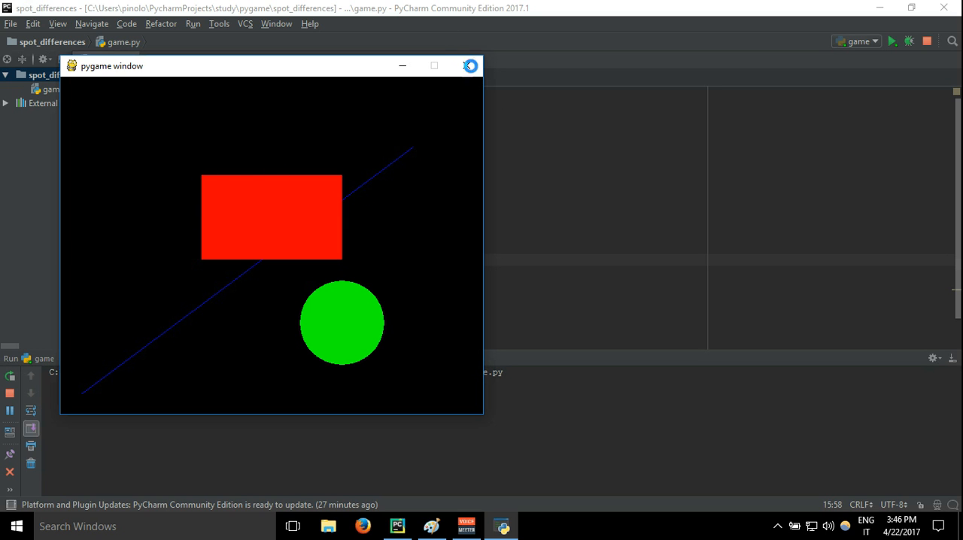
pyautogui.click(469, 66)
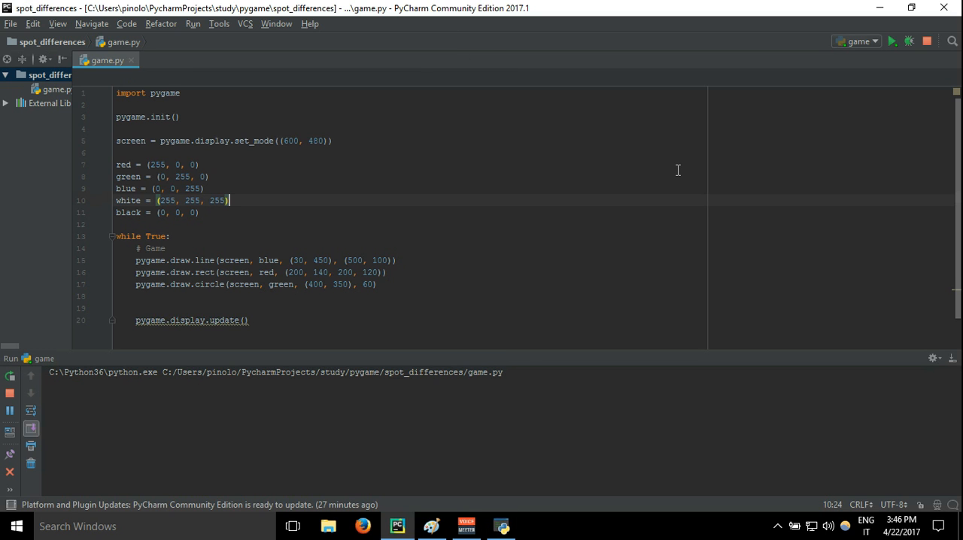